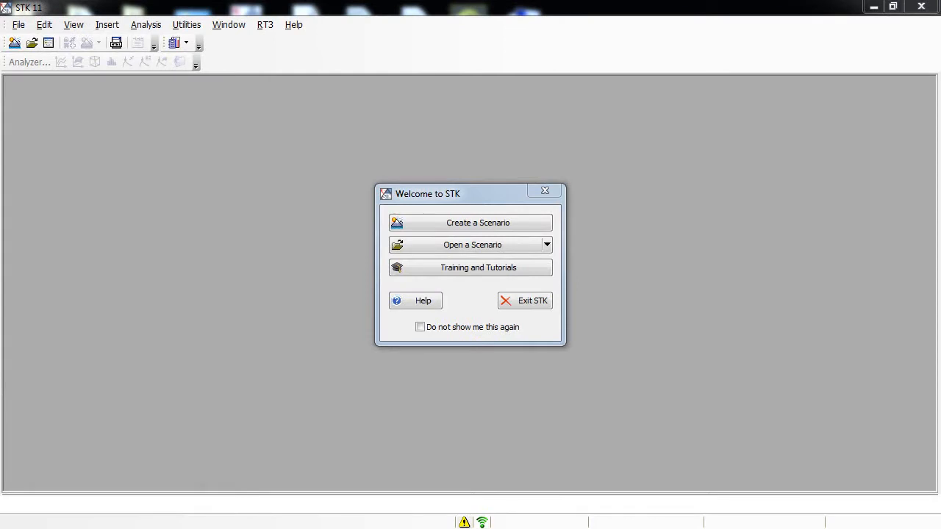
{"action": "mouse_move", "coordinate": [452, 228]}
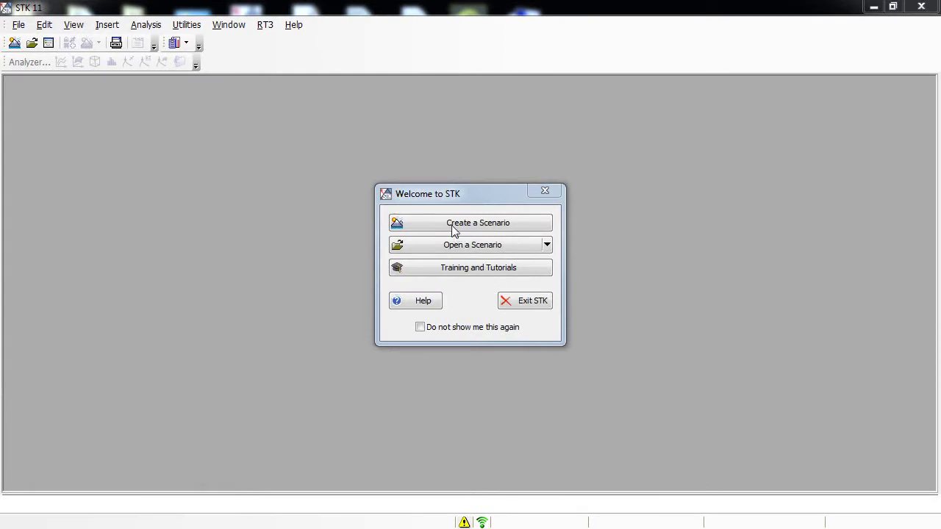
Start a new scenario and name it STK_Volumetrics.
{"action": "left_click", "coordinate": [478, 224]}
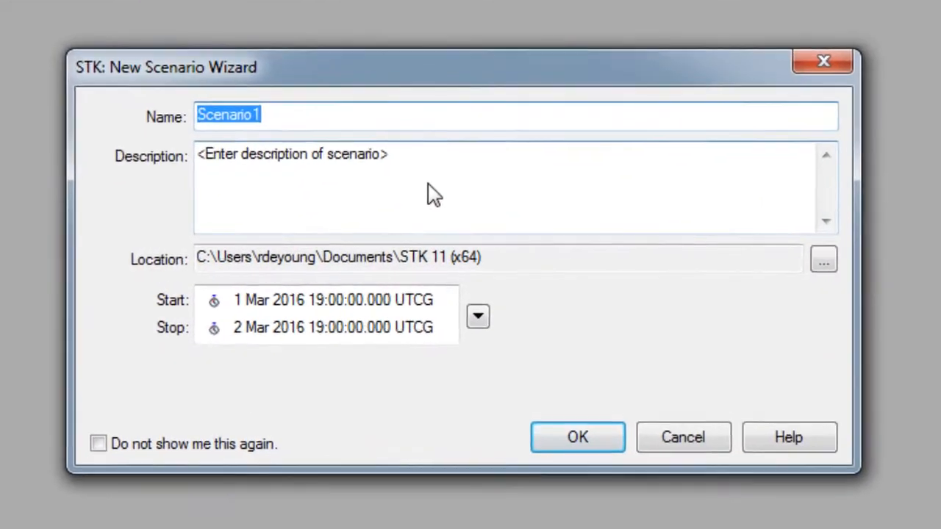
{"action": "type", "text": "STK_V"}
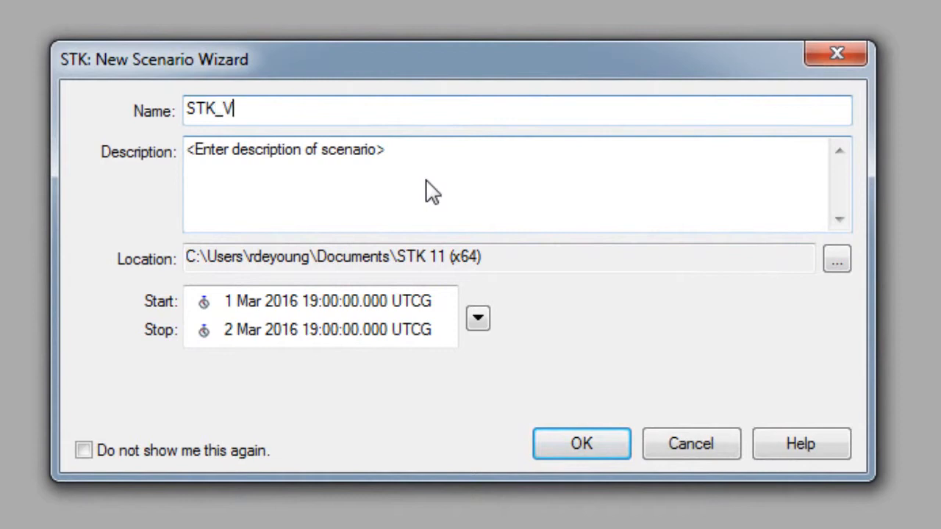
{"action": "type", "text": "olumetric"}
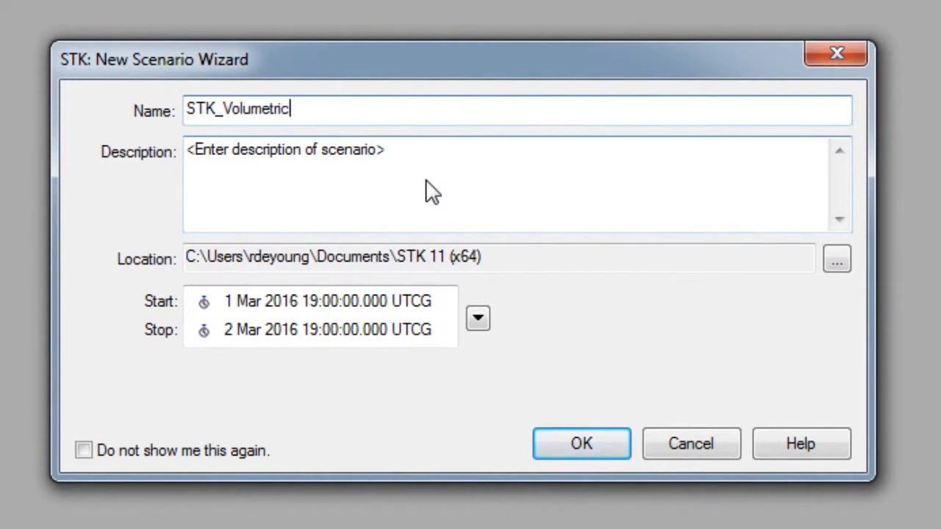
{"action": "type", "text": "s"}
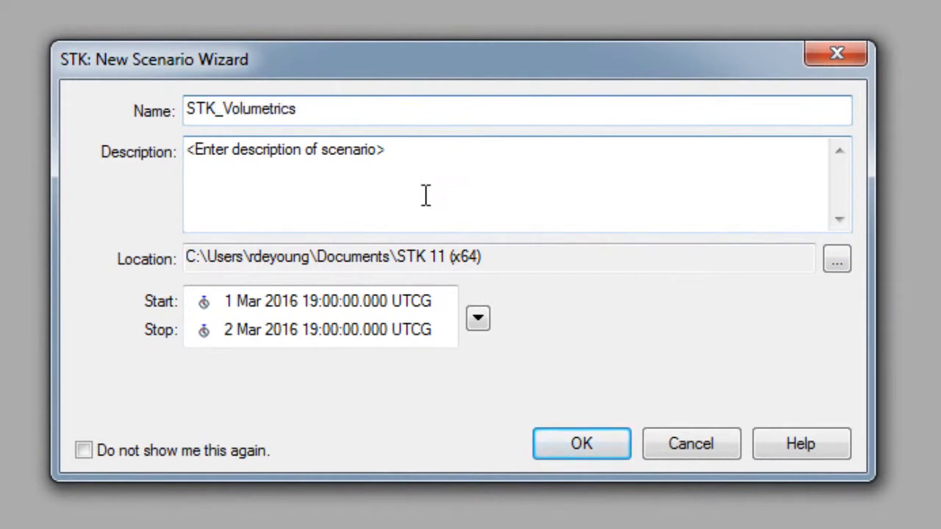
Set the stop time to +1sec and create the scenario.
{"action": "left_click", "coordinate": [235, 301]}
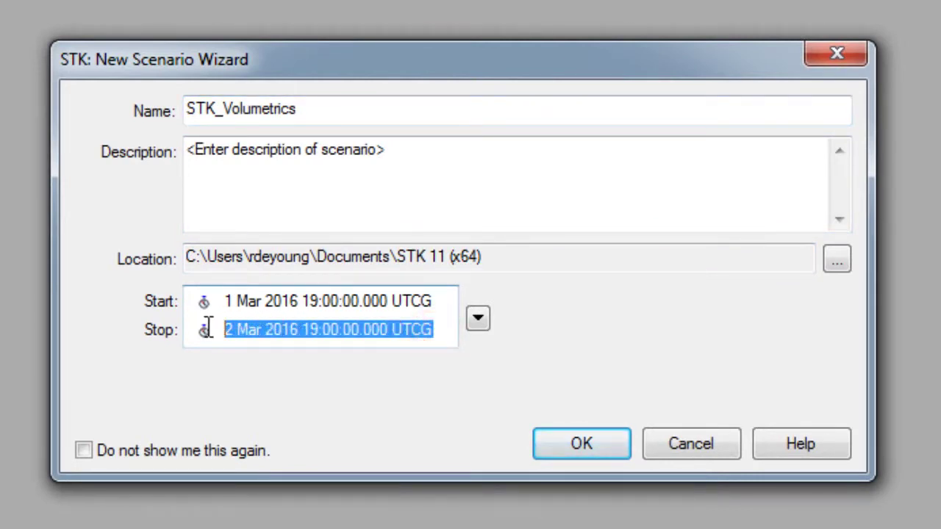
{"action": "type", "text": "+1"}
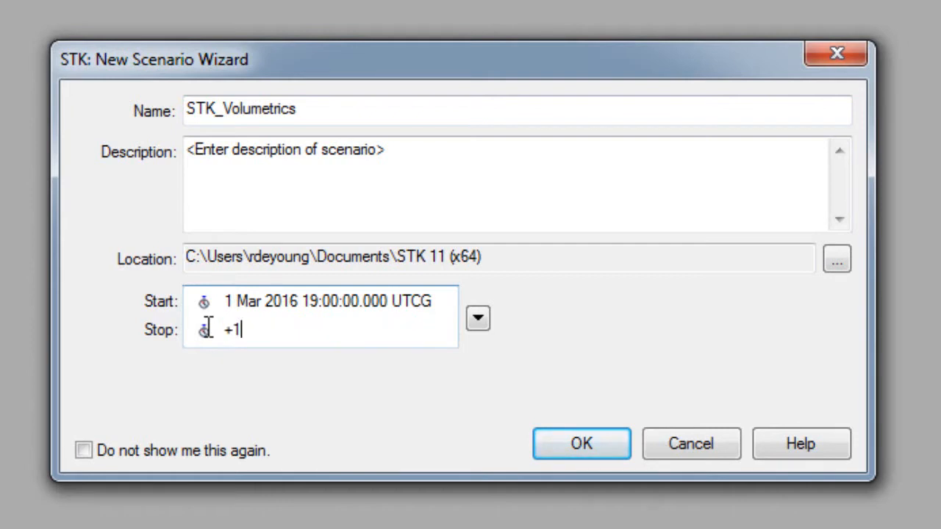
{"action": "type", "text": "sec"}
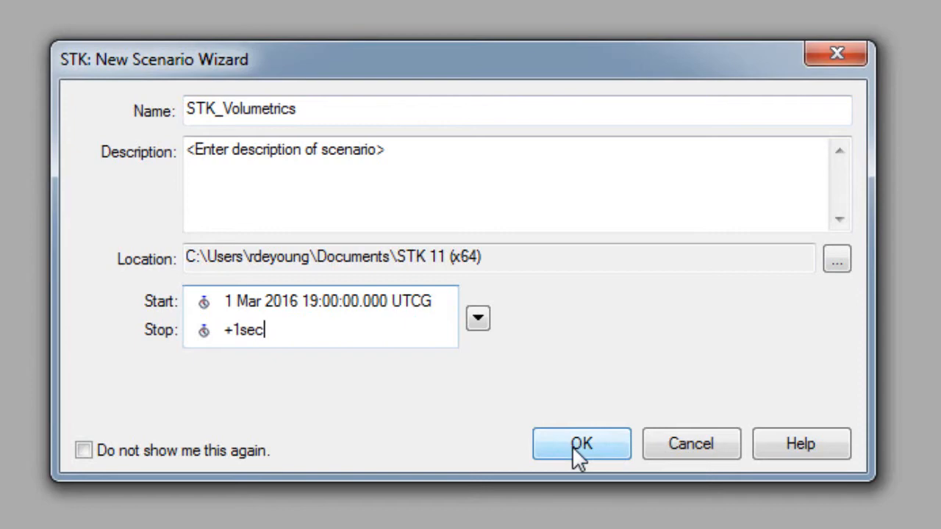
{"action": "left_click", "coordinate": [580, 444]}
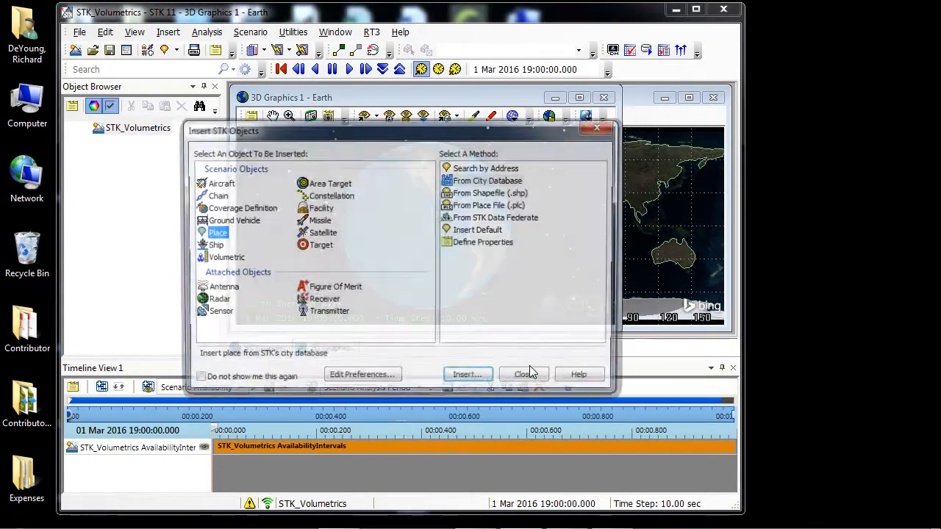
Close the Timeline View, maximize the 3D Graphics window, and begin saving the scenario.
{"action": "left_click", "coordinate": [695, 9]}
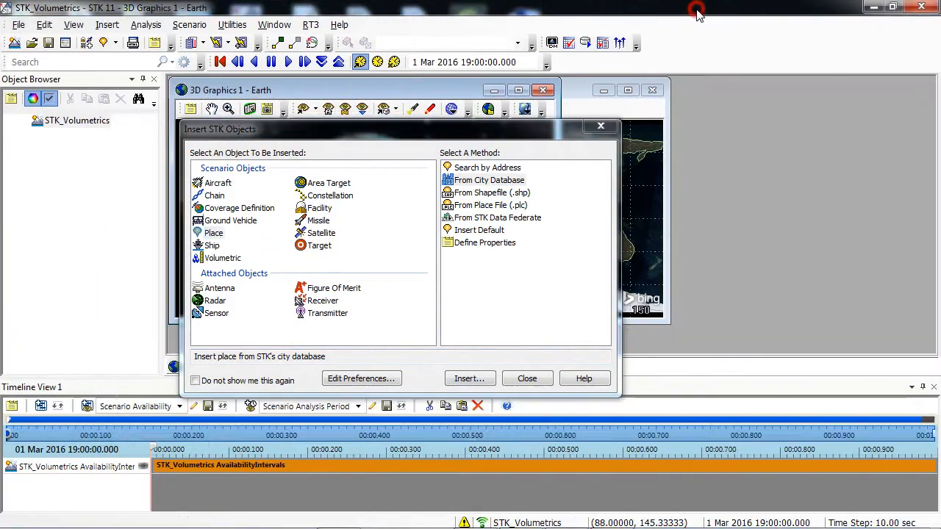
{"action": "mouse_move", "coordinate": [688, 268]}
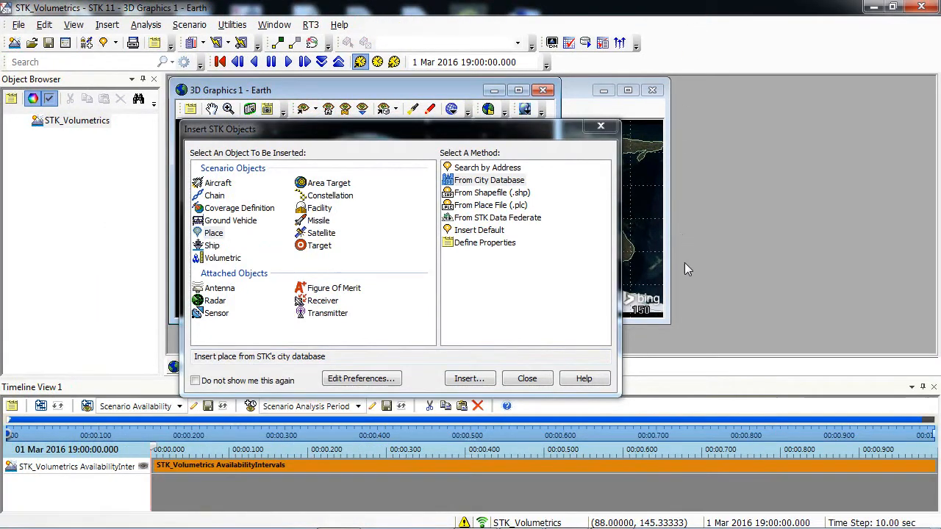
{"action": "mouse_move", "coordinate": [755, 390]}
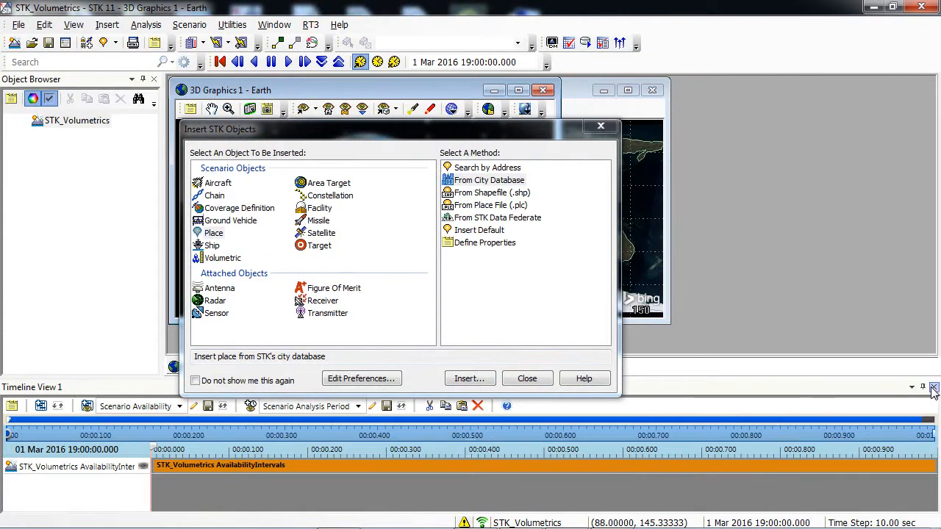
{"action": "left_click", "coordinate": [933, 388]}
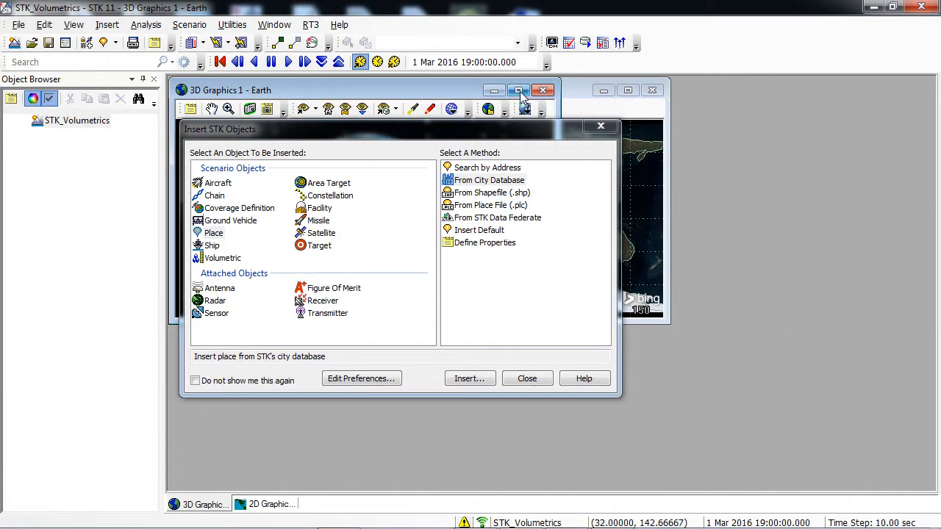
{"action": "mouse_move", "coordinate": [519, 91]}
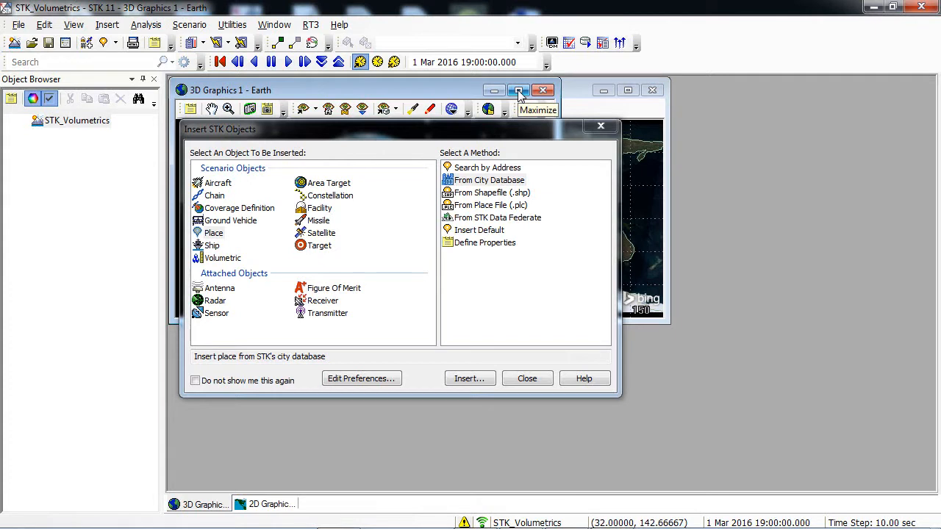
{"action": "left_click", "coordinate": [517, 90]}
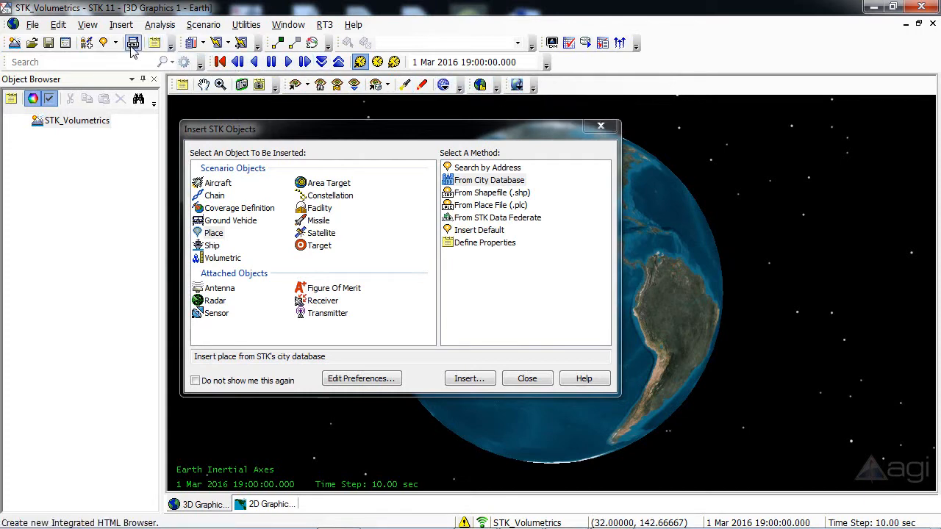
{"action": "left_click", "coordinate": [49, 43]}
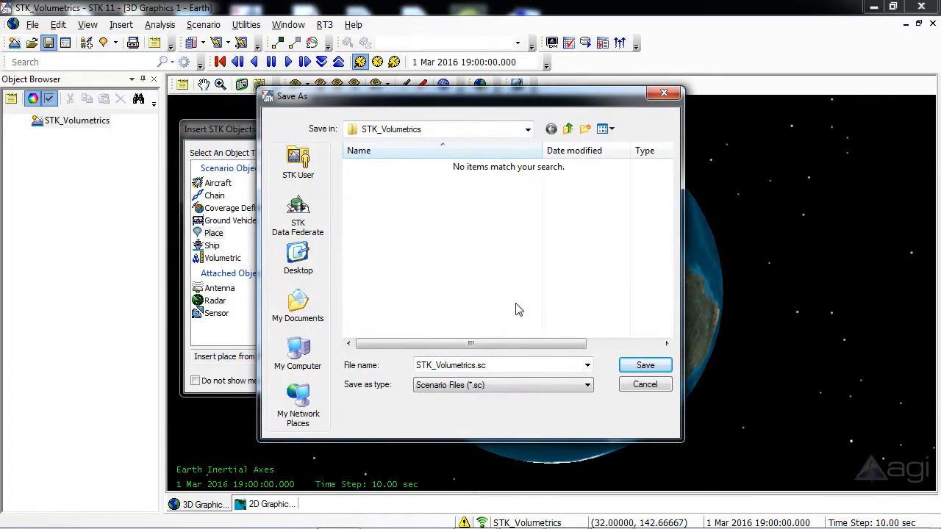
Save the scenario as STK_Volumetrics.sc in its own folder.
{"action": "left_click", "coordinate": [644, 383]}
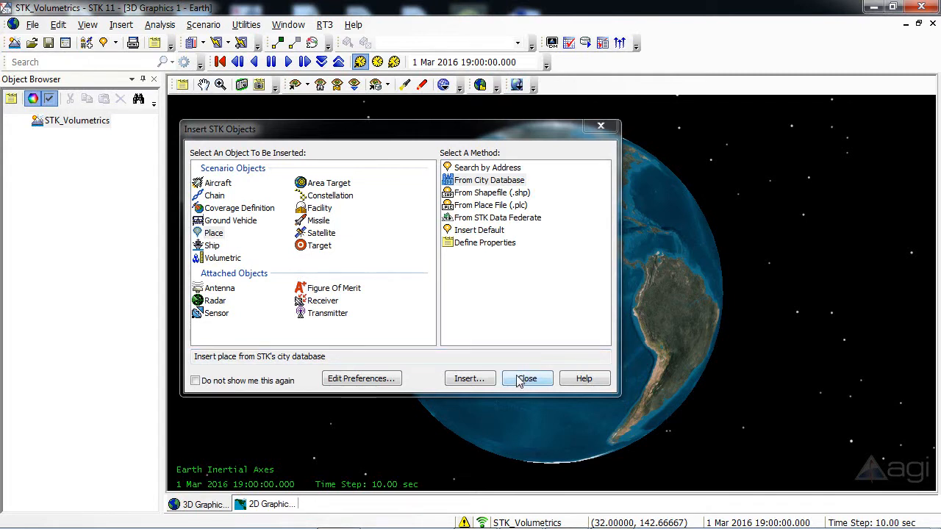
{"action": "mouse_move", "coordinate": [274, 259]}
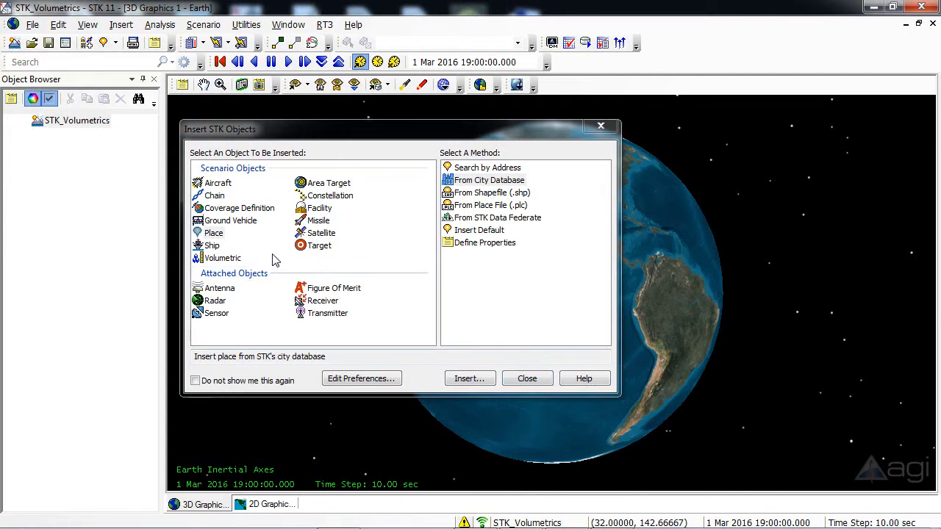
{"action": "mouse_move", "coordinate": [112, 138]}
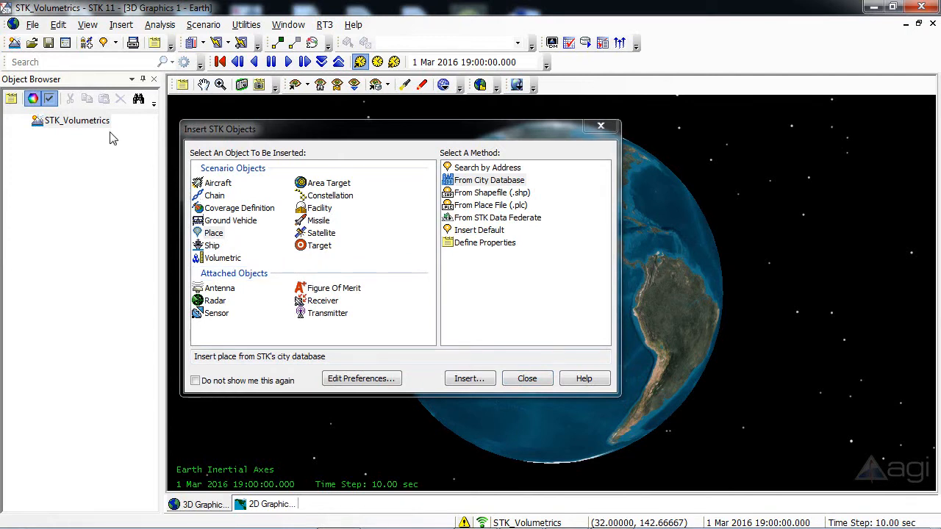
Bring up the scenario's Basic Terrain properties page.
{"action": "right_click", "coordinate": [77, 120]}
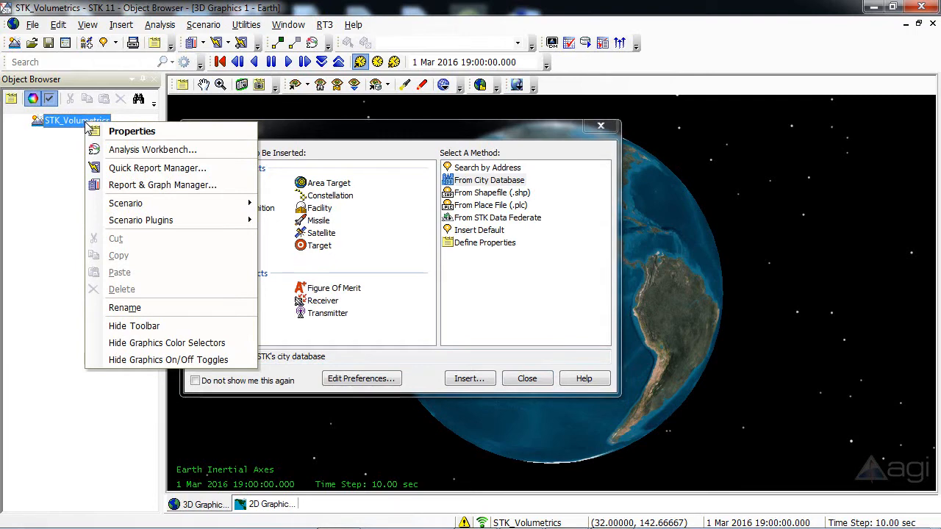
{"action": "mouse_move", "coordinate": [133, 131]}
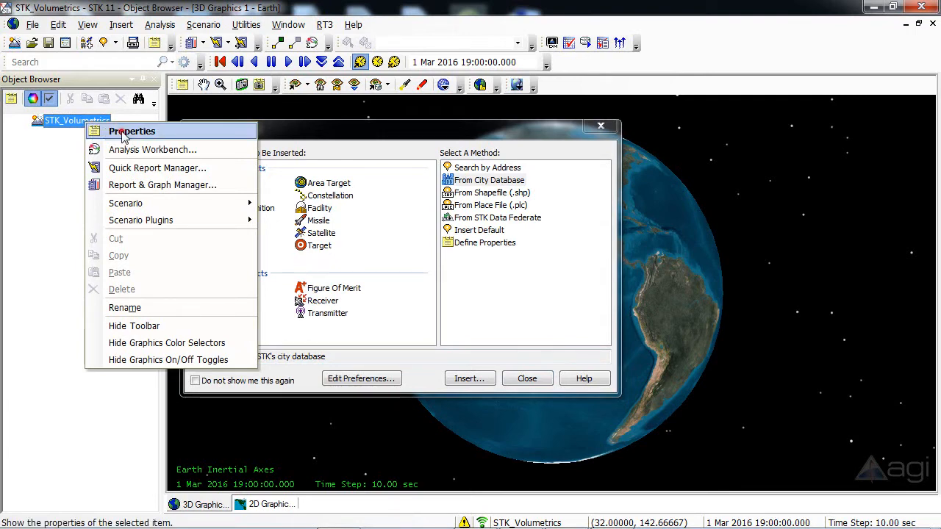
{"action": "left_click", "coordinate": [133, 130]}
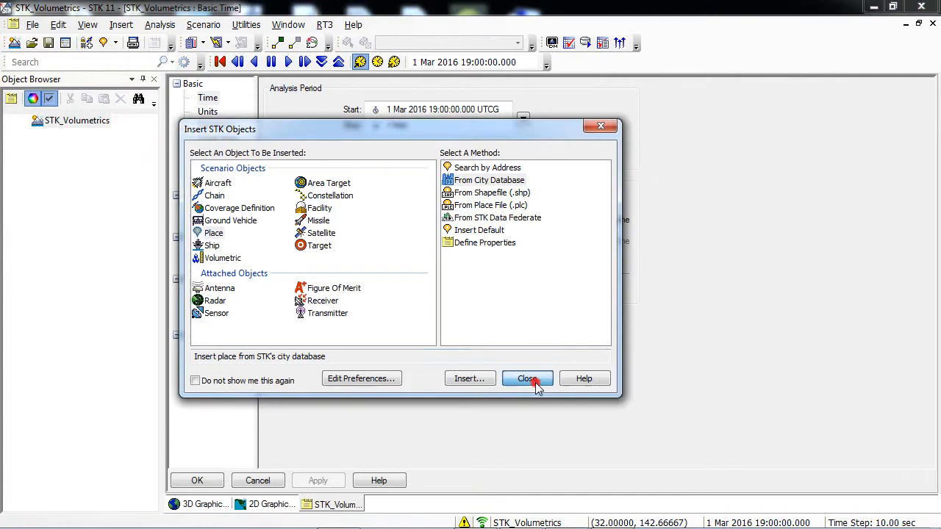
{"action": "left_click", "coordinate": [526, 377]}
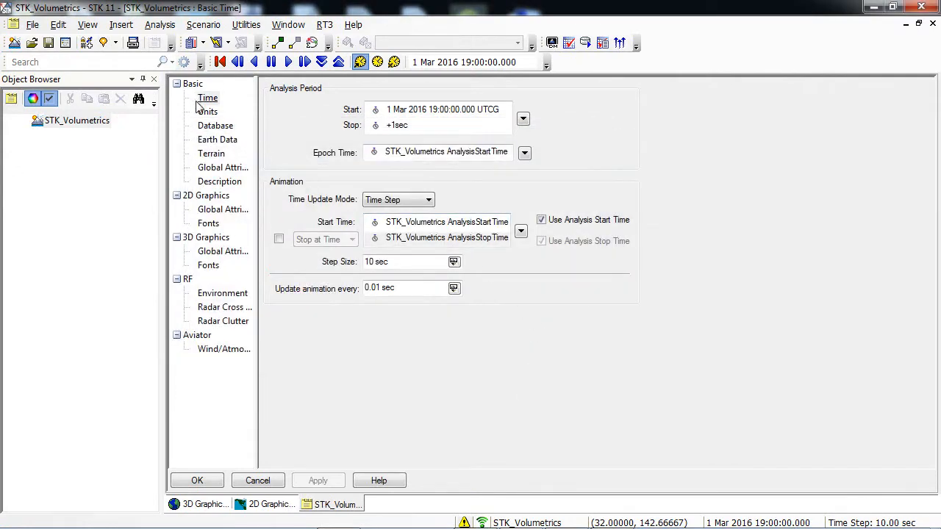
{"action": "left_click", "coordinate": [212, 153]}
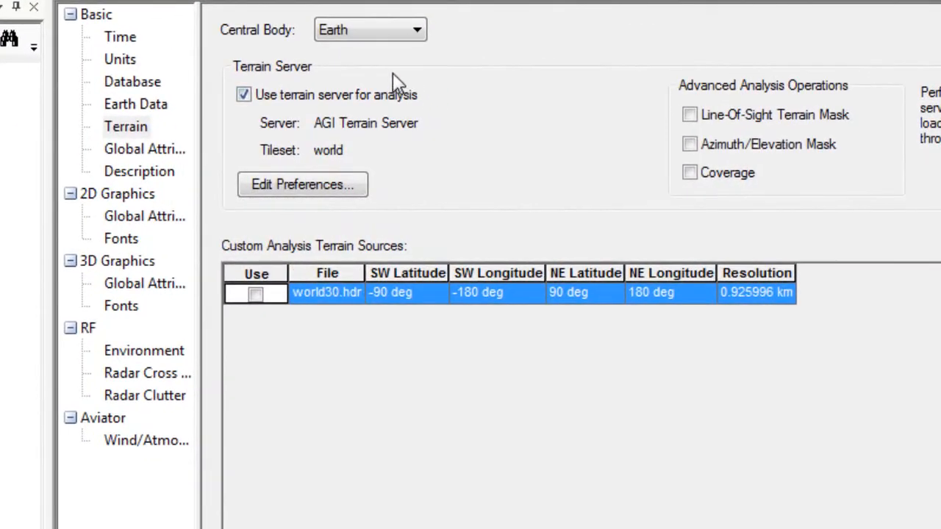
{"action": "mouse_move", "coordinate": [447, 97]}
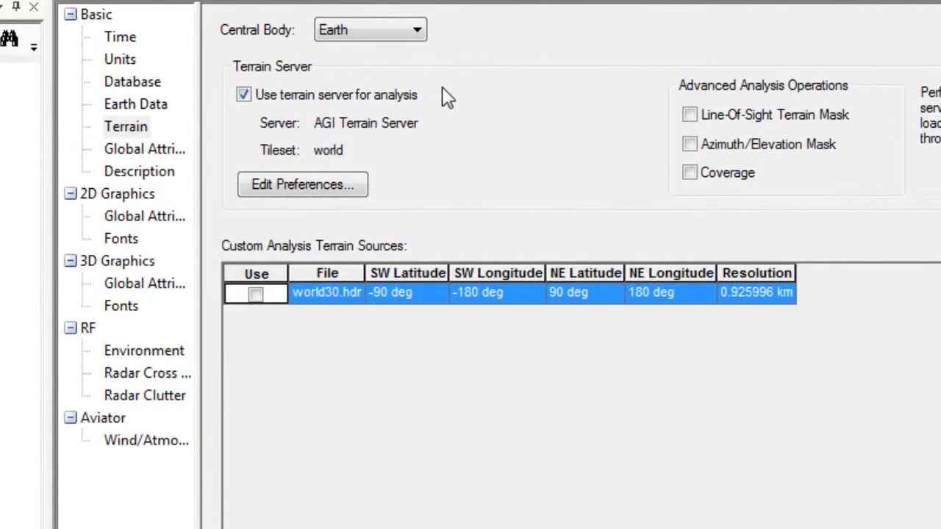
{"action": "mouse_move", "coordinate": [698, 100]}
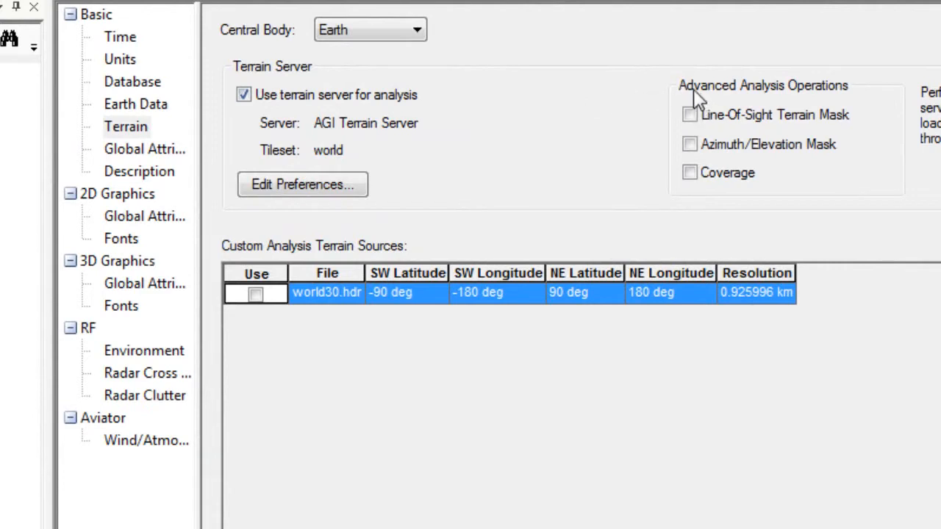
{"action": "mouse_move", "coordinate": [840, 100]}
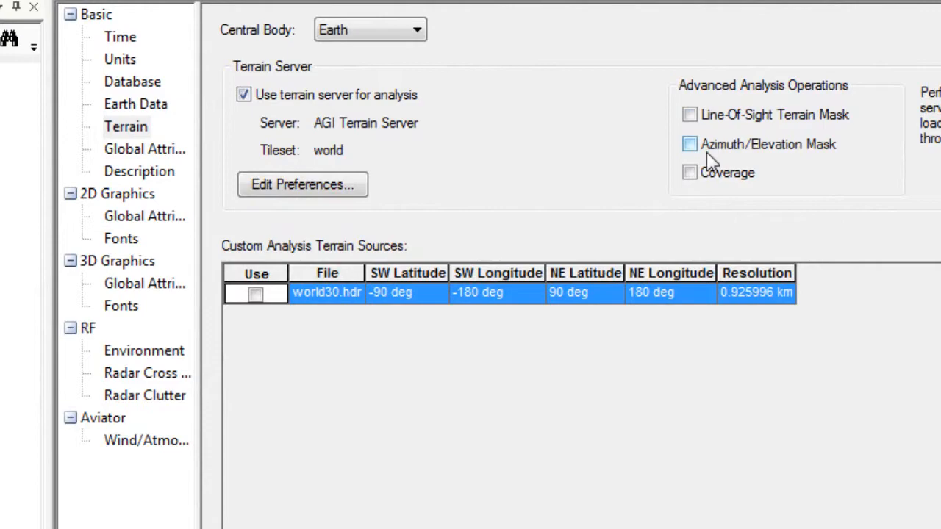
Enable terrain server analysis with the Azimuth/Elevation Mask and accept the settings.
{"action": "left_click", "coordinate": [689, 144]}
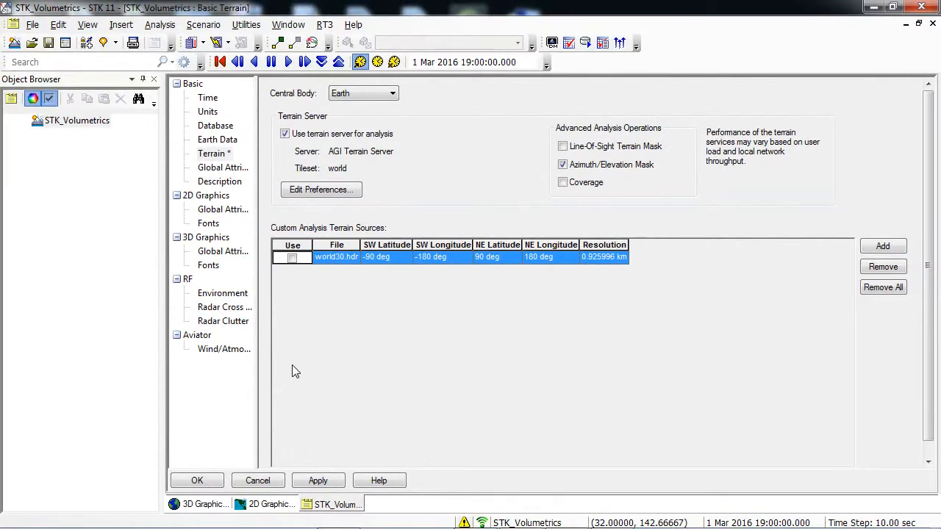
{"action": "left_click", "coordinate": [197, 479]}
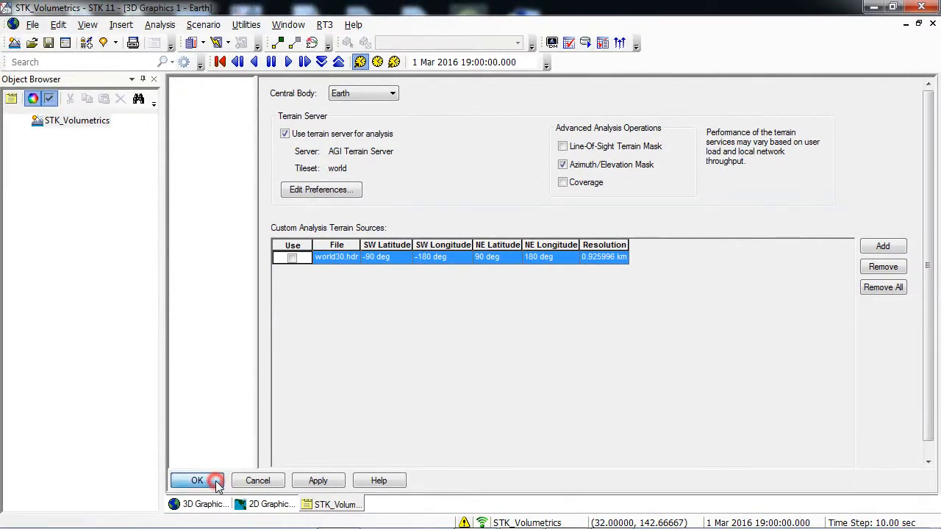
{"action": "left_click", "coordinate": [197, 479]}
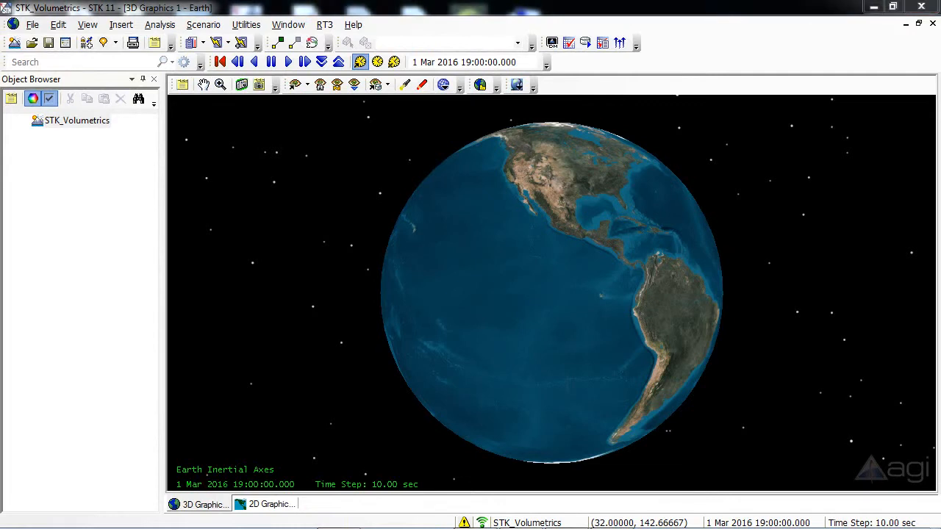
{"action": "mouse_move", "coordinate": [223, 385]}
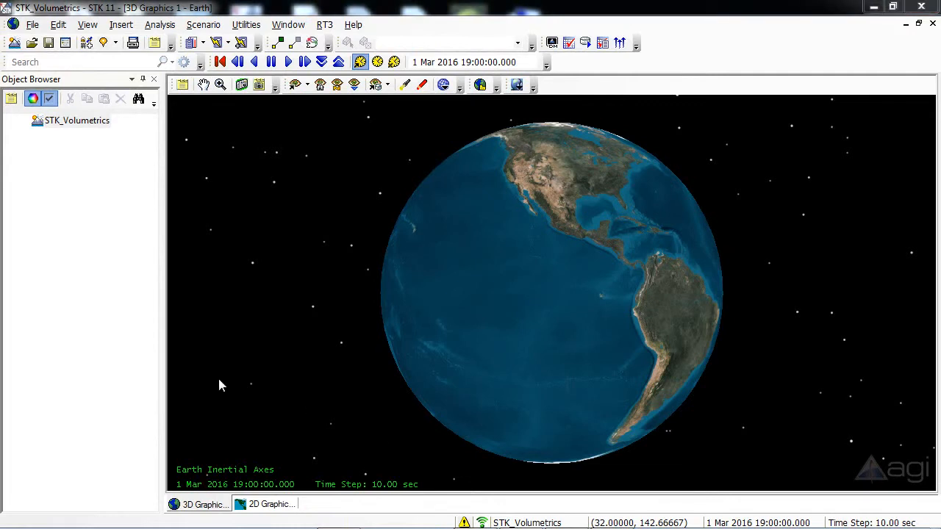
{"action": "mouse_move", "coordinate": [169, 262]}
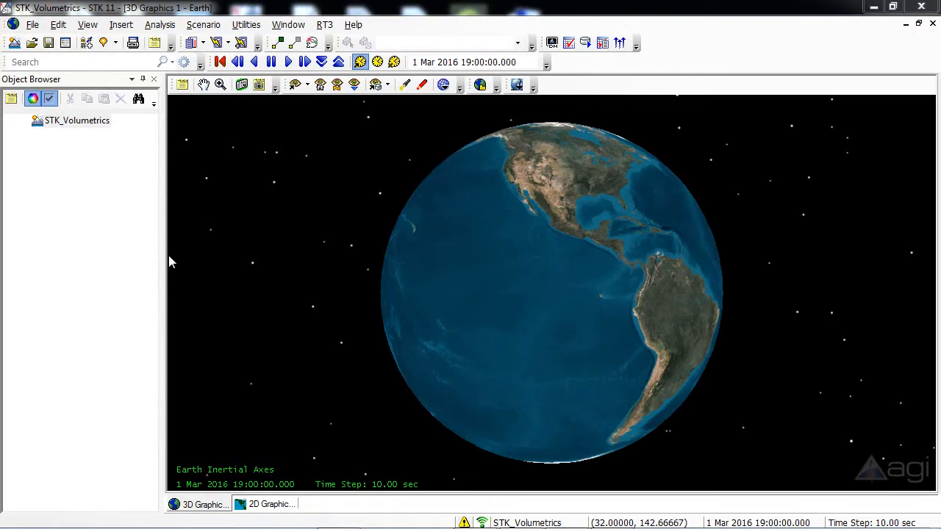
{"action": "mouse_move", "coordinate": [125, 155]}
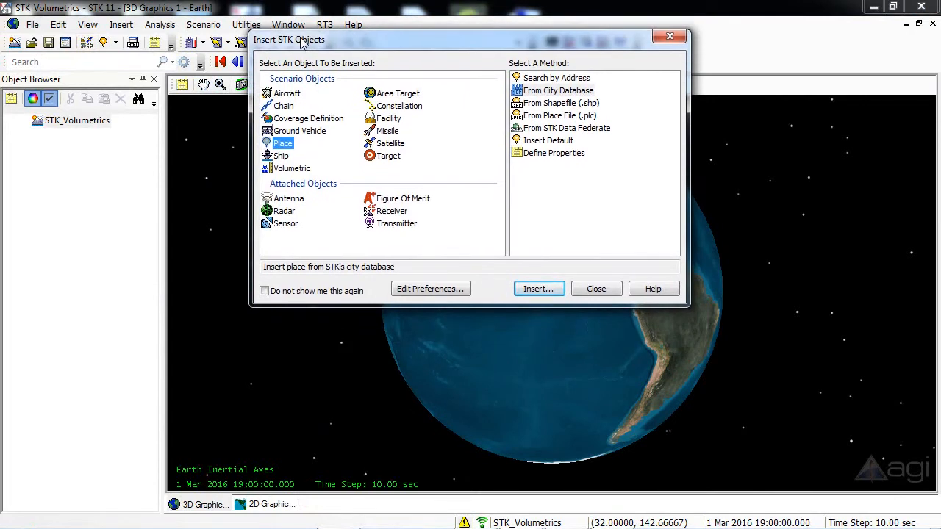
{"action": "mouse_move", "coordinate": [388, 100]}
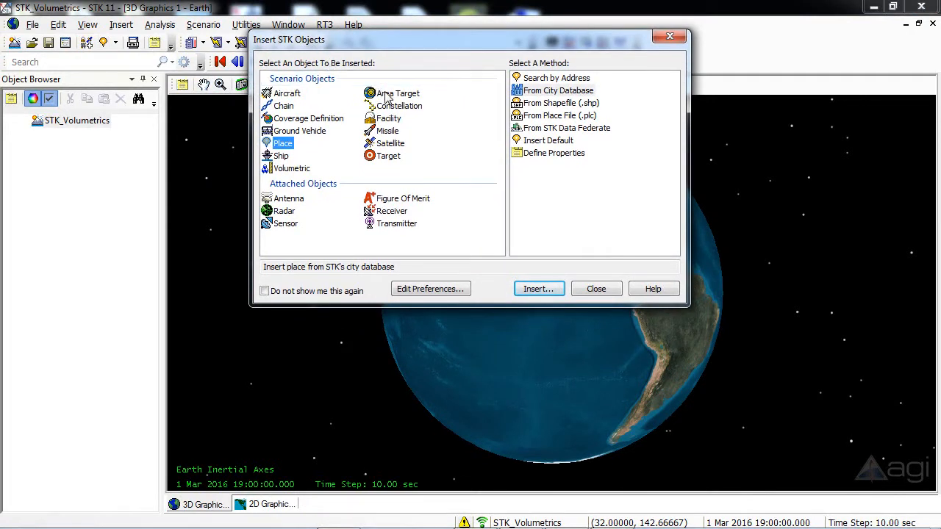
Insert an Area Target using the Area Target Wizard method.
{"action": "left_click", "coordinate": [397, 93]}
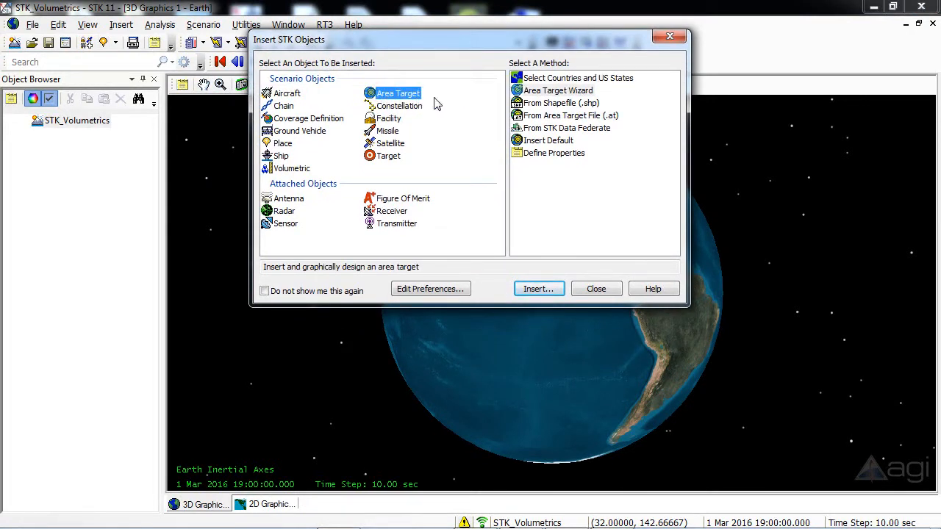
{"action": "mouse_move", "coordinate": [558, 91]}
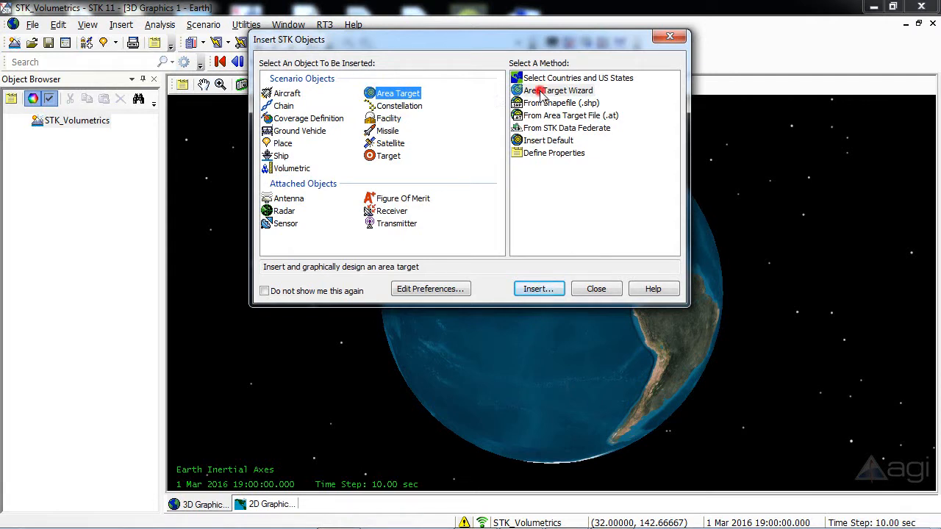
{"action": "left_click", "coordinate": [558, 90]}
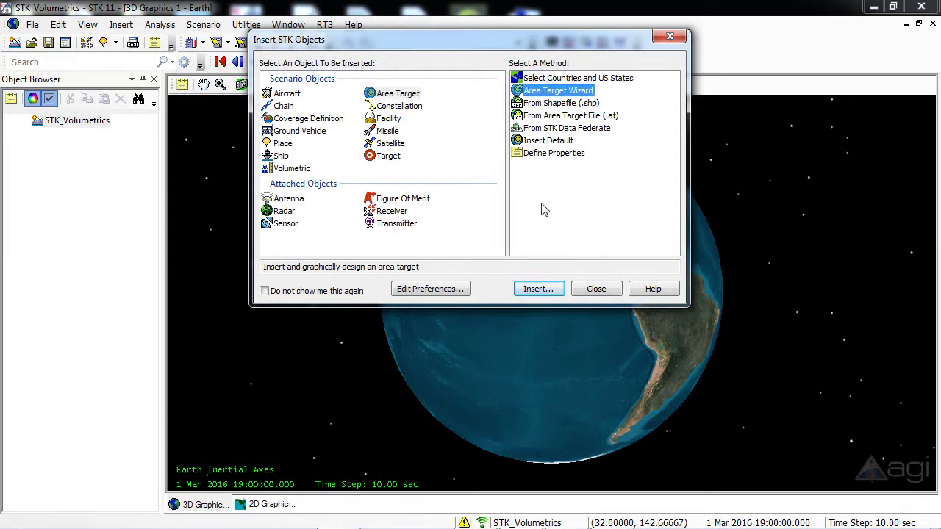
{"action": "left_click", "coordinate": [538, 288]}
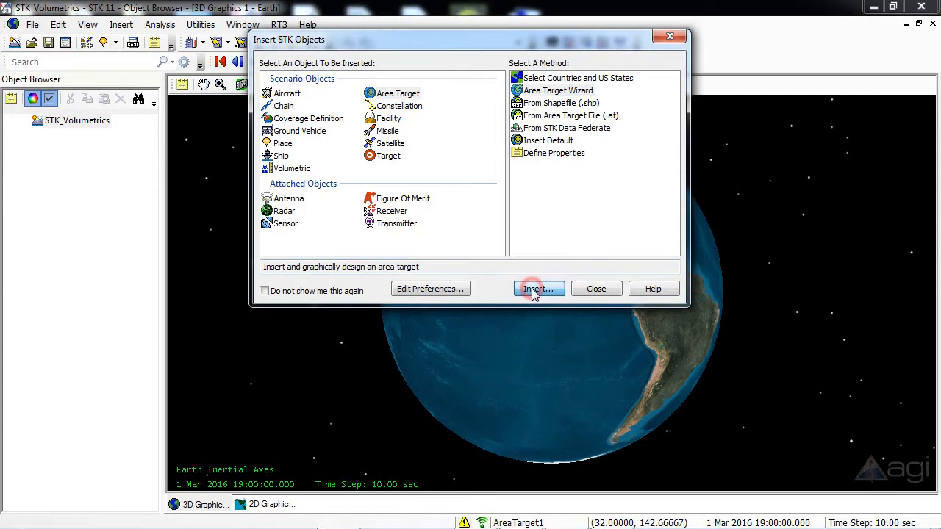
{"action": "left_click", "coordinate": [538, 288]}
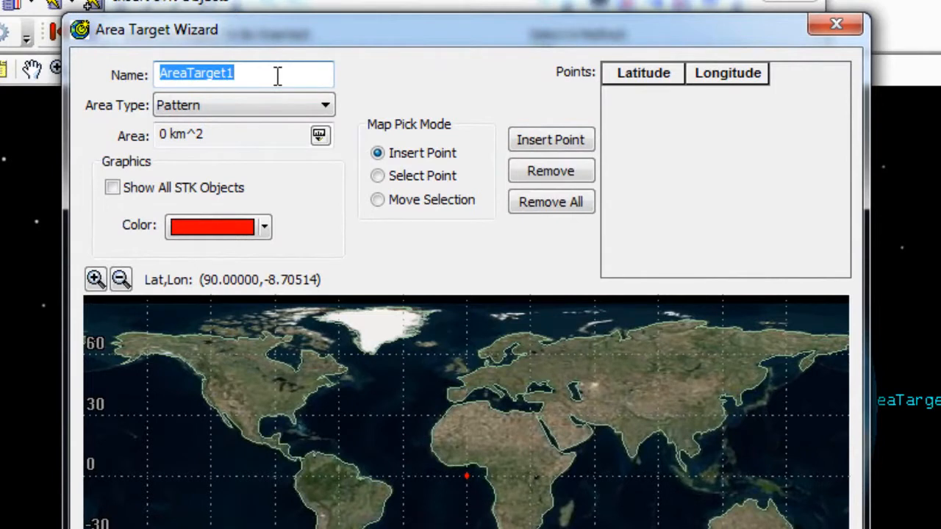
Name the target OperationsArea and make it an ellipse with both axes 1500 km.
{"action": "type", "text": "Operation"}
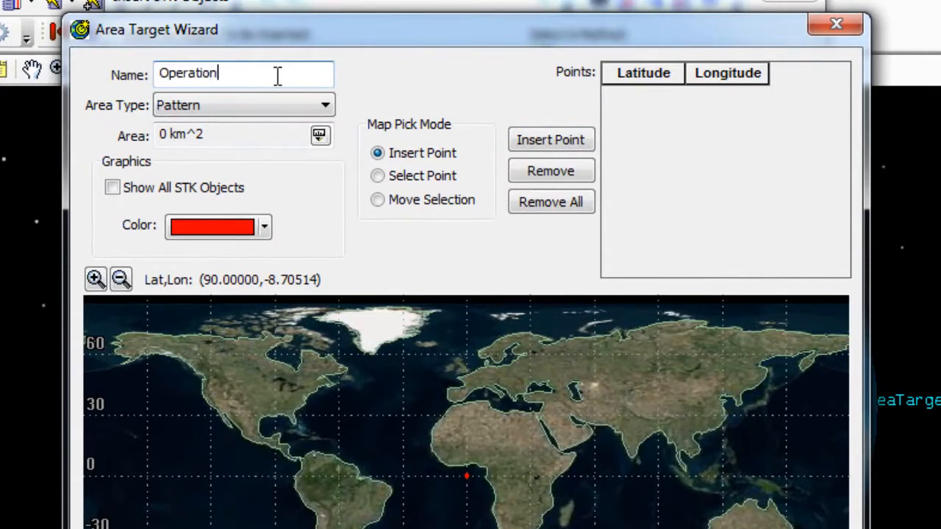
{"action": "type", "text": "sArea"}
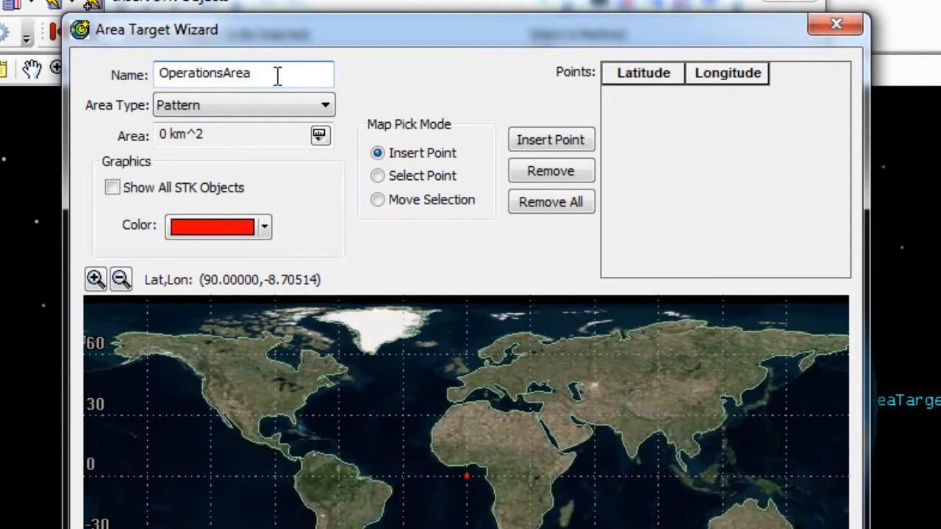
{"action": "left_click", "coordinate": [323, 106]}
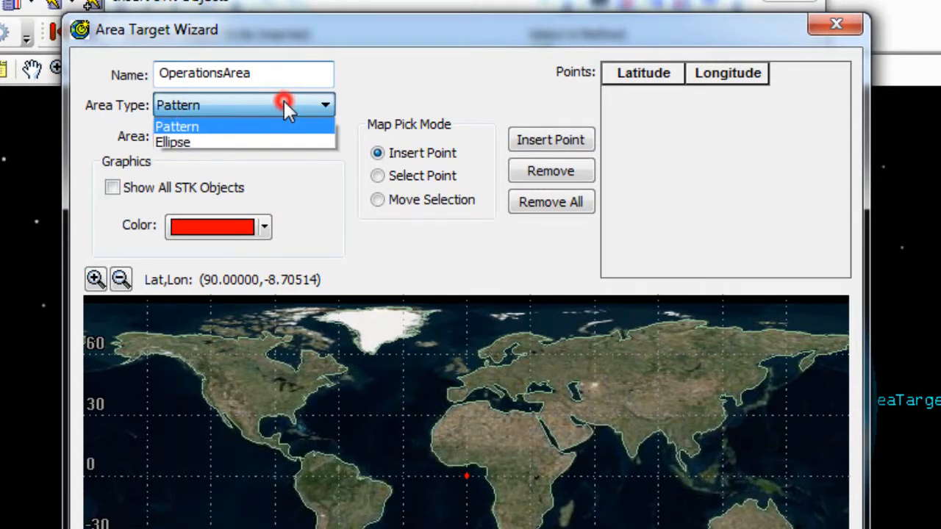
{"action": "mouse_move", "coordinate": [253, 141]}
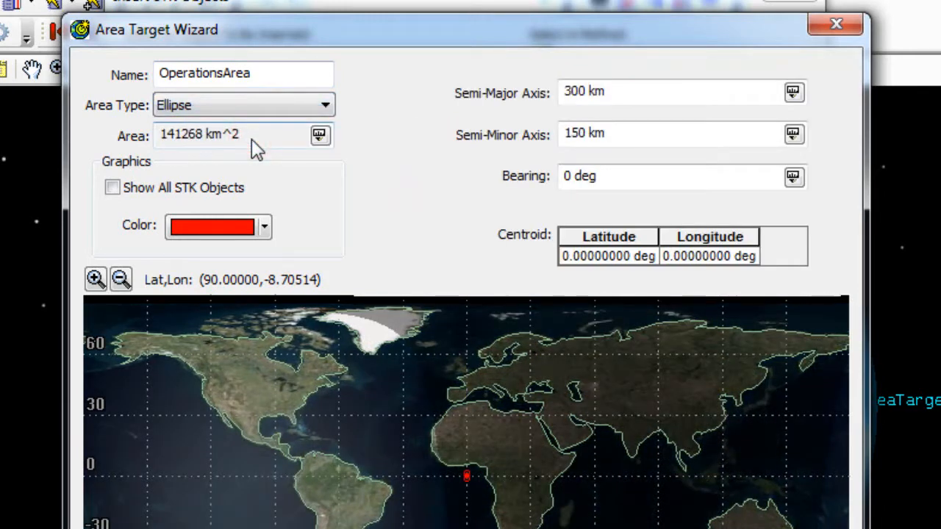
{"action": "mouse_move", "coordinate": [415, 121]}
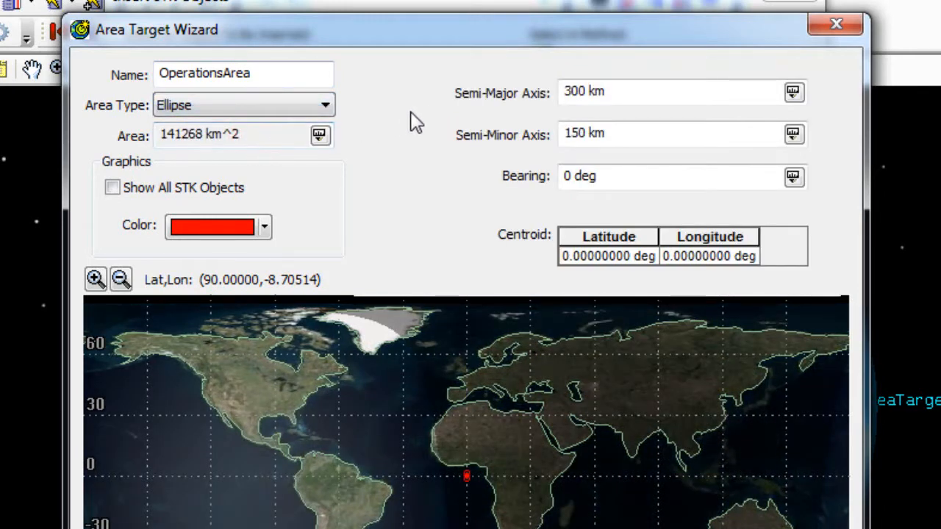
{"action": "mouse_move", "coordinate": [556, 103]}
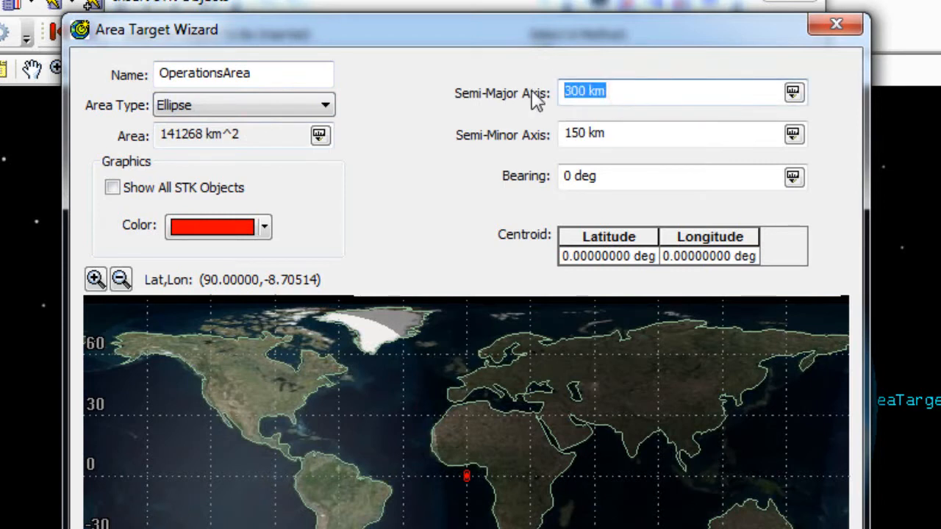
{"action": "type", "text": "1500"}
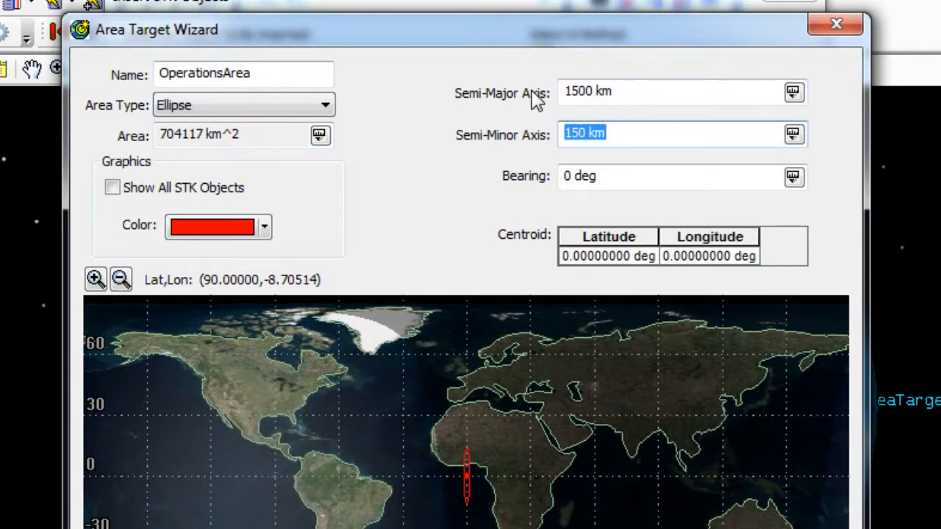
{"action": "type", "text": "15"}
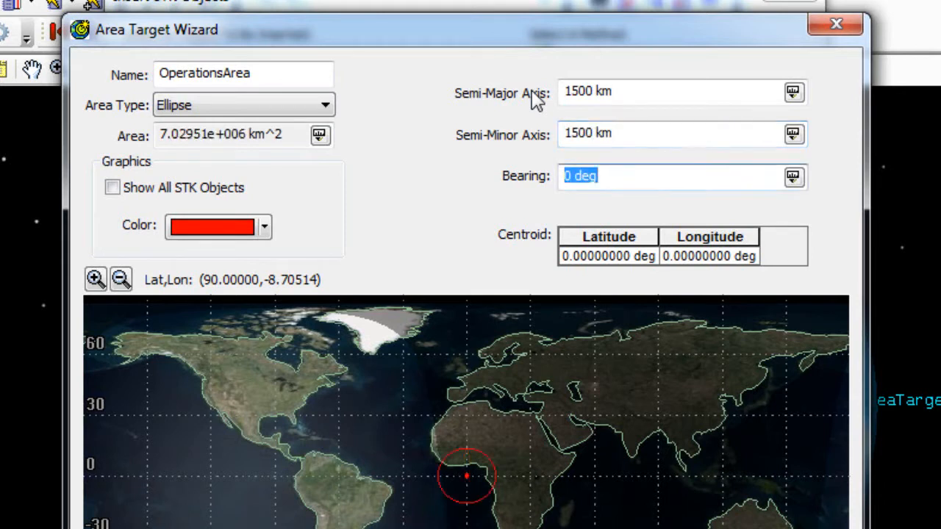
{"action": "mouse_move", "coordinate": [544, 129]}
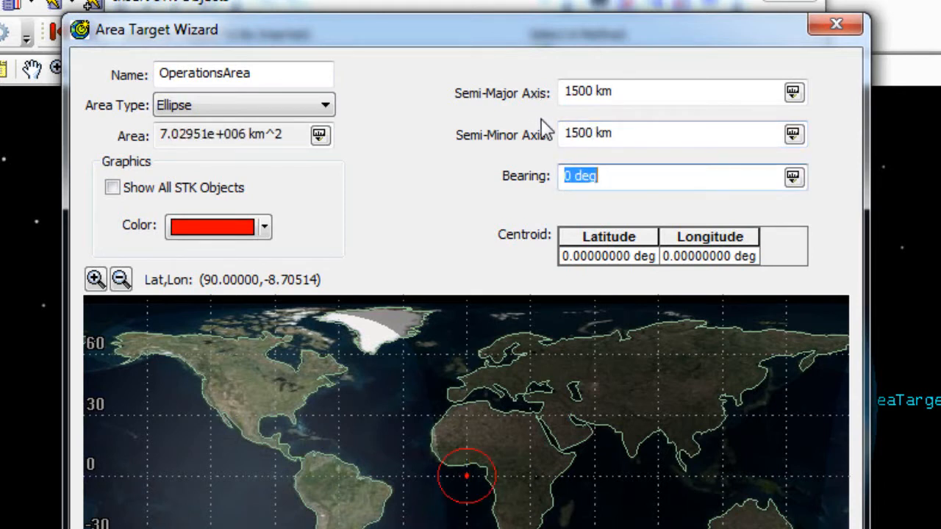
{"action": "mouse_move", "coordinate": [511, 246]}
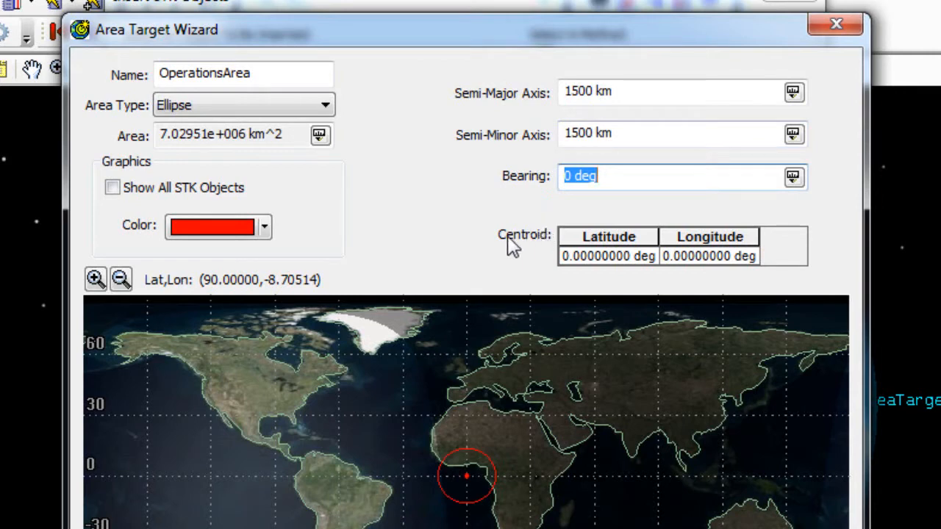
Set the centroid to latitude 46.6 and longitude -122.3.
{"action": "left_click", "coordinate": [708, 255]}
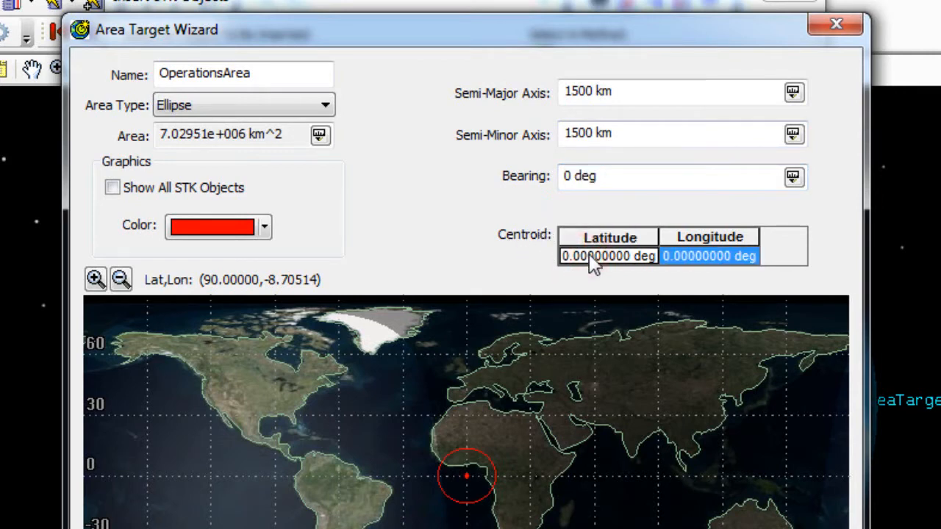
{"action": "type", "text": "4"}
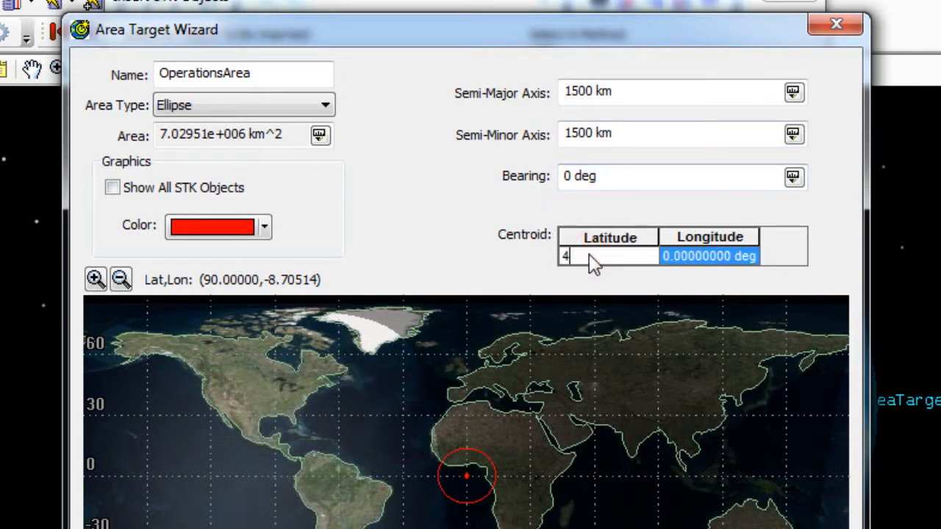
{"action": "type", "text": "6.6"}
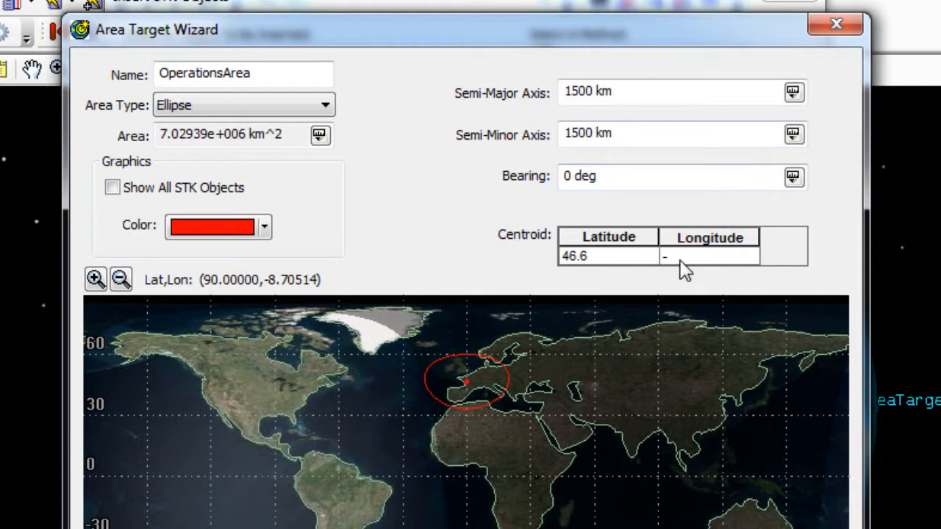
{"action": "type", "text": "-122.300000 de"}
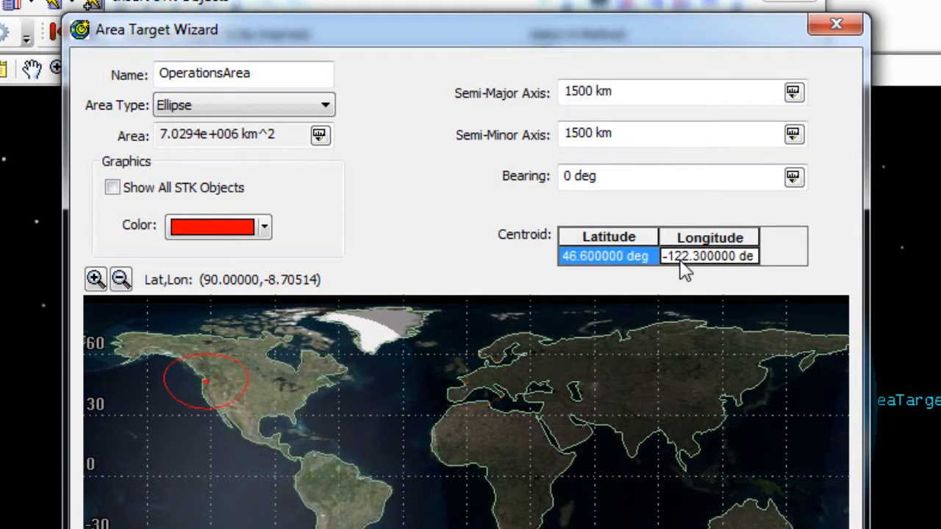
{"action": "mouse_move", "coordinate": [590, 280]}
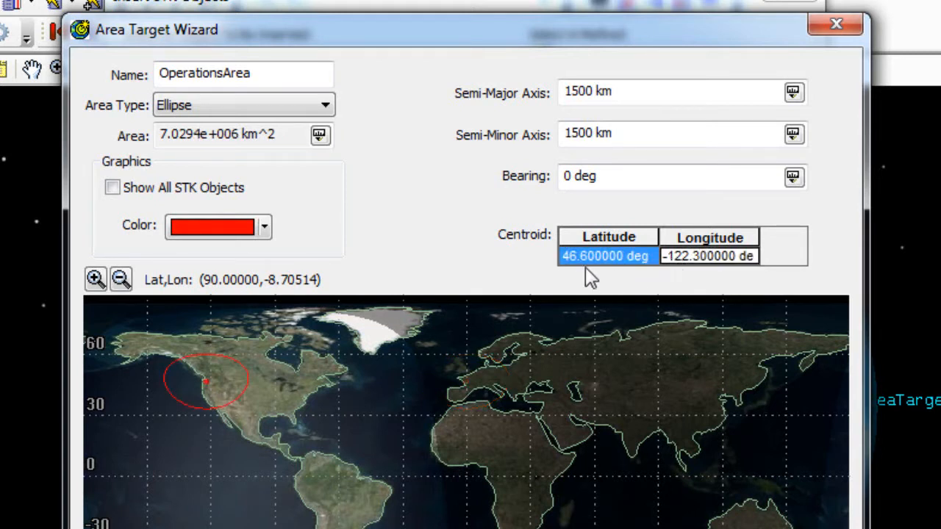
{"action": "mouse_move", "coordinate": [582, 271]}
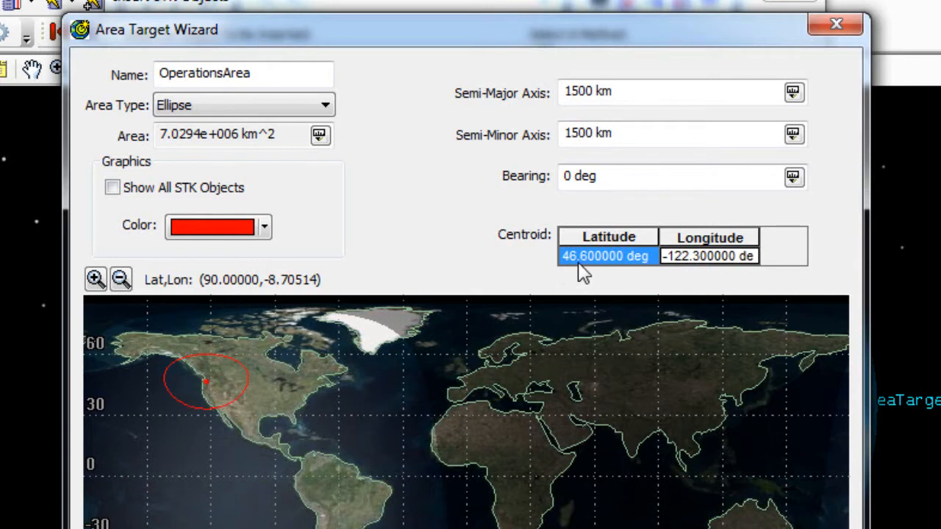
{"action": "mouse_move", "coordinate": [673, 272]}
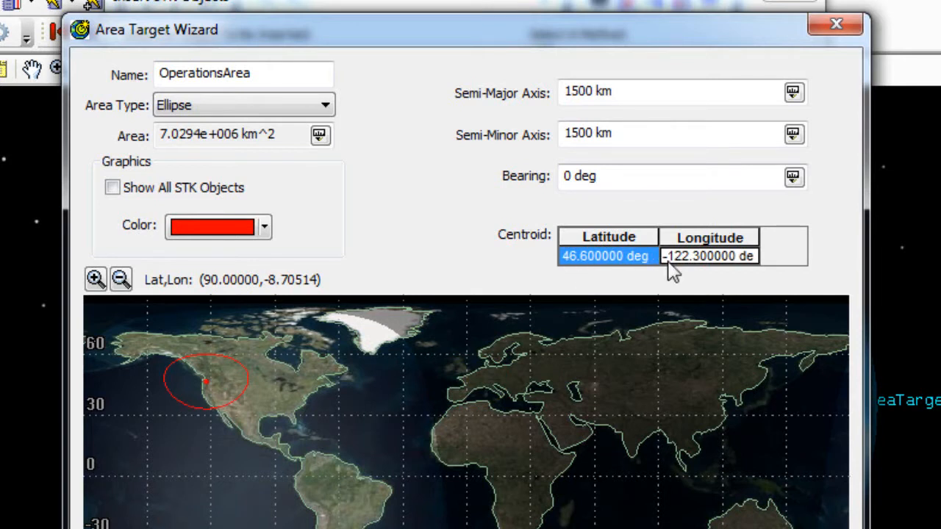
{"action": "mouse_move", "coordinate": [676, 272]}
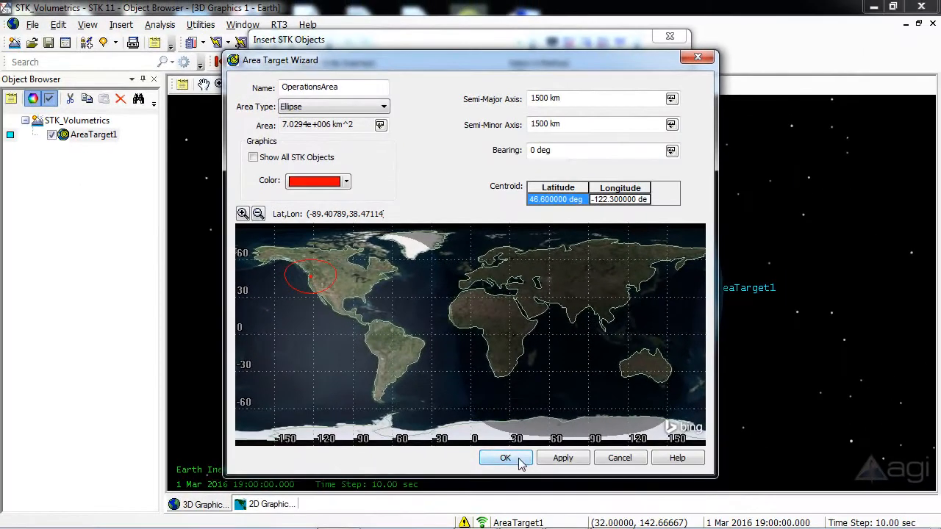
Finish OperationsArea, then insert a Place from the city database.
{"action": "left_click", "coordinate": [506, 457]}
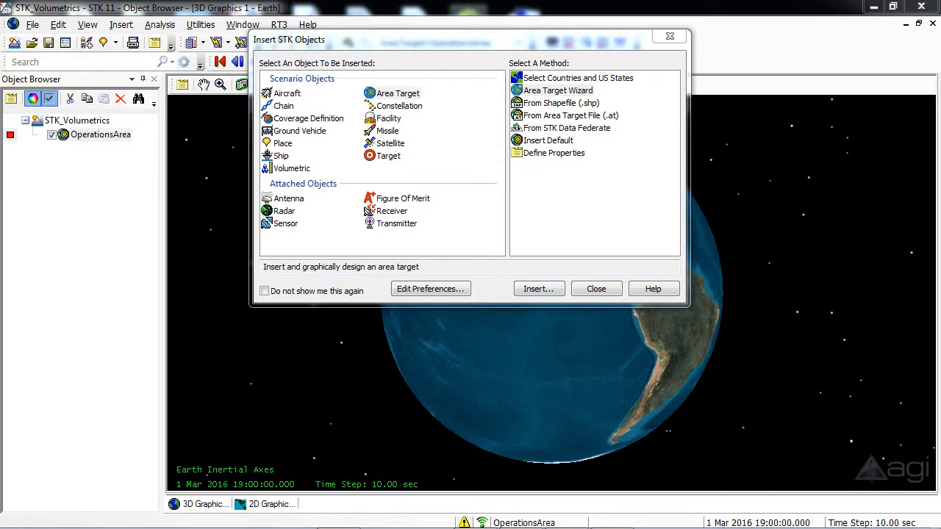
{"action": "mouse_move", "coordinate": [576, 291]}
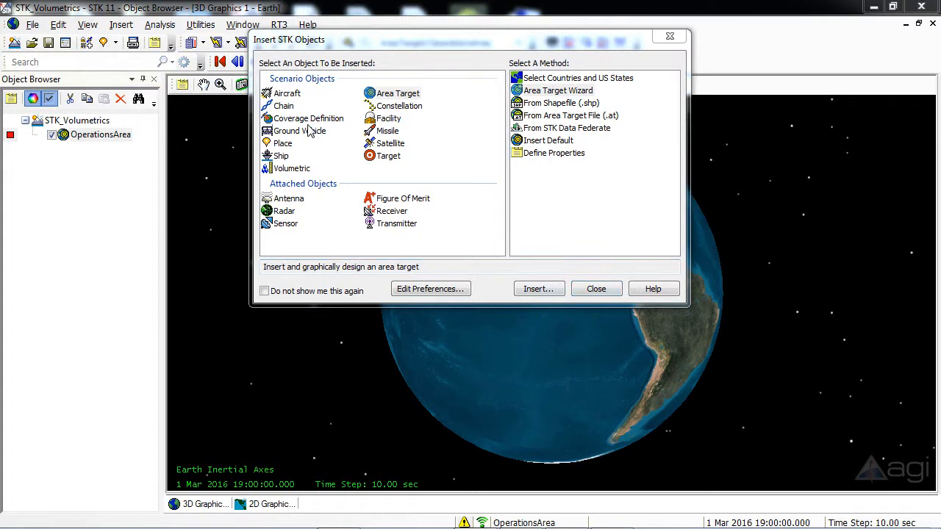
{"action": "mouse_move", "coordinate": [308, 132]}
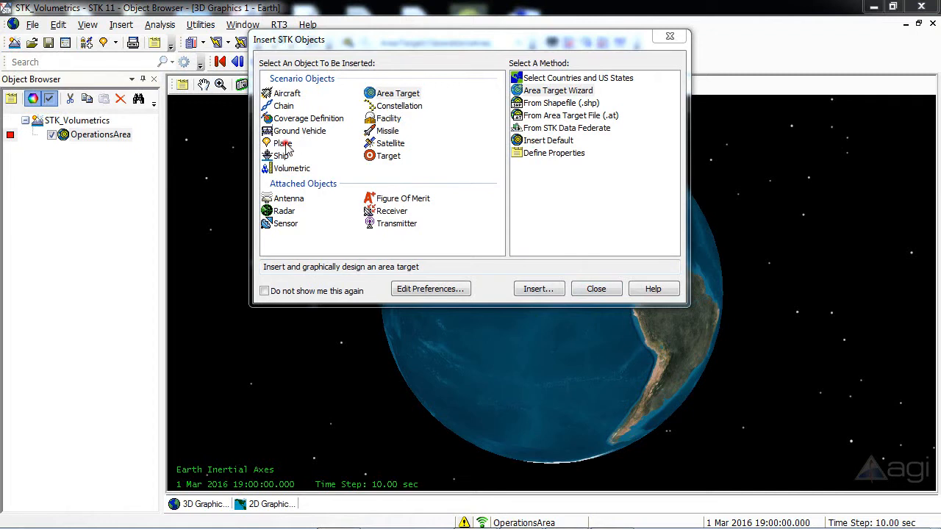
{"action": "left_click", "coordinate": [283, 144]}
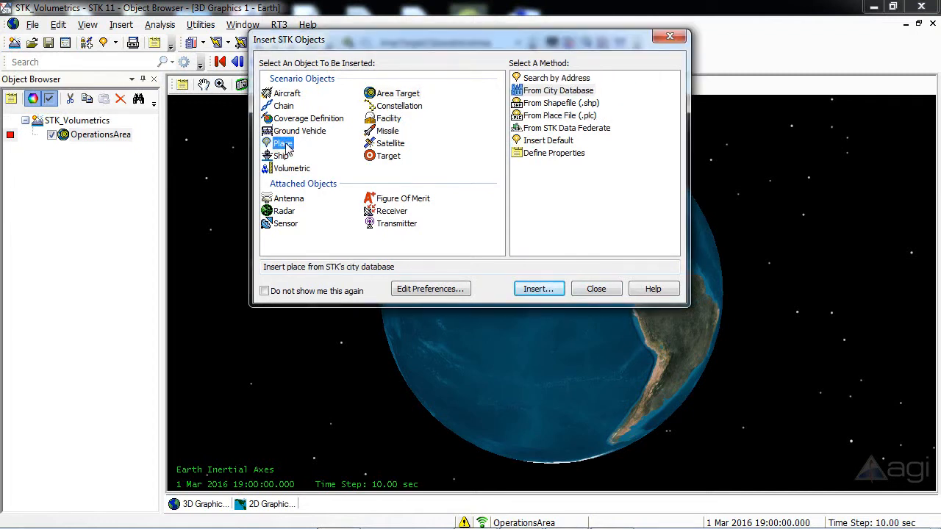
{"action": "left_click", "coordinate": [558, 90]}
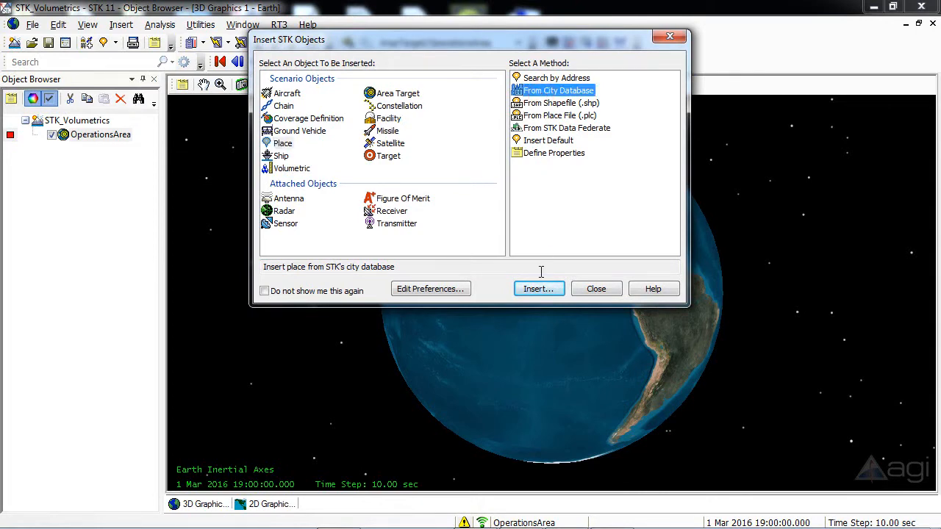
{"action": "left_click", "coordinate": [538, 288]}
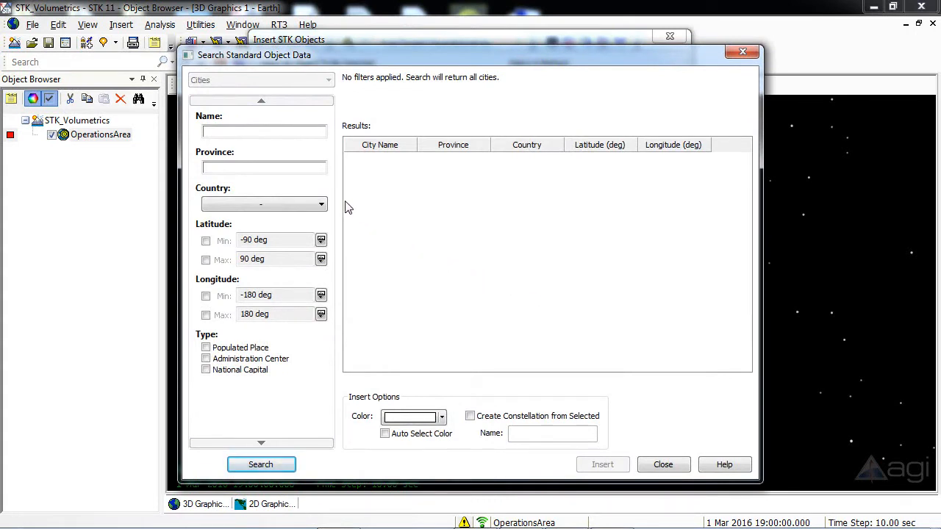
Search the city database for 'morton'.
{"action": "left_click", "coordinate": [263, 131]}
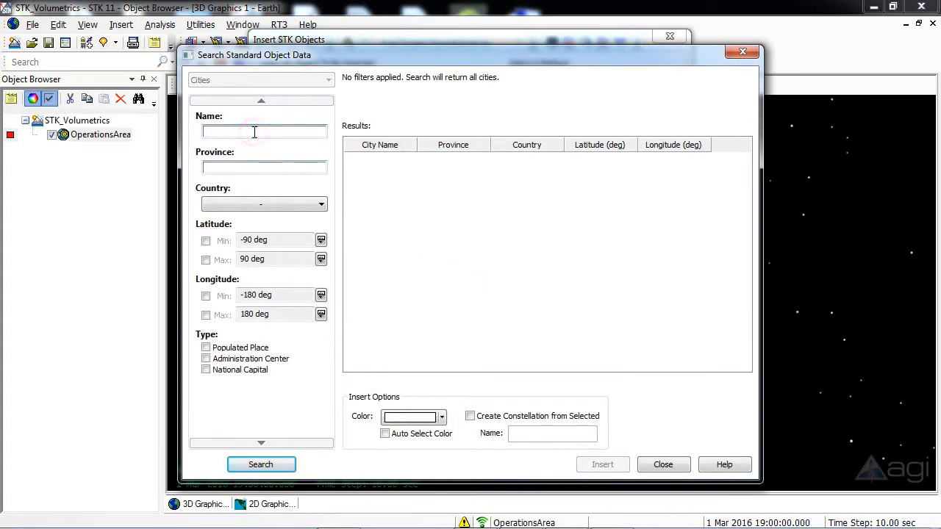
{"action": "type", "text": "mo"}
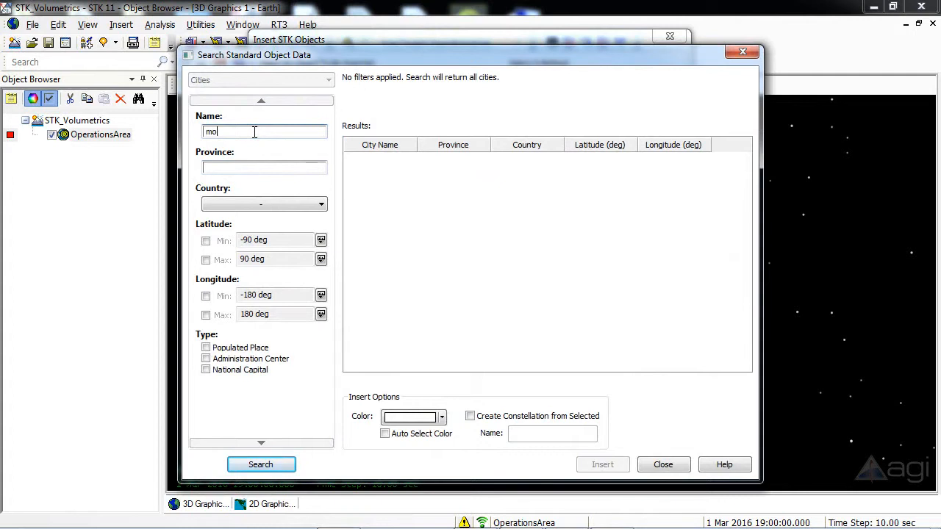
{"action": "type", "text": "rton"}
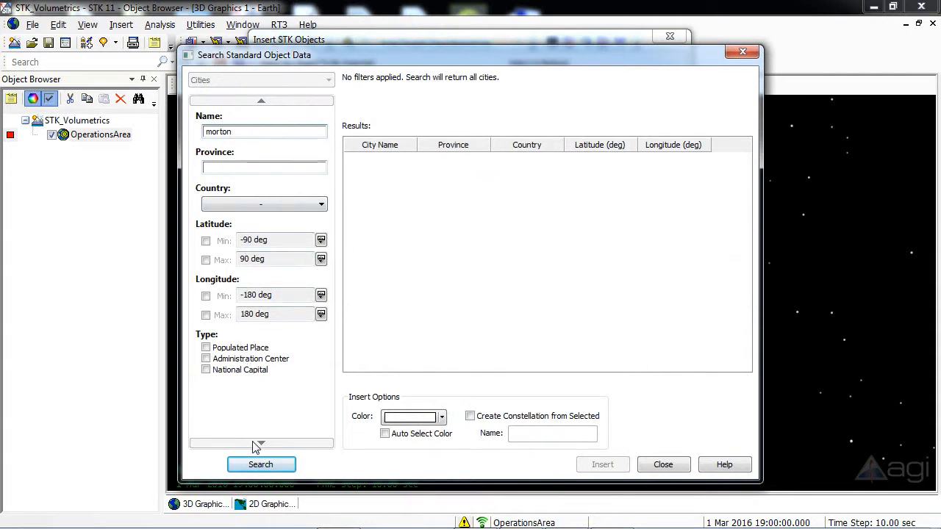
{"action": "left_click", "coordinate": [262, 464]}
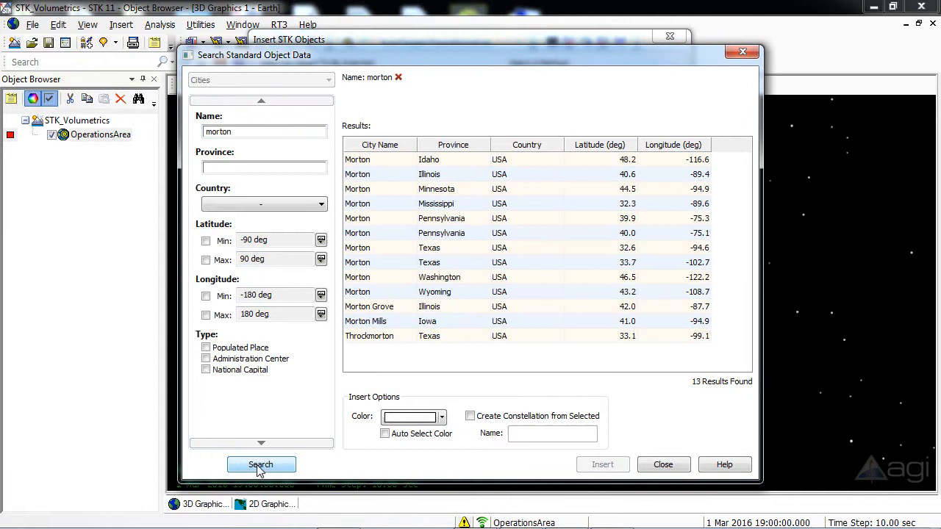
{"action": "mouse_move", "coordinate": [307, 410]}
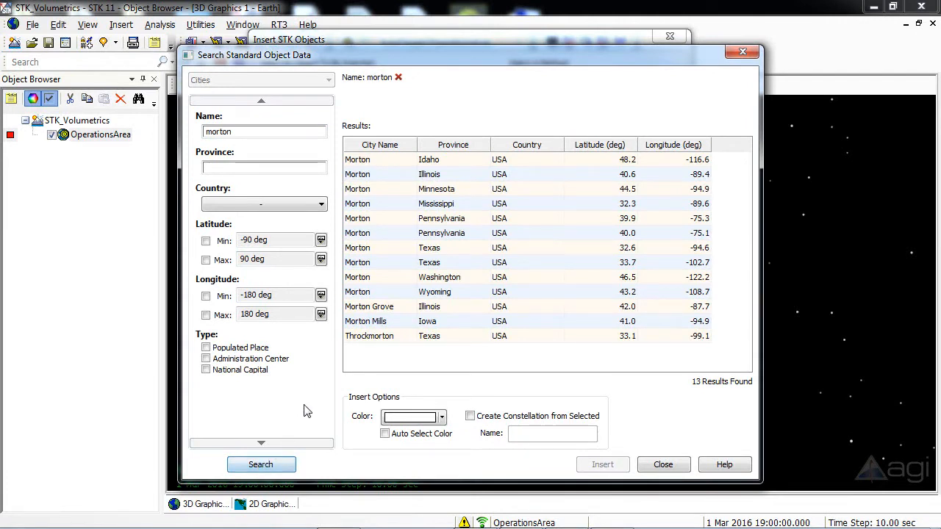
Insert Morton, Washington as a place and close the city search.
{"action": "left_click", "coordinate": [374, 277]}
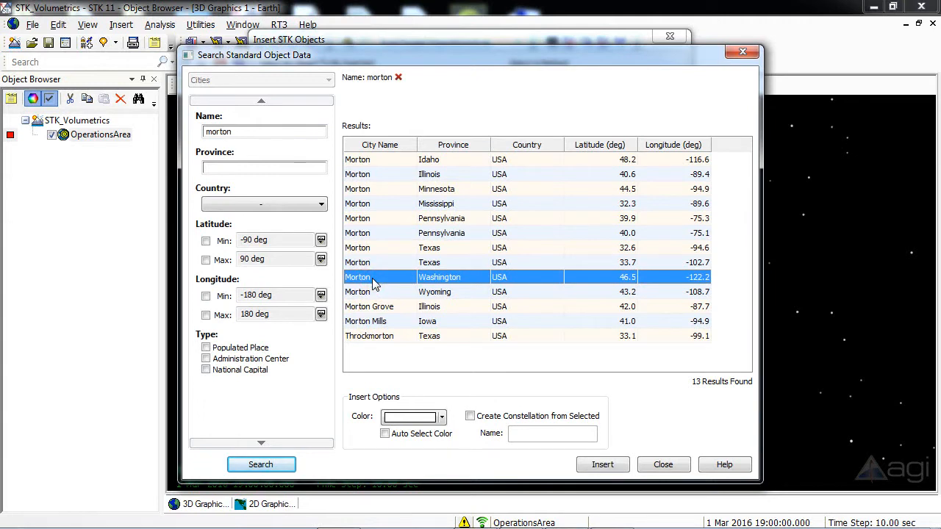
{"action": "mouse_move", "coordinate": [435, 316]}
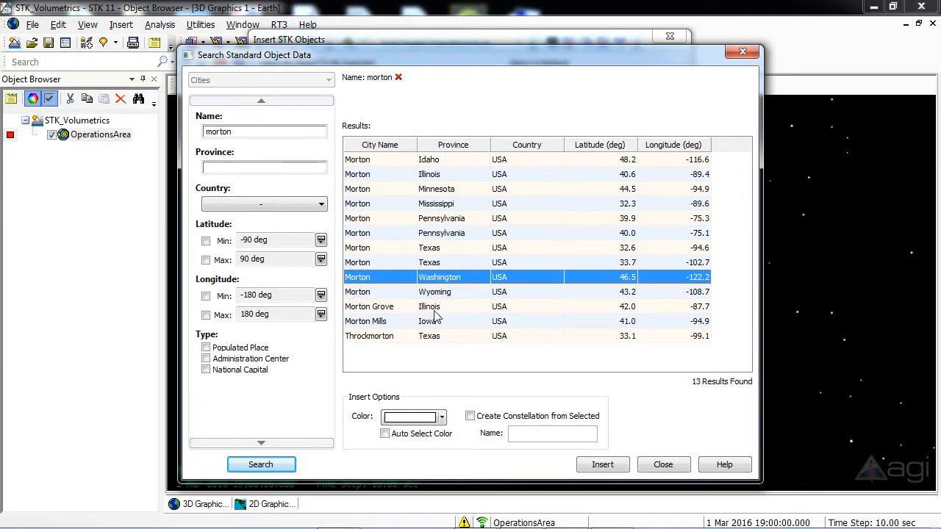
{"action": "mouse_move", "coordinate": [594, 450]}
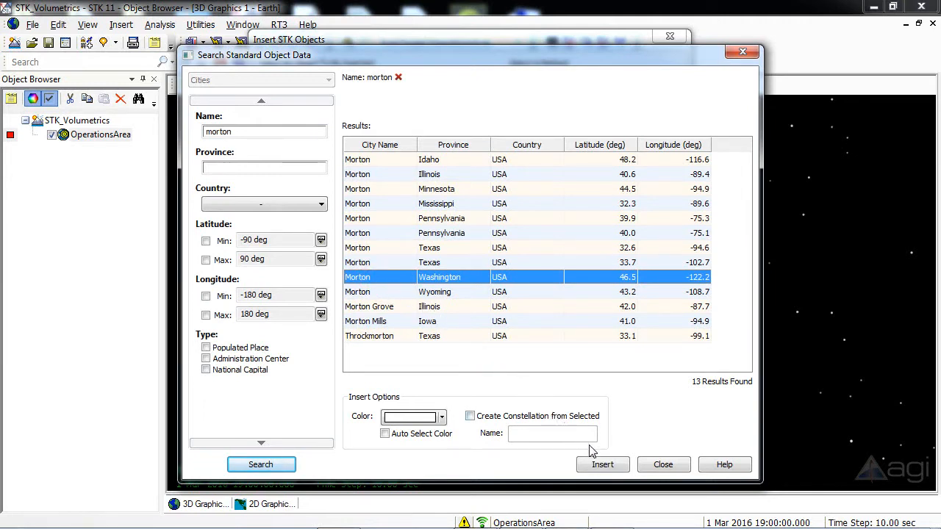
{"action": "left_click", "coordinate": [602, 465]}
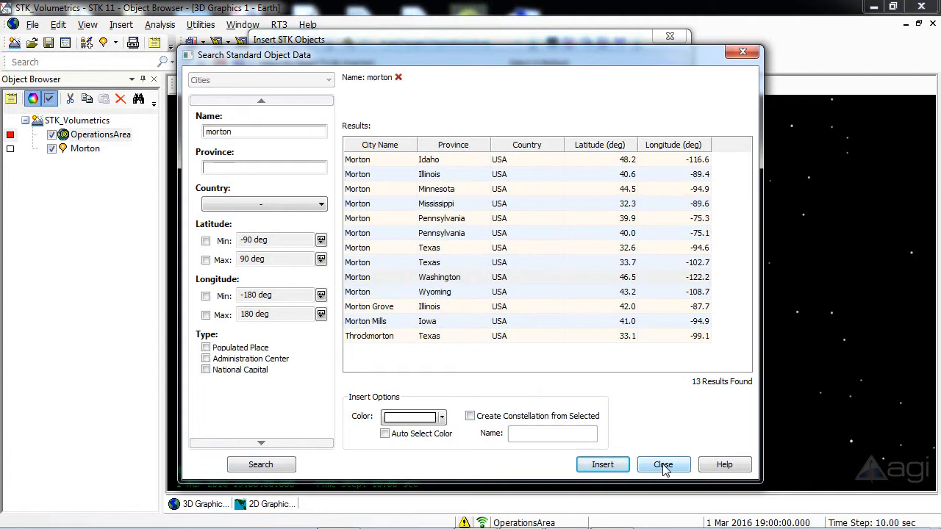
{"action": "left_click", "coordinate": [662, 464]}
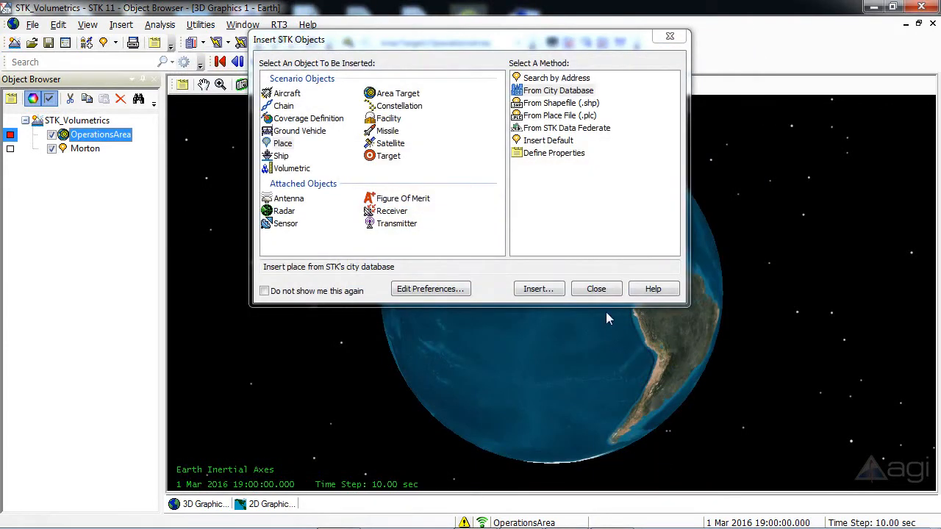
Close the Insert STK Objects dialog and bring up Morton's context menu.
{"action": "left_click", "coordinate": [597, 288]}
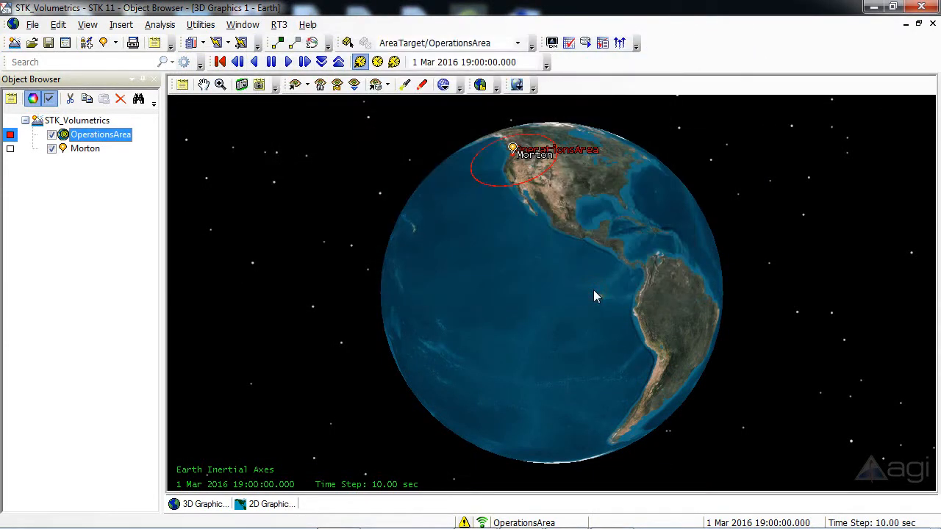
{"action": "mouse_move", "coordinate": [321, 228]}
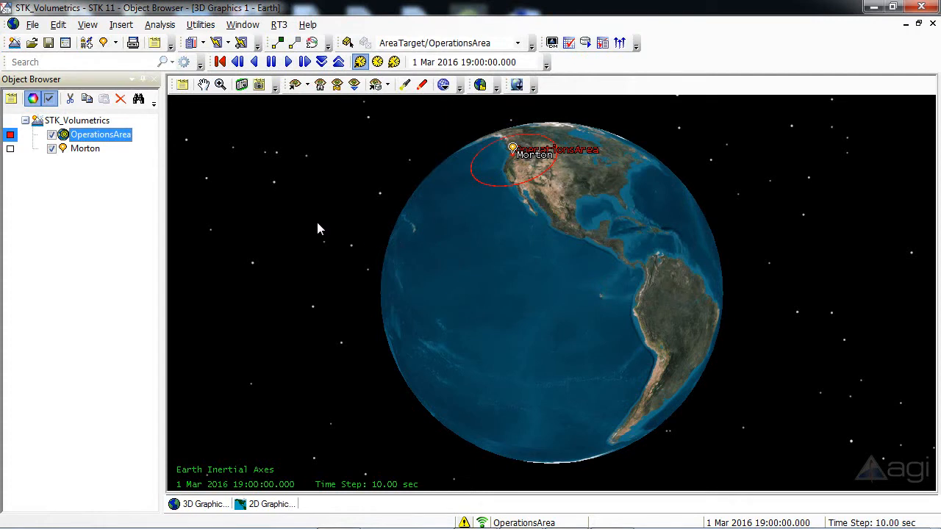
{"action": "mouse_move", "coordinate": [94, 164]}
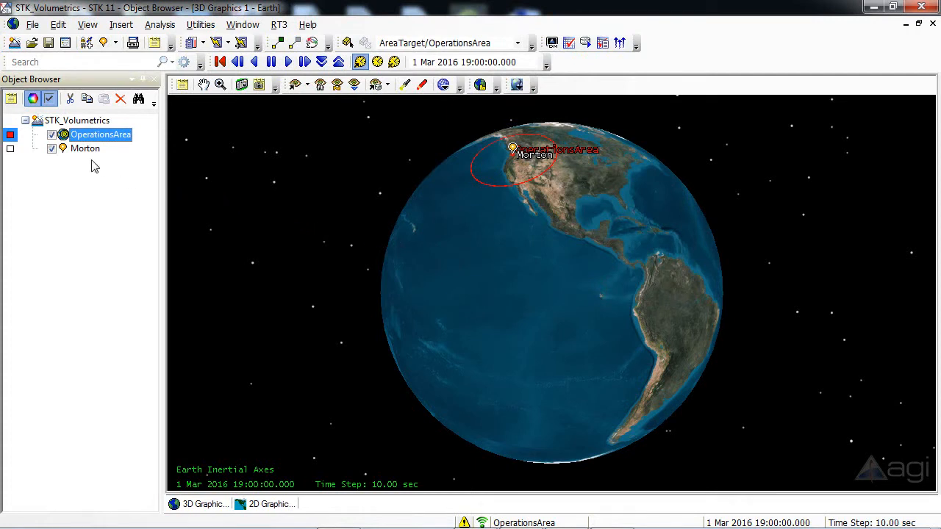
{"action": "mouse_move", "coordinate": [76, 159]}
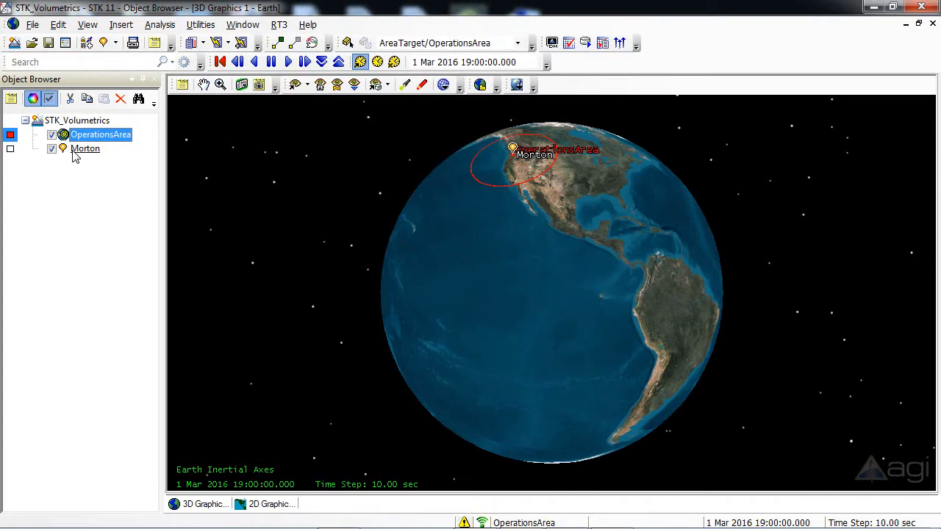
{"action": "right_click", "coordinate": [85, 147]}
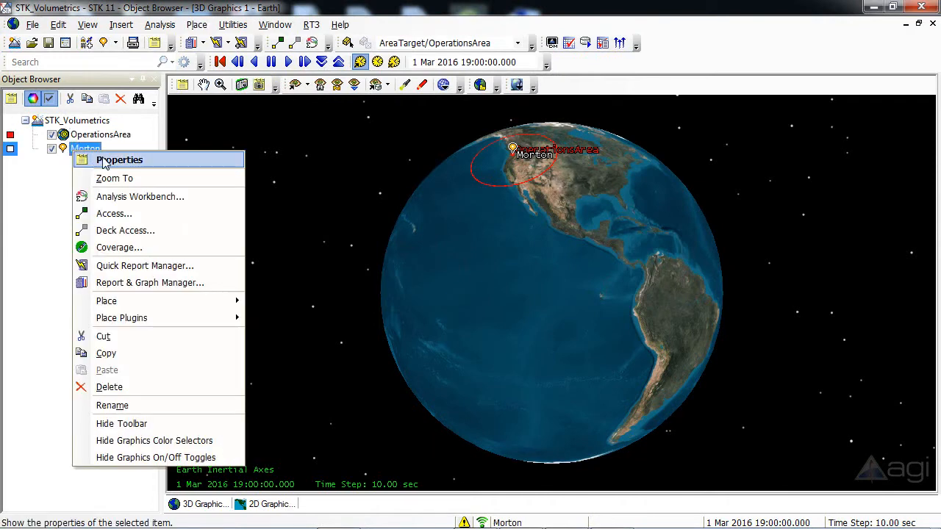
Set Morton's Height Above Ground to 20 ft in its position properties and apply it.
{"action": "left_click", "coordinate": [119, 159]}
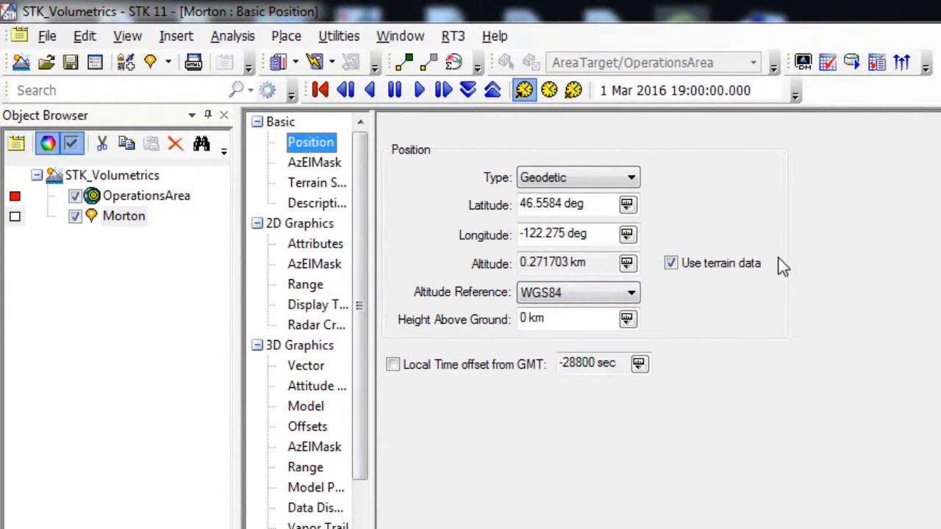
{"action": "mouse_move", "coordinate": [488, 329]}
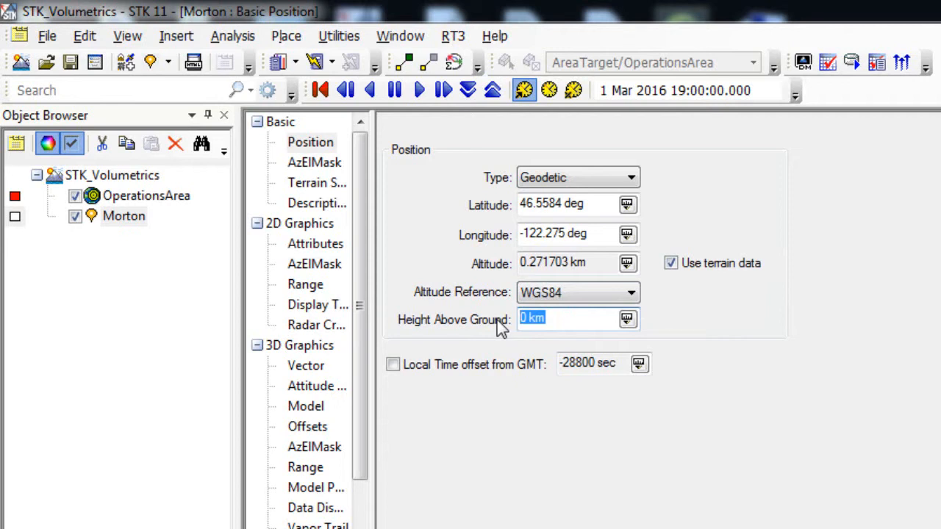
{"action": "type", "text": "20"}
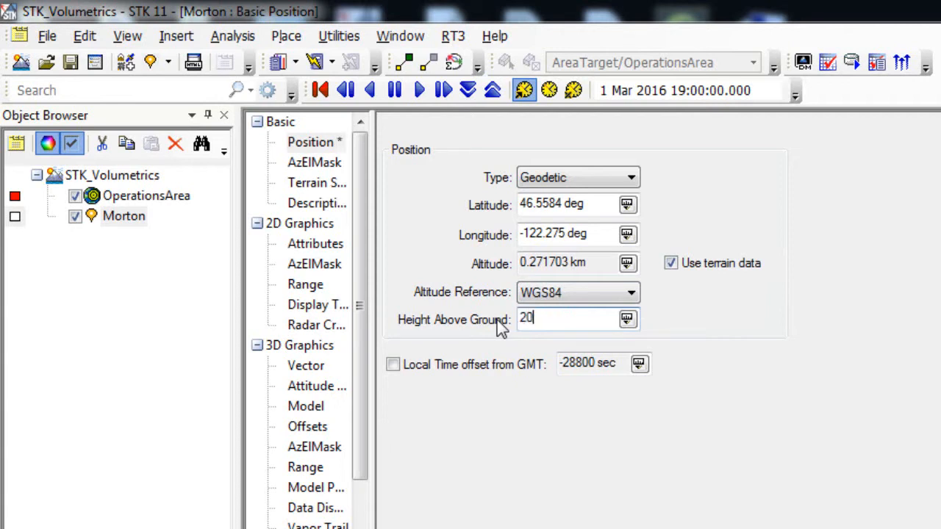
{"action": "type", "text": "ft"}
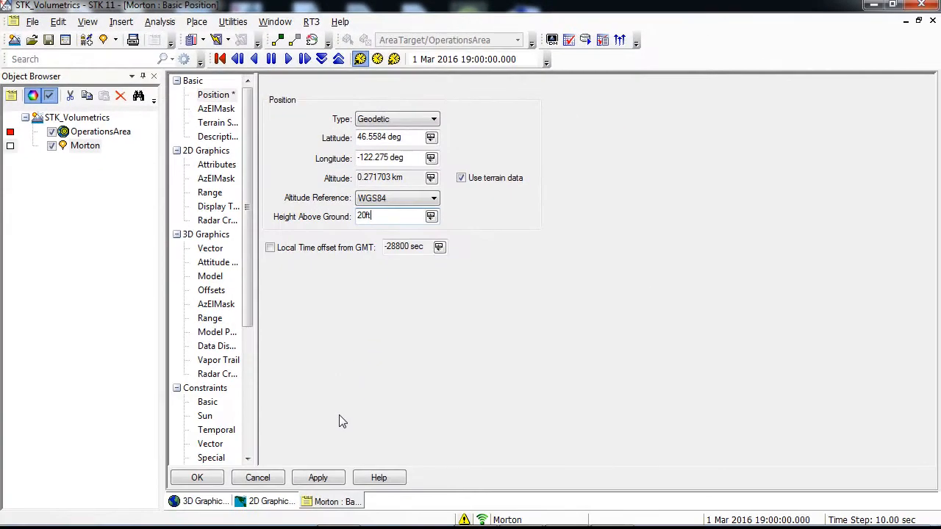
{"action": "left_click", "coordinate": [318, 476]}
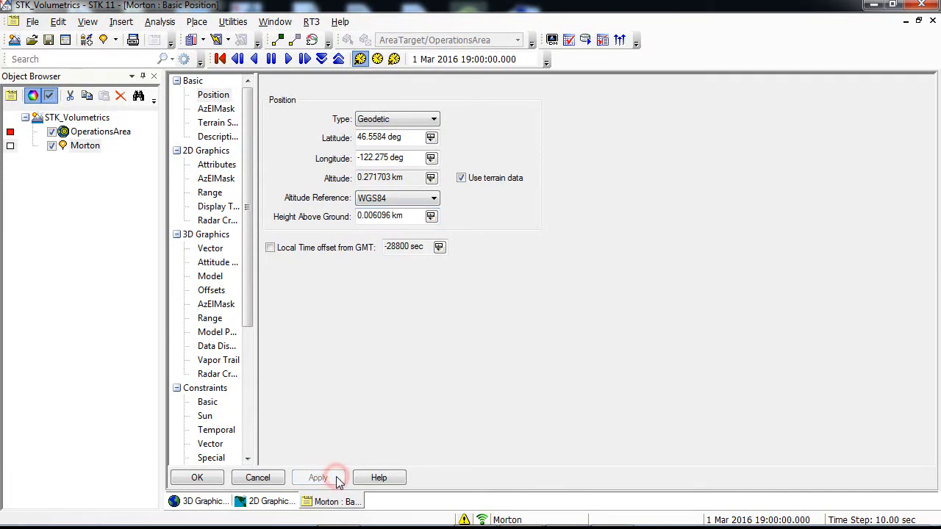
{"action": "left_click", "coordinate": [317, 478]}
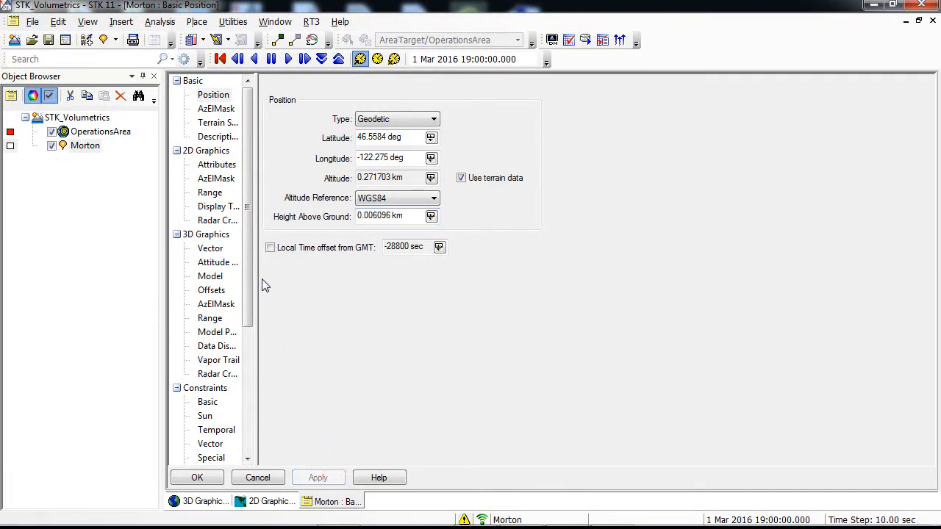
{"action": "left_click", "coordinate": [218, 122]}
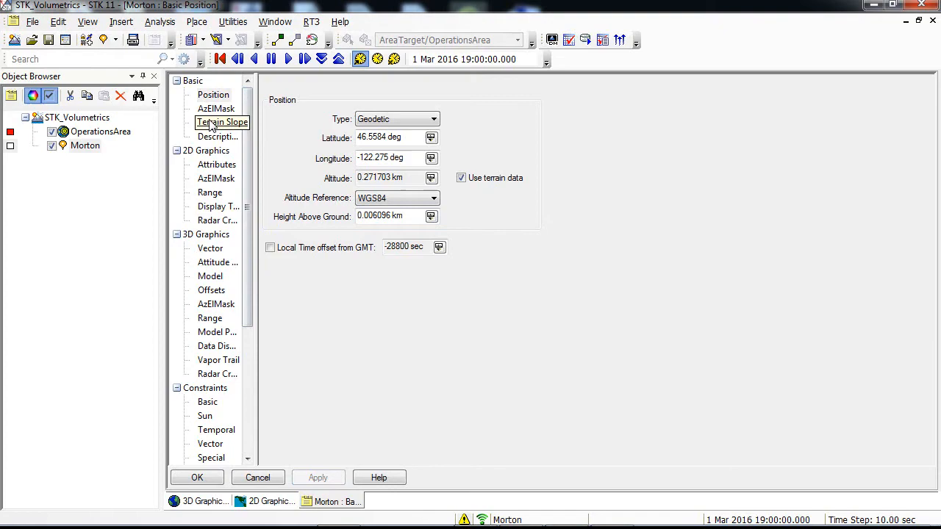
Set Morton's AzEl mask source to Terrain Data, enable Use Mask for Access Constraint, and accept.
{"action": "left_click", "coordinate": [216, 109]}
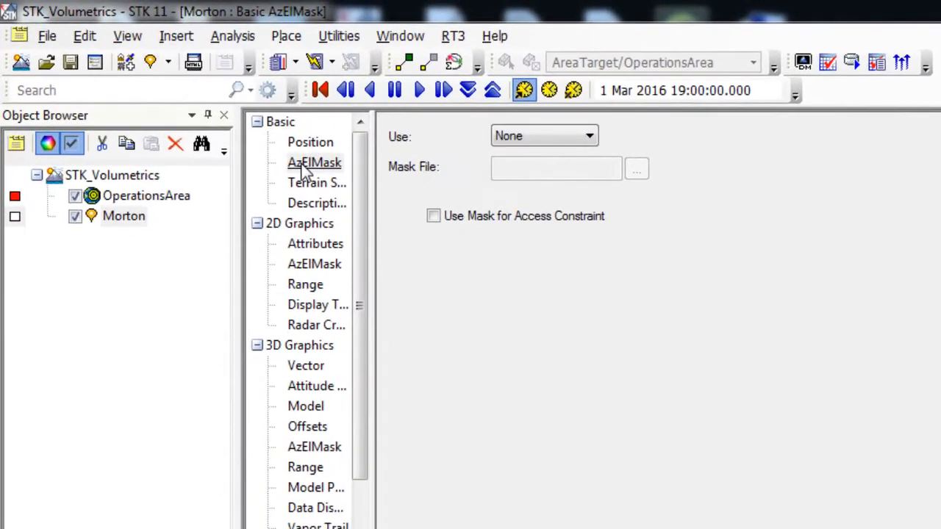
{"action": "mouse_move", "coordinate": [409, 150]}
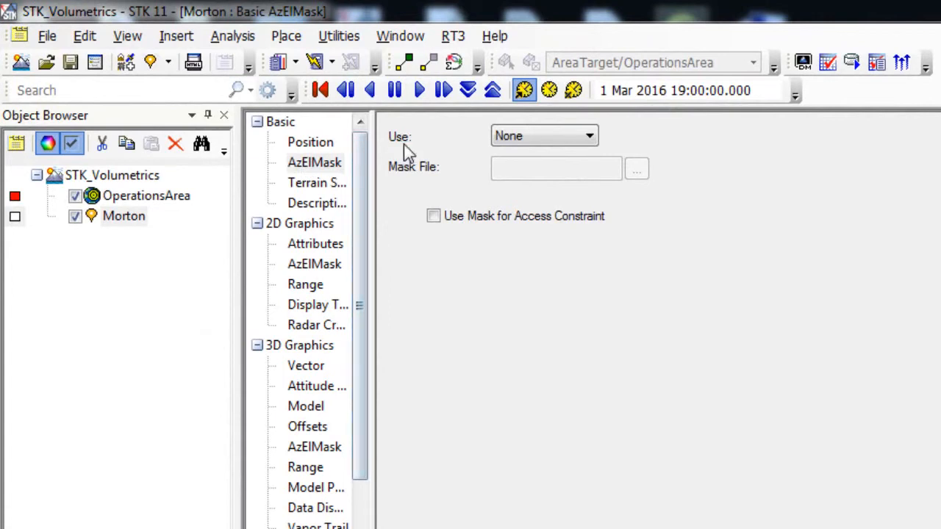
{"action": "left_click", "coordinate": [588, 135]}
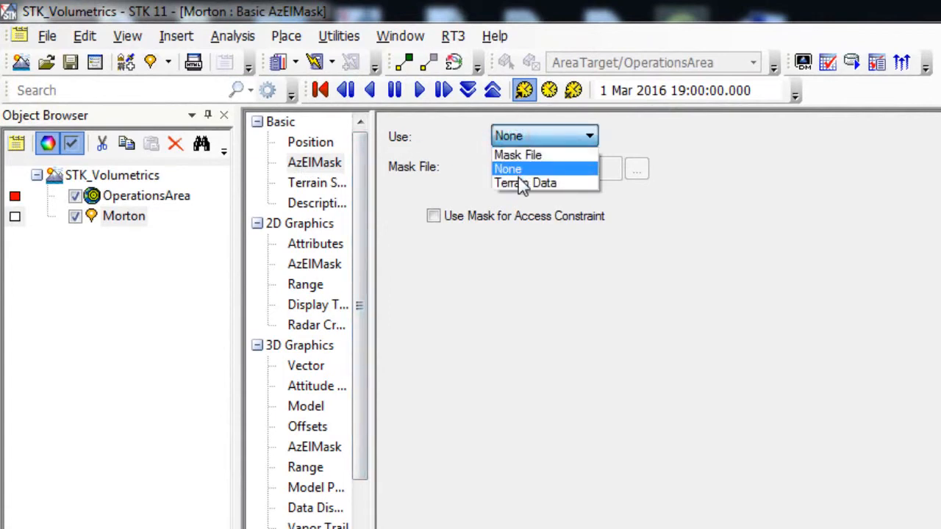
{"action": "left_click", "coordinate": [524, 183]}
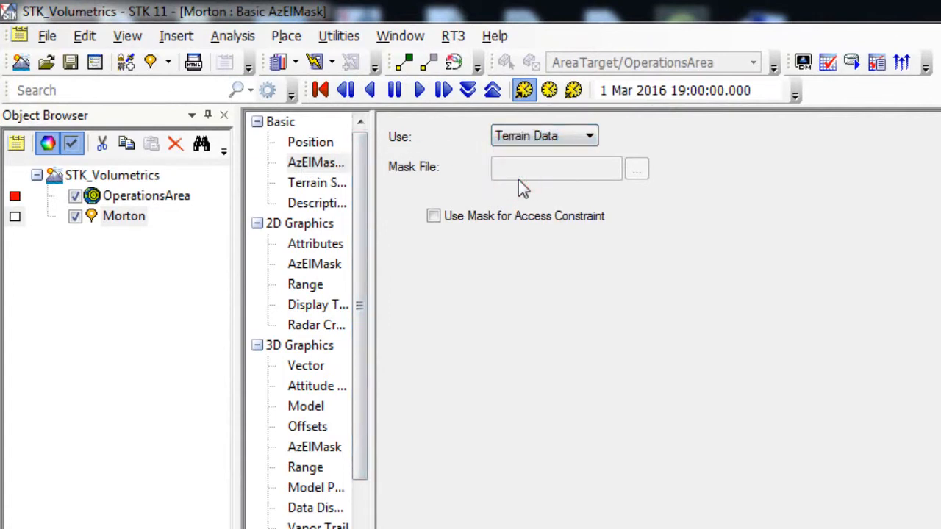
{"action": "mouse_move", "coordinate": [444, 235]}
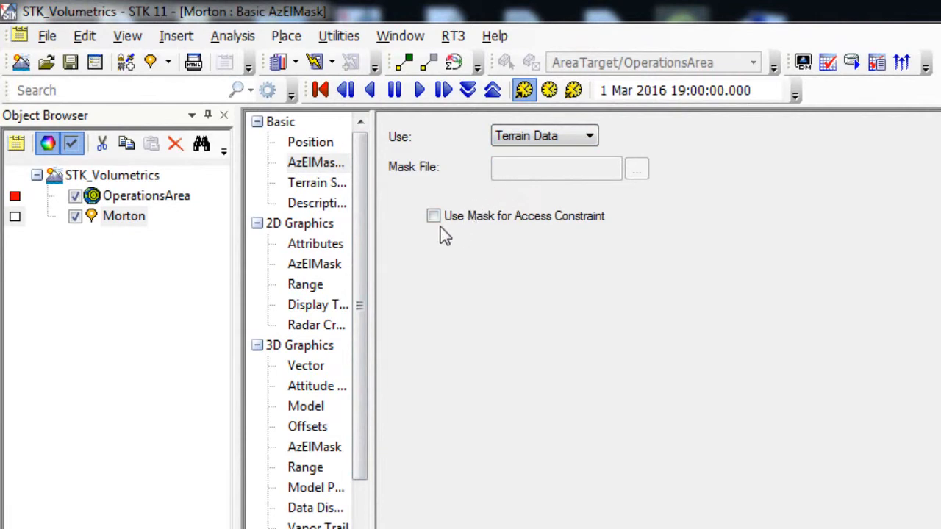
{"action": "left_click", "coordinate": [432, 214]}
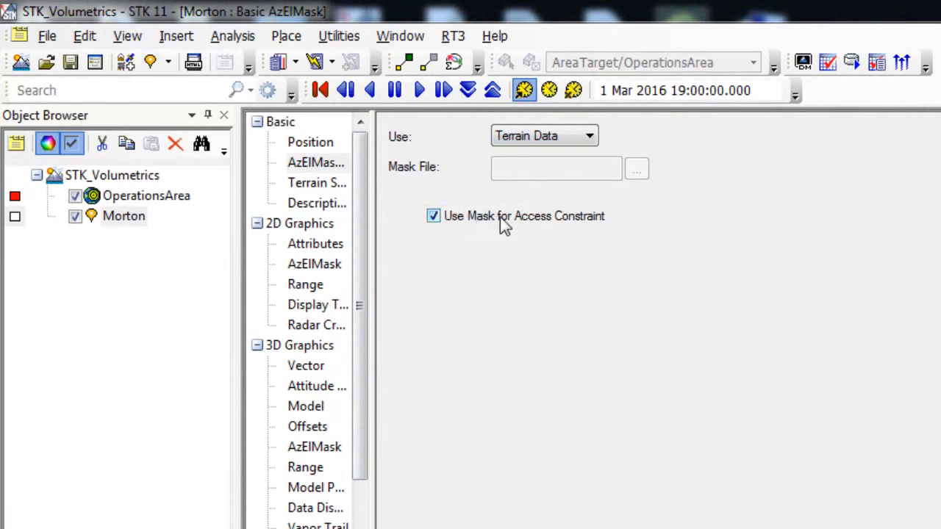
{"action": "mouse_move", "coordinate": [591, 227]}
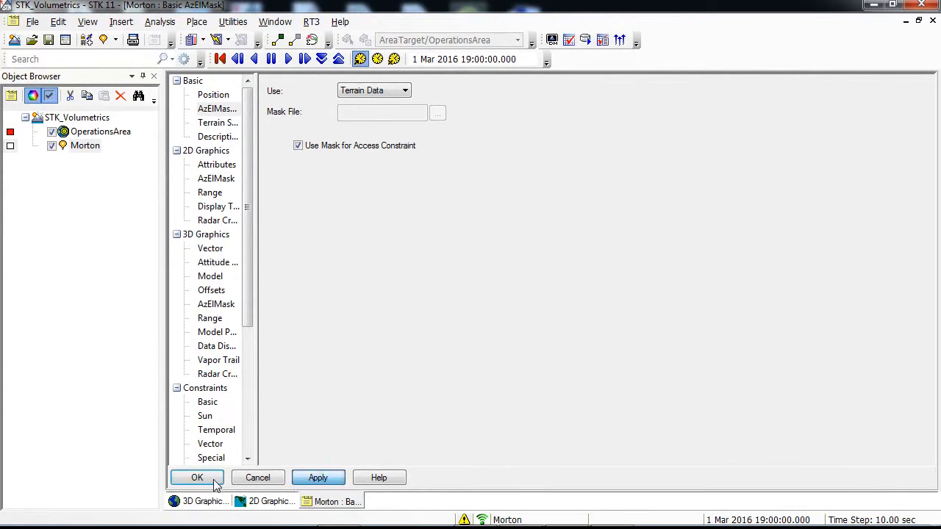
{"action": "left_click", "coordinate": [197, 476]}
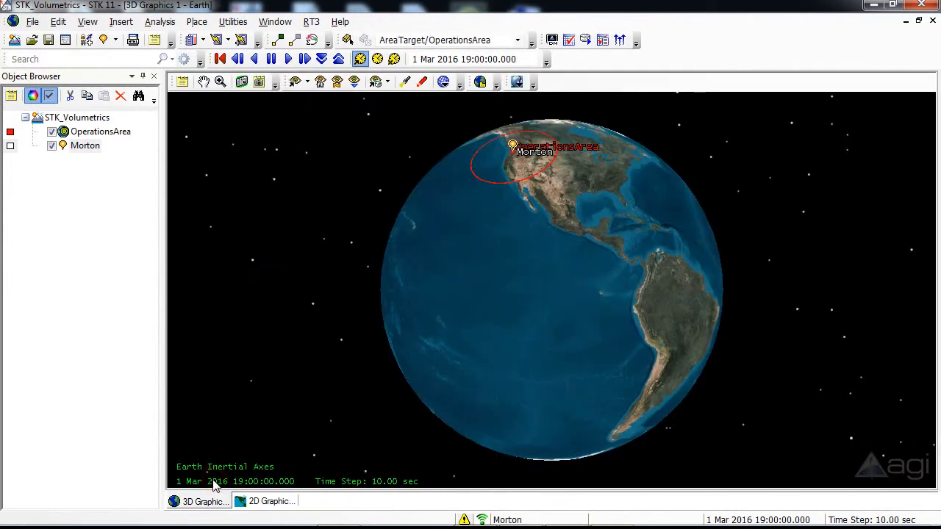
{"action": "mouse_move", "coordinate": [238, 343]}
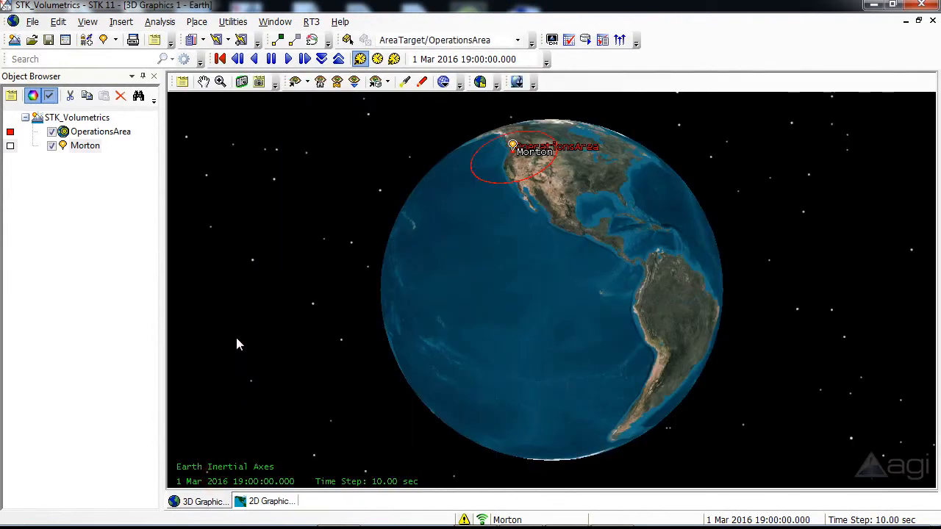
{"action": "mouse_move", "coordinate": [209, 197]}
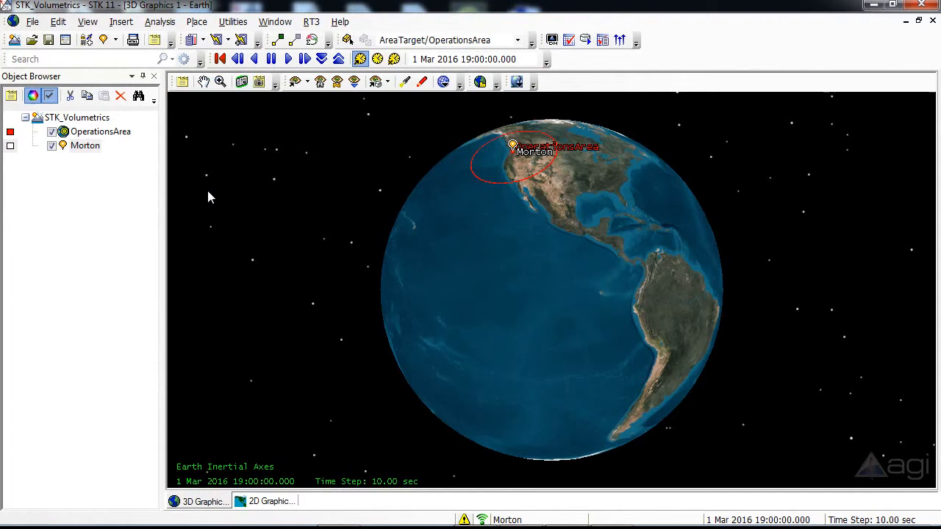
{"action": "mouse_move", "coordinate": [160, 173]}
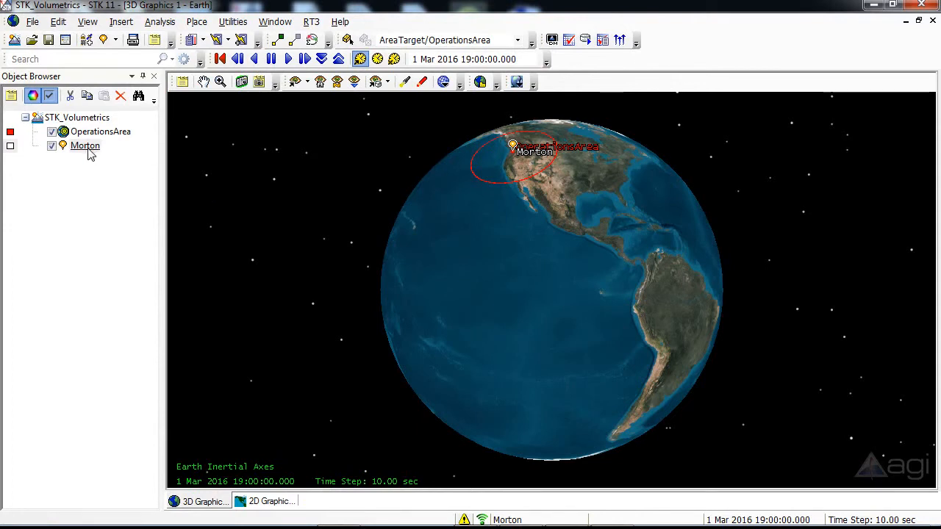
Zoom the 3D view to Morton and tilt toward the horizon to see the hills behind town.
{"action": "right_click", "coordinate": [85, 146]}
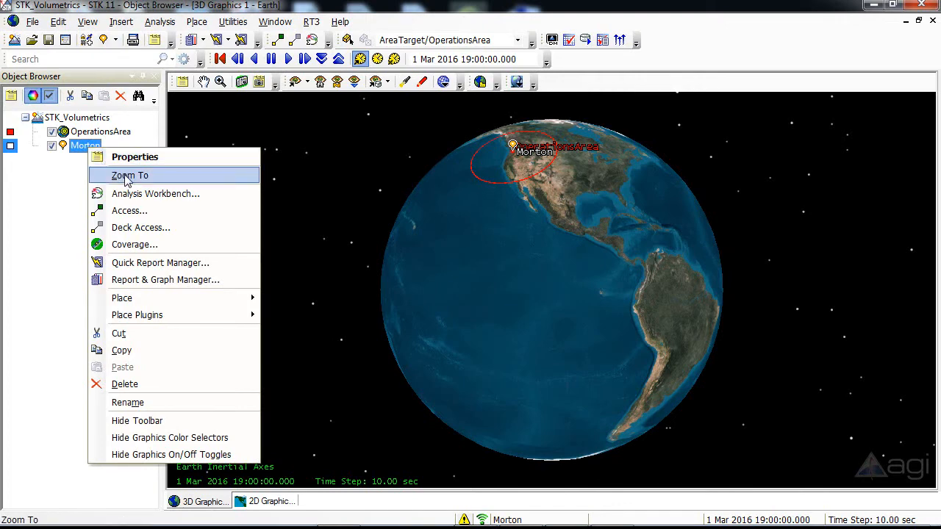
{"action": "left_click", "coordinate": [130, 175]}
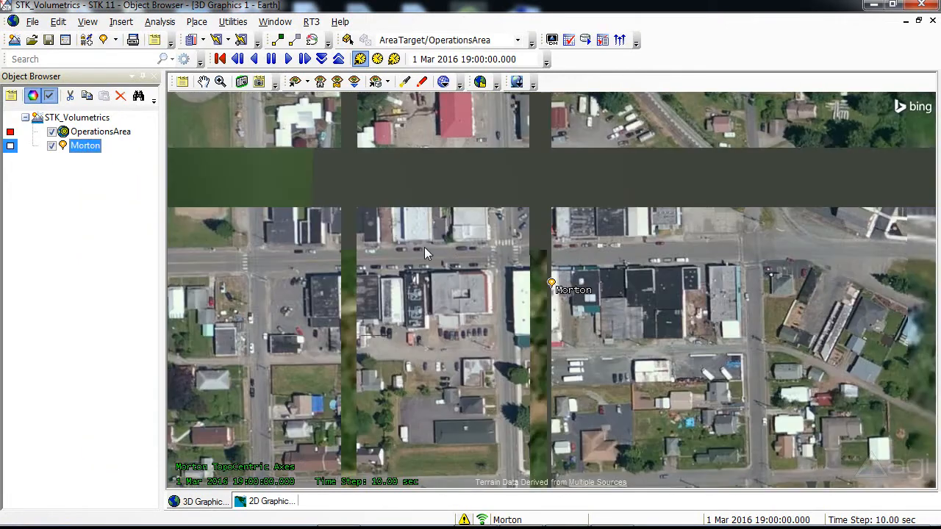
{"action": "scroll", "scroll_direction": "up", "scroll_amount": 3}
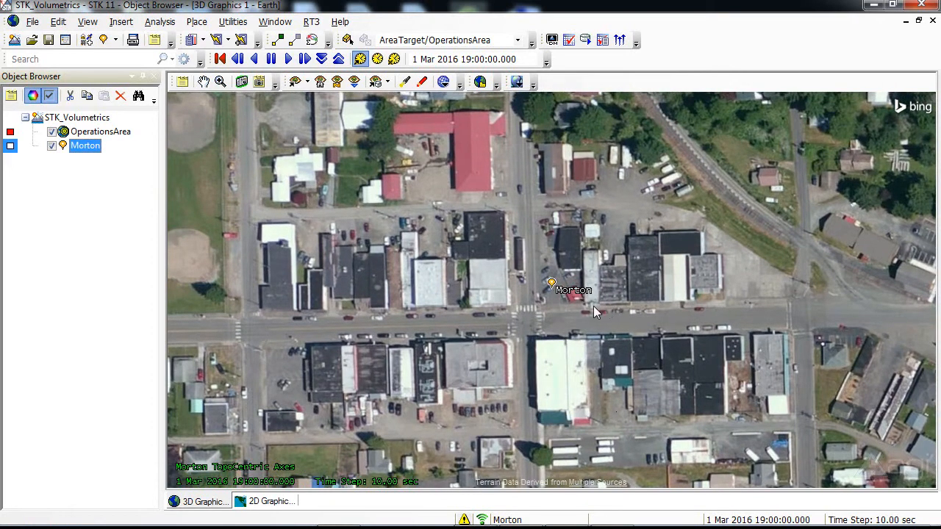
{"action": "scroll", "scroll_direction": "up", "scroll_amount": 3}
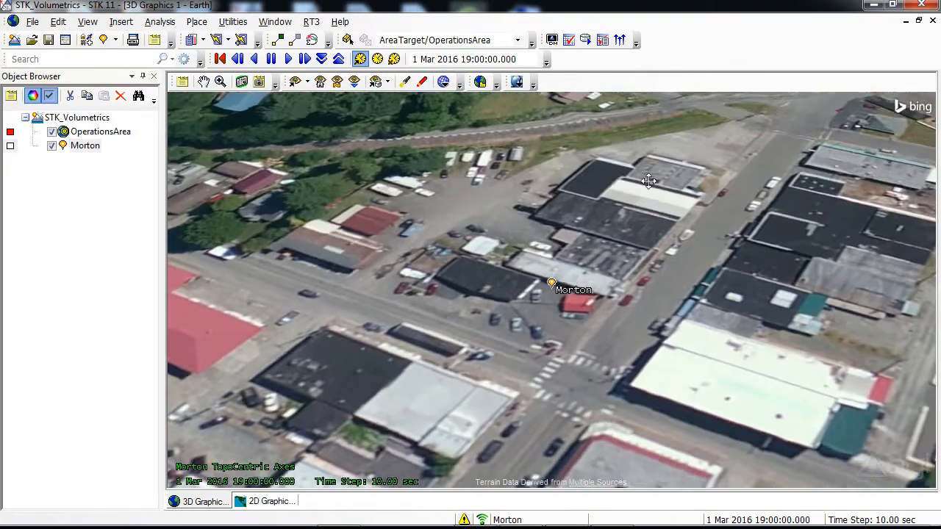
{"action": "left_click_drag", "start_coordinate": [650, 182], "coordinate": [656, 116]}
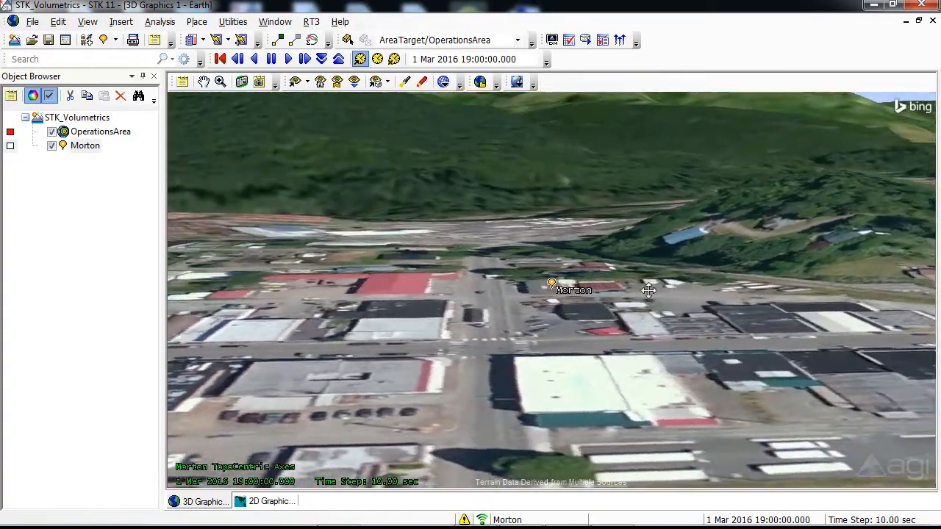
{"action": "left_click_drag", "start_coordinate": [647, 289], "coordinate": [470, 283]}
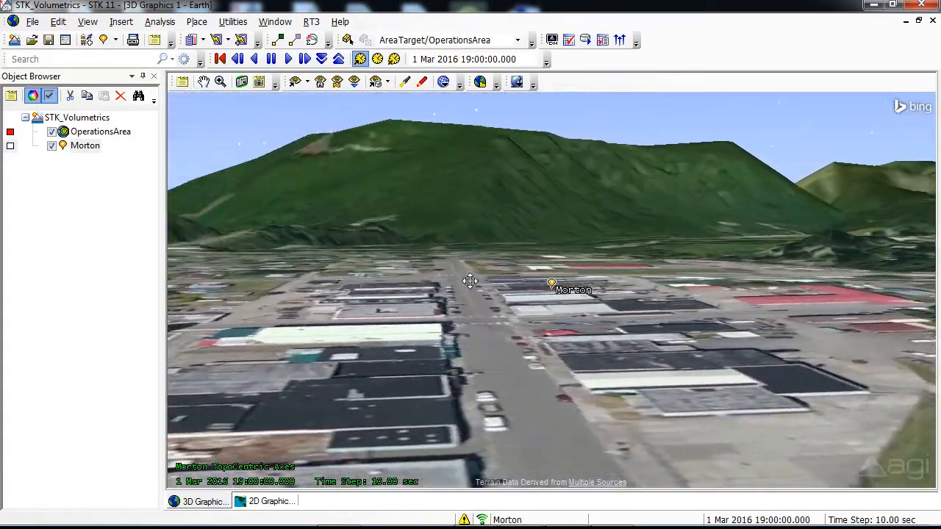
{"action": "left_click_drag", "start_coordinate": [471, 282], "coordinate": [371, 275]}
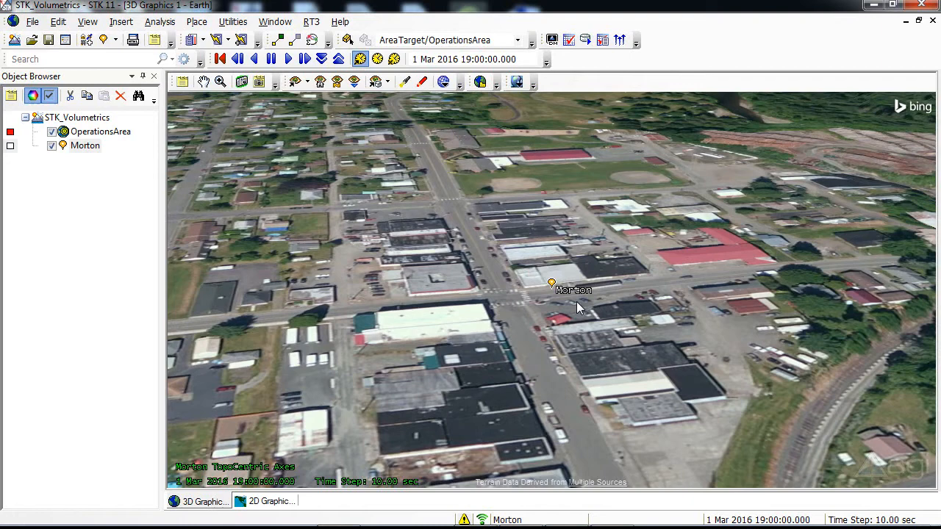
{"action": "mouse_move", "coordinate": [306, 155]}
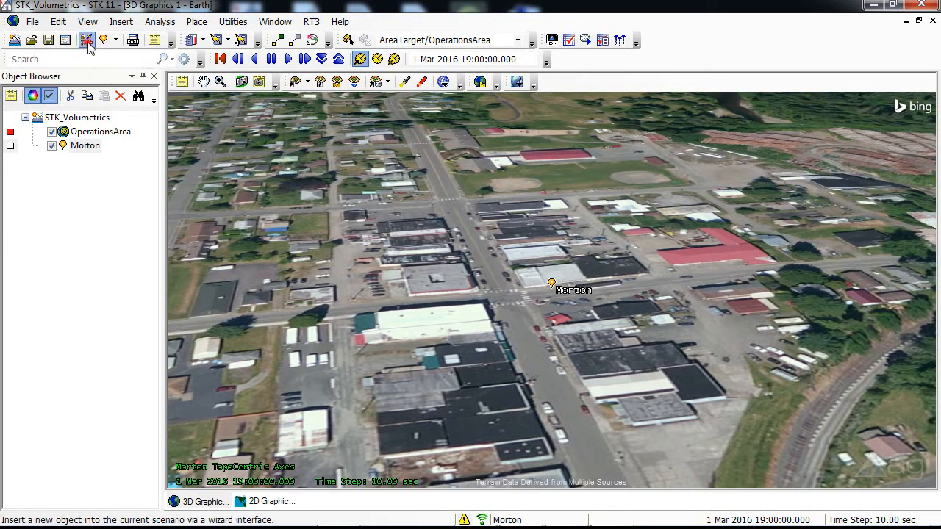
Insert a new Sensor object with Morton as its parent.
{"action": "left_click", "coordinate": [86, 40]}
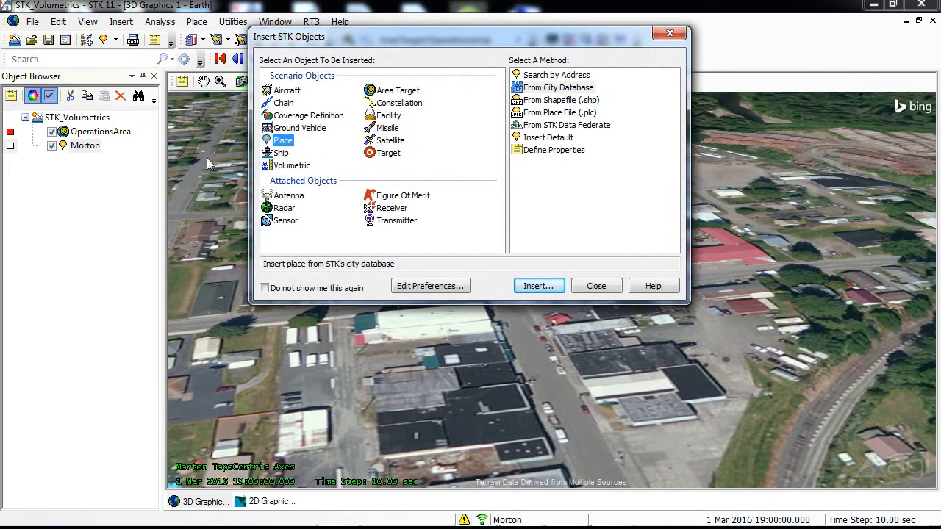
{"action": "left_click", "coordinate": [285, 221]}
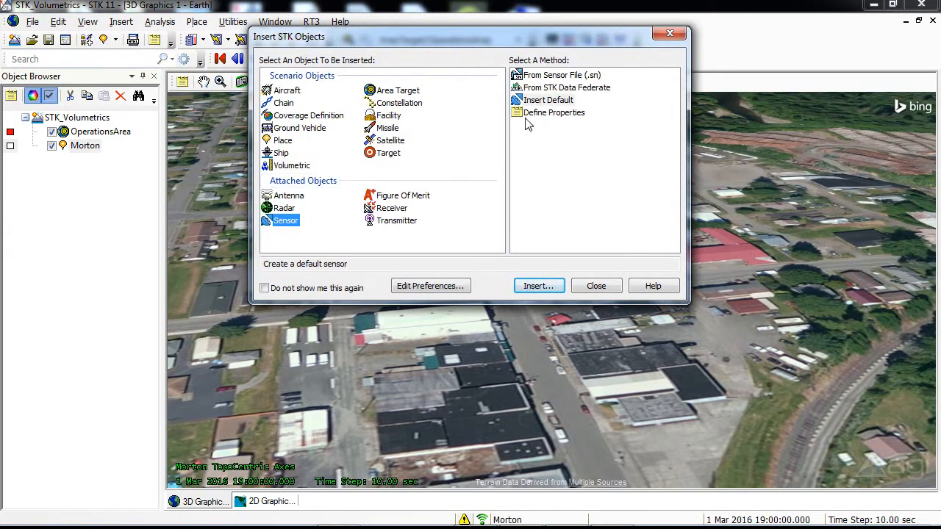
{"action": "left_click", "coordinate": [547, 100]}
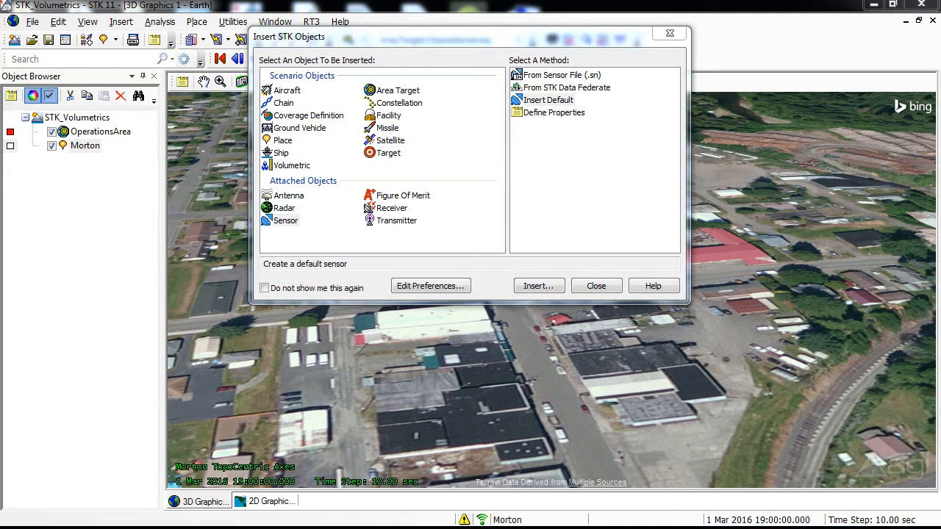
{"action": "left_click", "coordinate": [538, 285]}
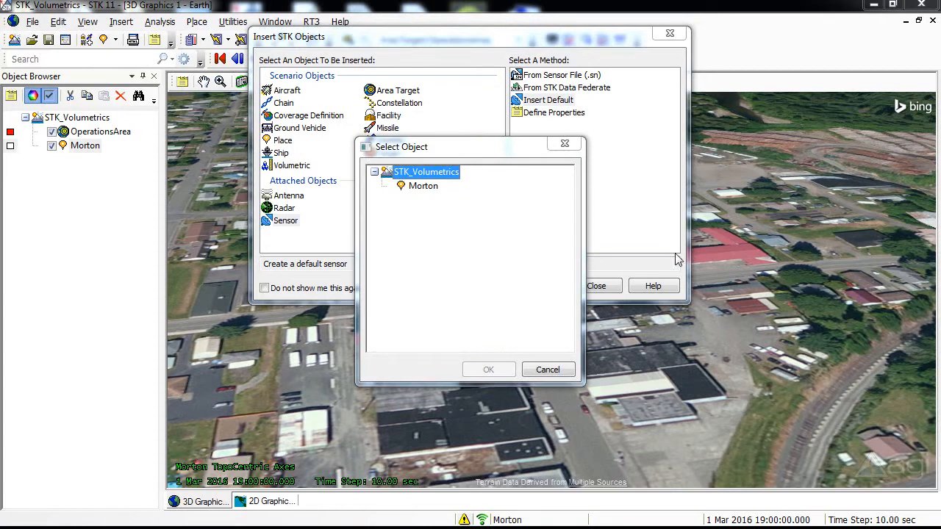
{"action": "left_click", "coordinate": [423, 185]}
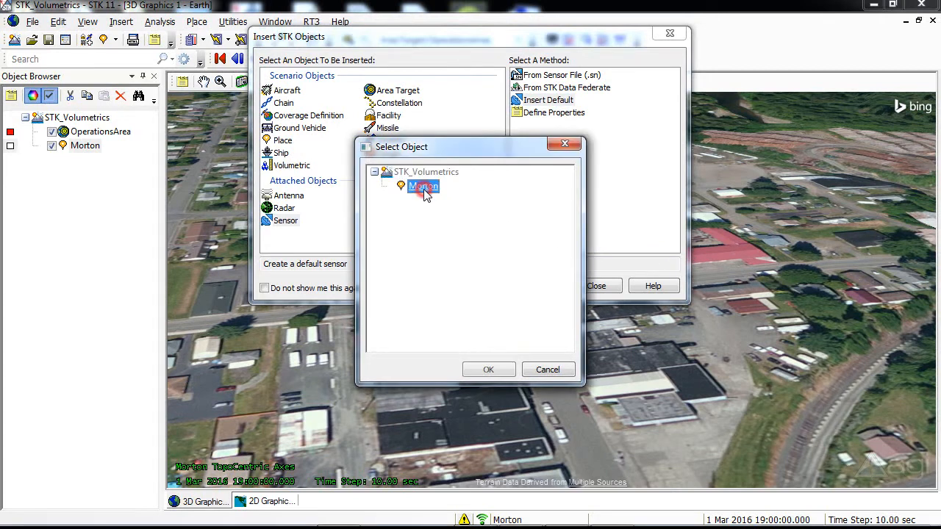
{"action": "mouse_move", "coordinate": [476, 344]}
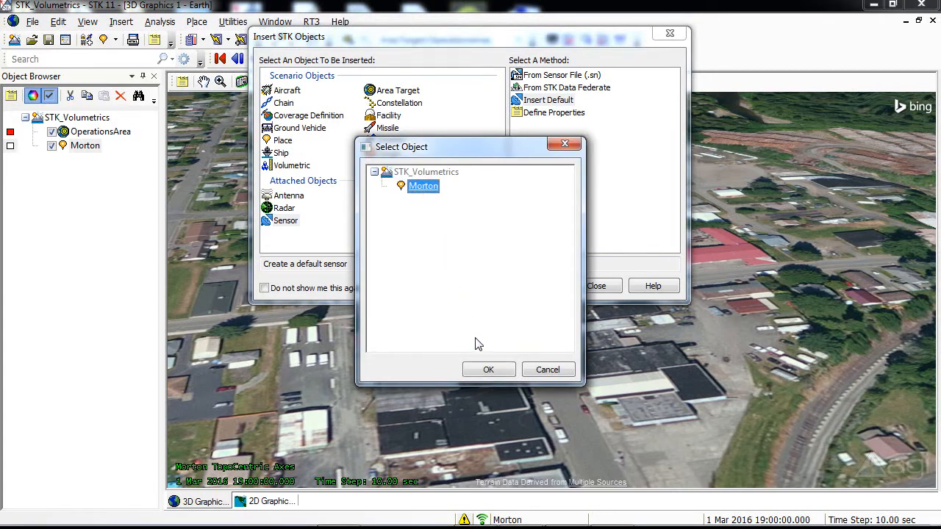
{"action": "left_click", "coordinate": [488, 368]}
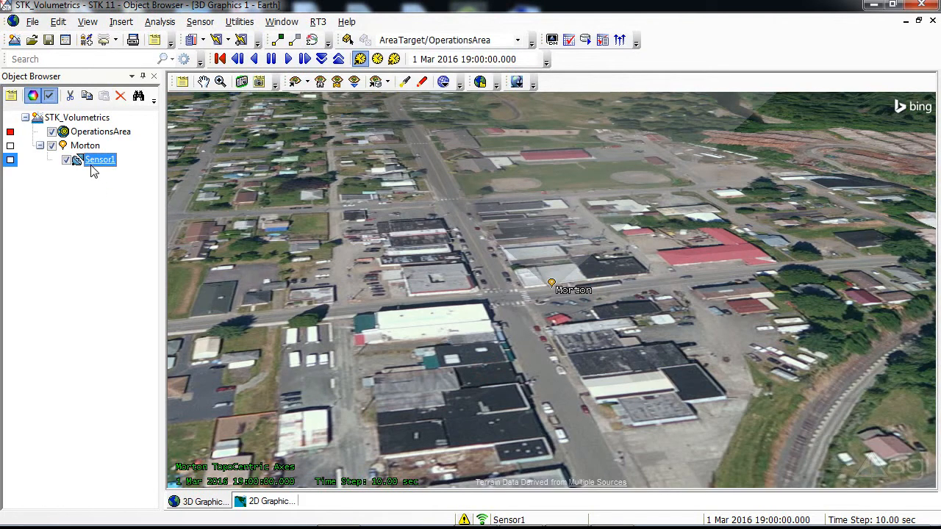
Make Sensor1 a Complex Conic with outer half angle 180 deg and apply.
{"action": "right_click", "coordinate": [100, 159]}
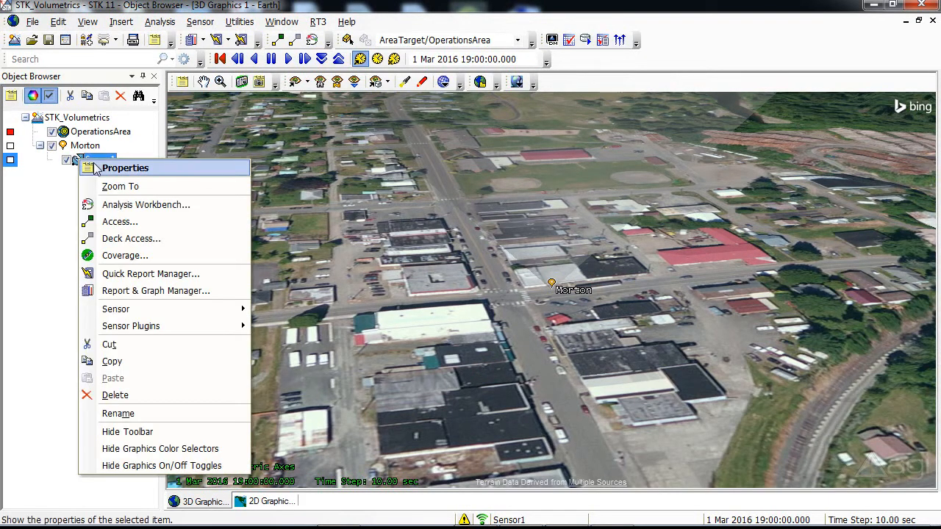
{"action": "left_click", "coordinate": [123, 167]}
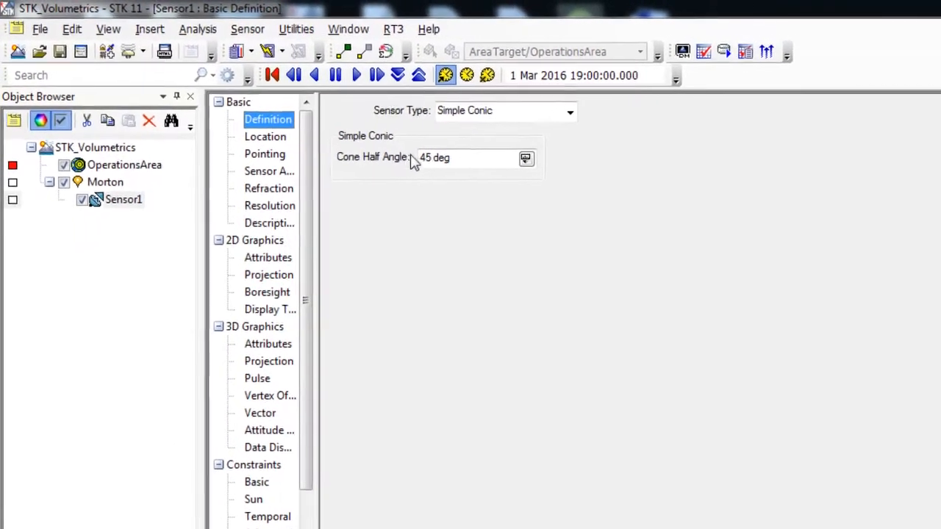
{"action": "left_click", "coordinate": [569, 112]}
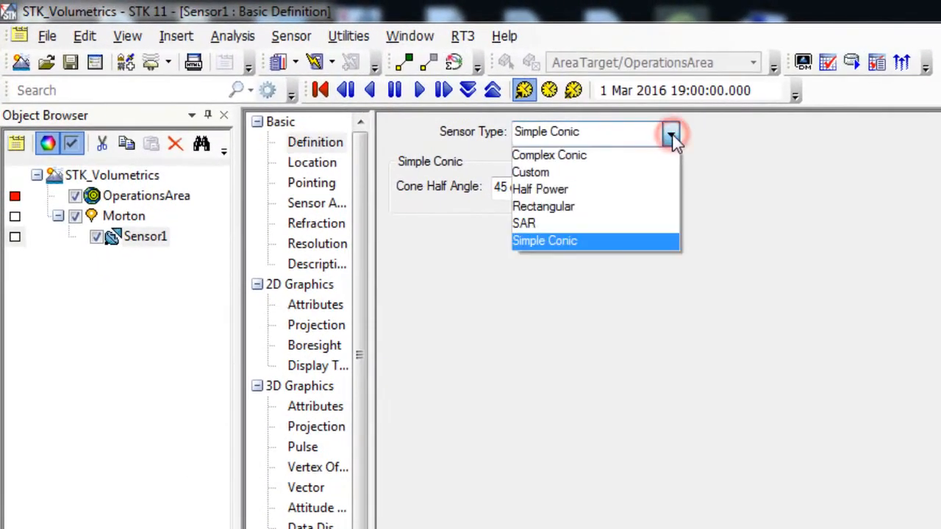
{"action": "mouse_move", "coordinate": [641, 155]}
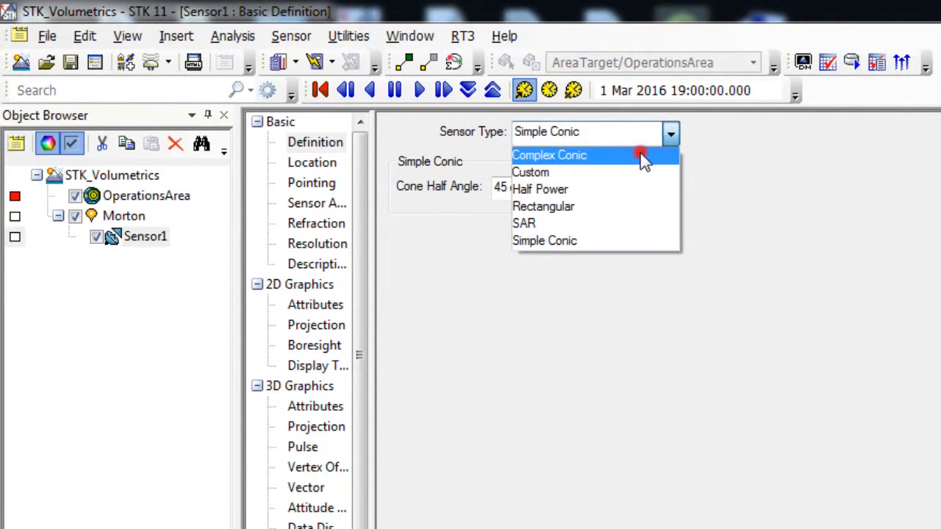
{"action": "left_click", "coordinate": [550, 156]}
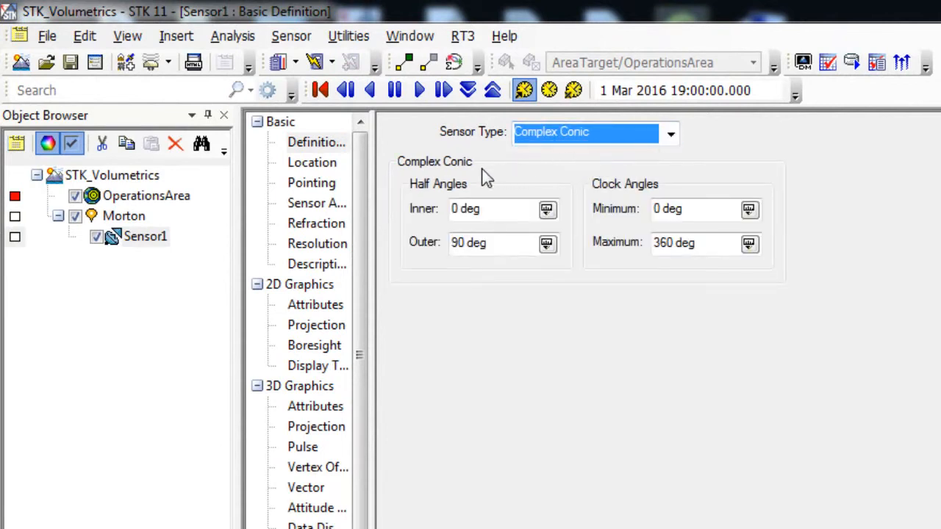
{"action": "mouse_move", "coordinate": [429, 248]}
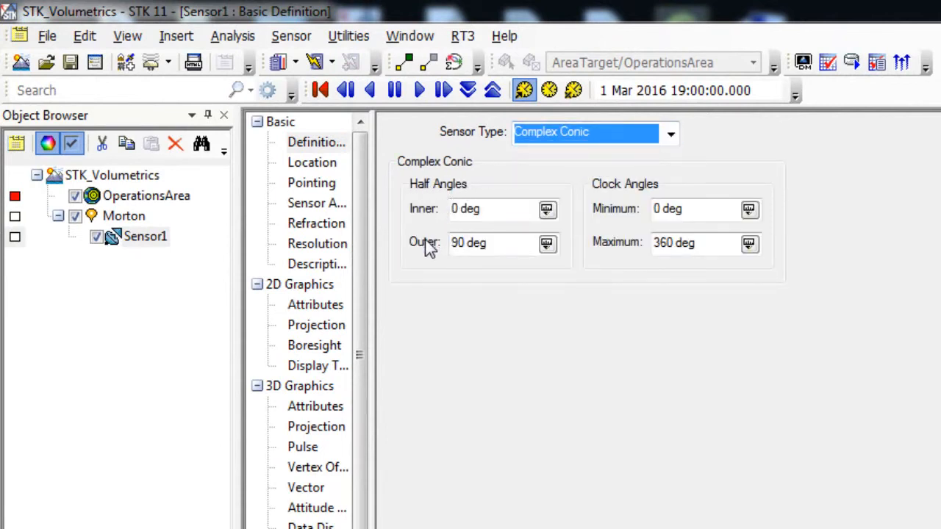
{"action": "triple_click", "coordinate": [467, 242]}
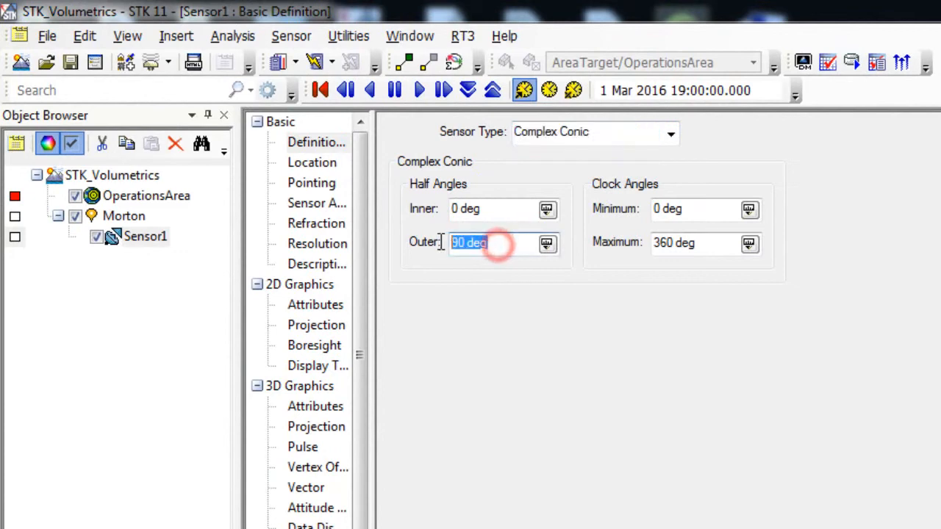
{"action": "type", "text": "180"}
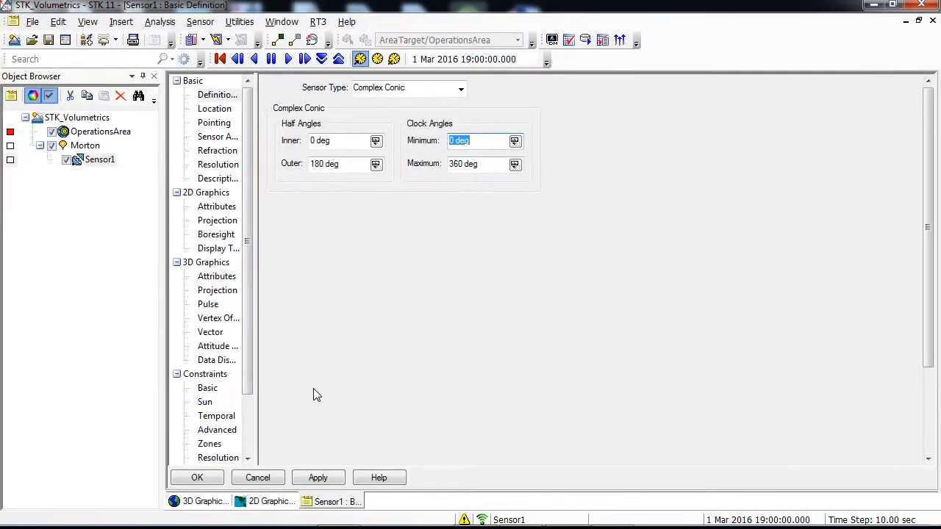
{"action": "left_click", "coordinate": [317, 478]}
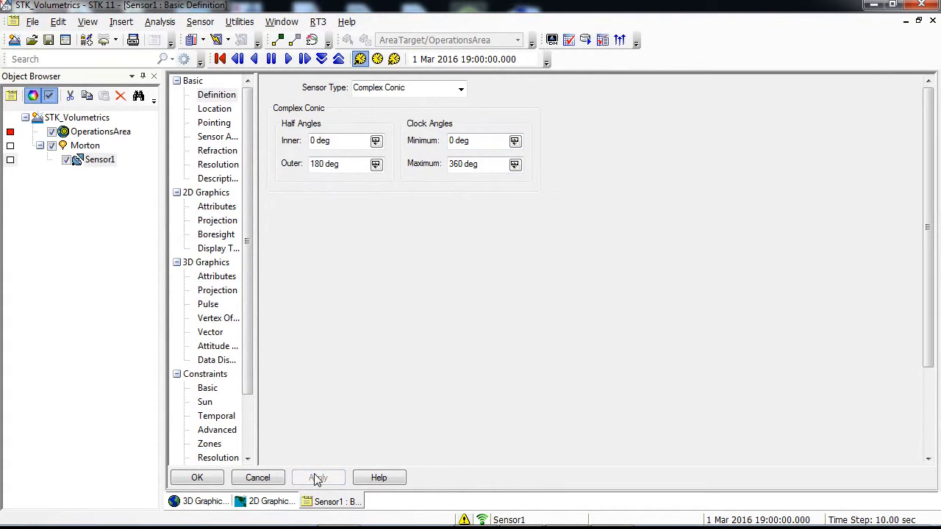
Enable the Az-El Mask in Sensor1's basic constraints and apply.
{"action": "scroll", "scroll_direction": "down", "scroll_amount": 3}
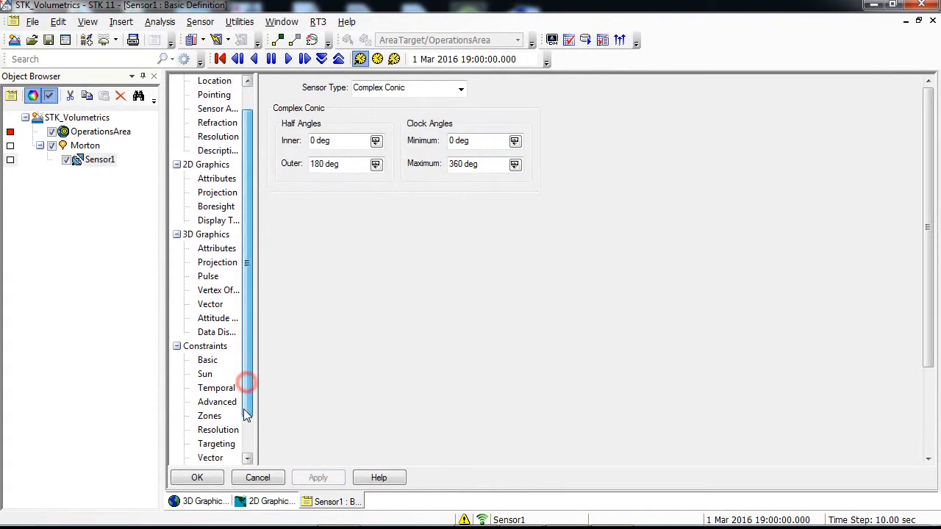
{"action": "scroll", "scroll_direction": "down", "scroll_amount": 3}
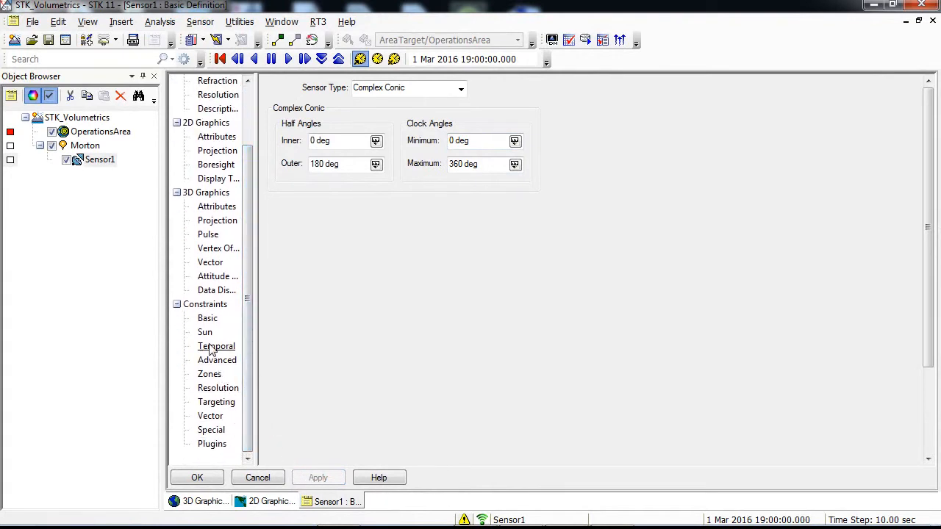
{"action": "left_click", "coordinate": [207, 318]}
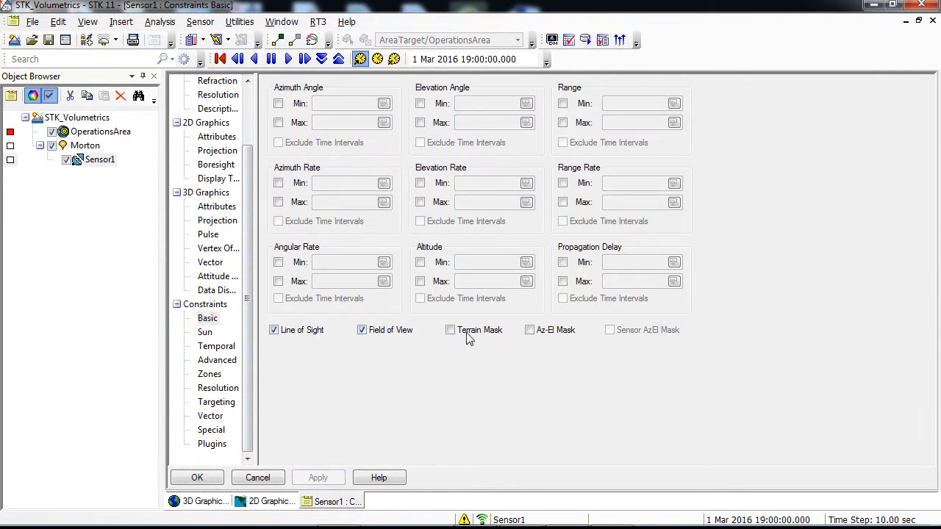
{"action": "left_click", "coordinate": [529, 329]}
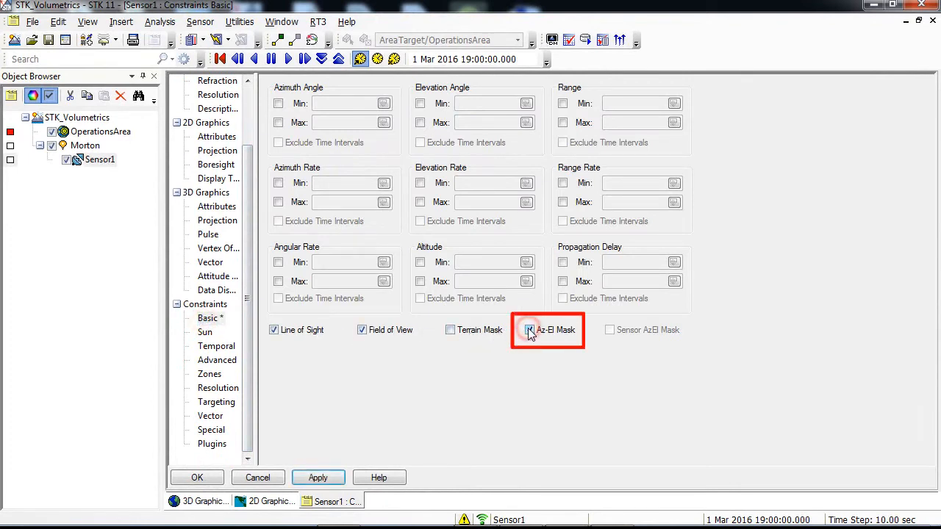
{"action": "left_click", "coordinate": [529, 329]}
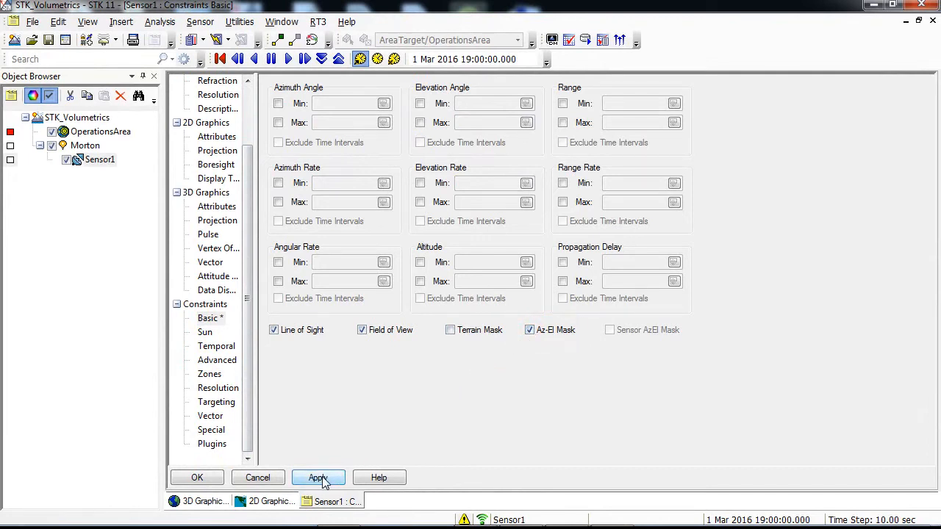
{"action": "left_click", "coordinate": [317, 478]}
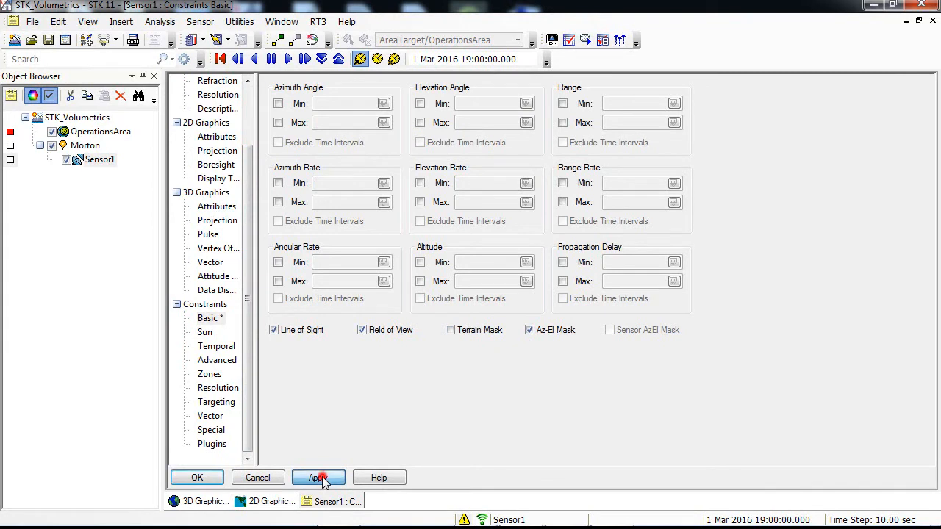
{"action": "left_click", "coordinate": [317, 477]}
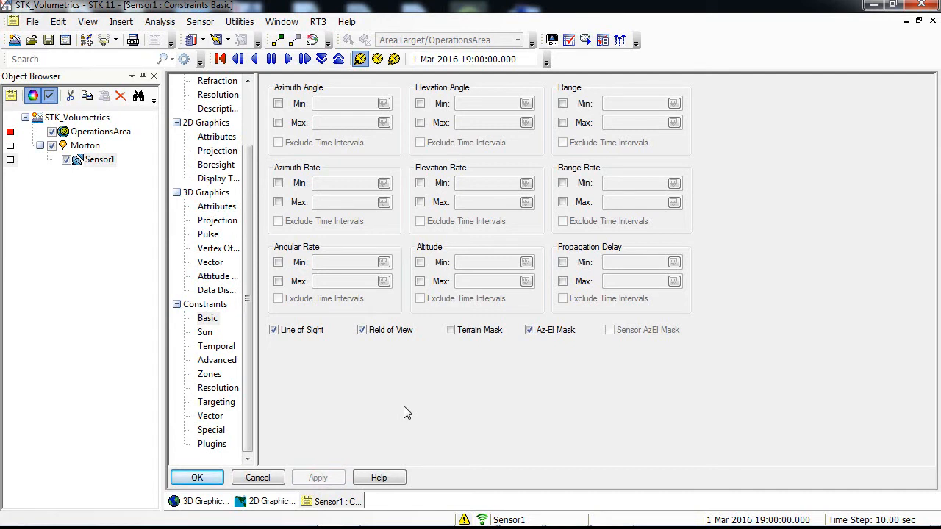
{"action": "mouse_move", "coordinate": [400, 398]}
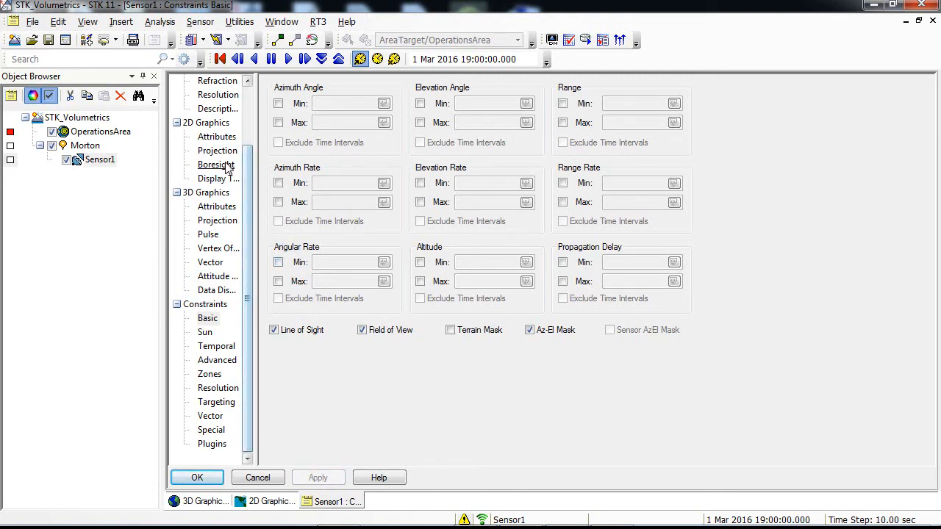
Set the 2D field-of-view projection to Use Constraints with AzElMask selected, and apply.
{"action": "left_click", "coordinate": [218, 150]}
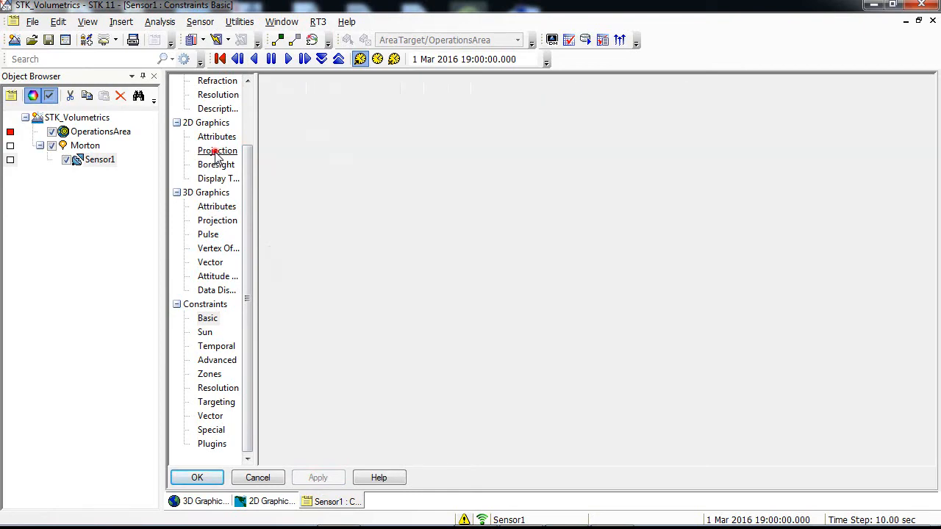
{"action": "left_click", "coordinate": [217, 150]}
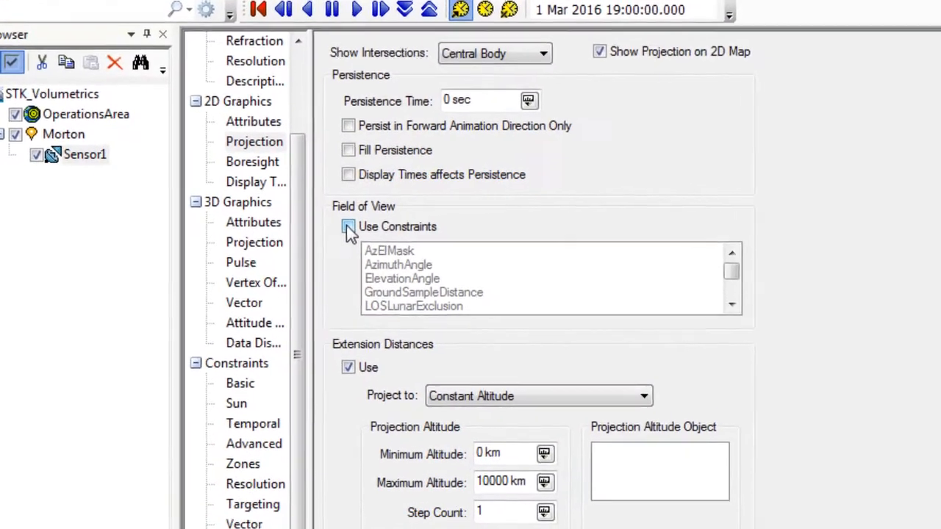
{"action": "left_click", "coordinate": [349, 227]}
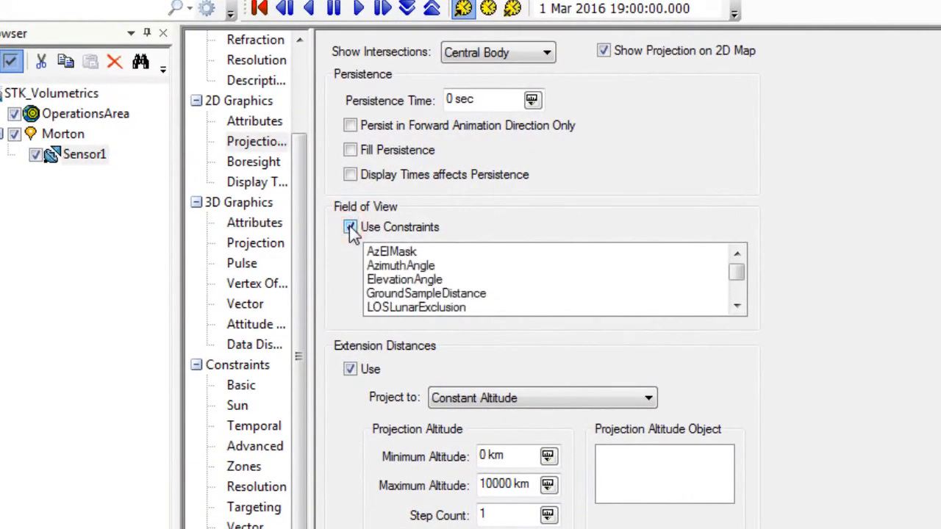
{"action": "left_click", "coordinate": [350, 226]}
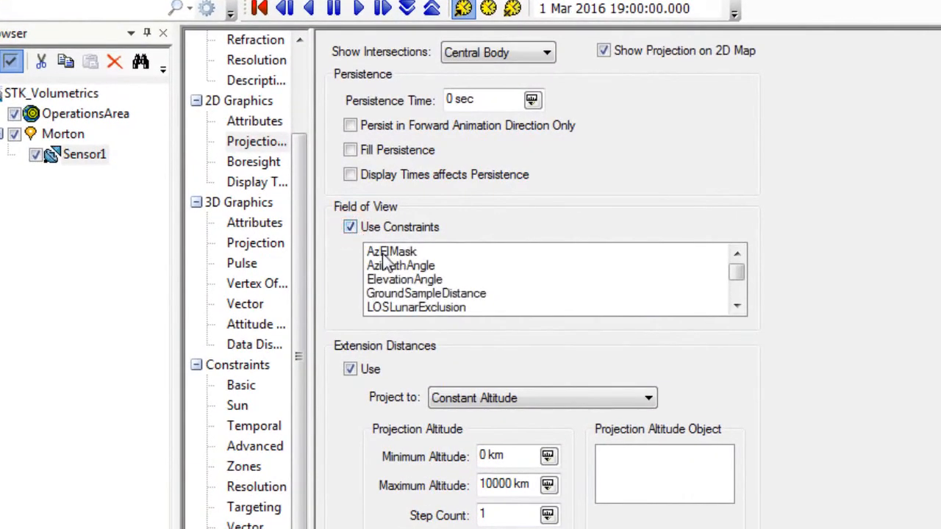
{"action": "left_click", "coordinate": [391, 251]}
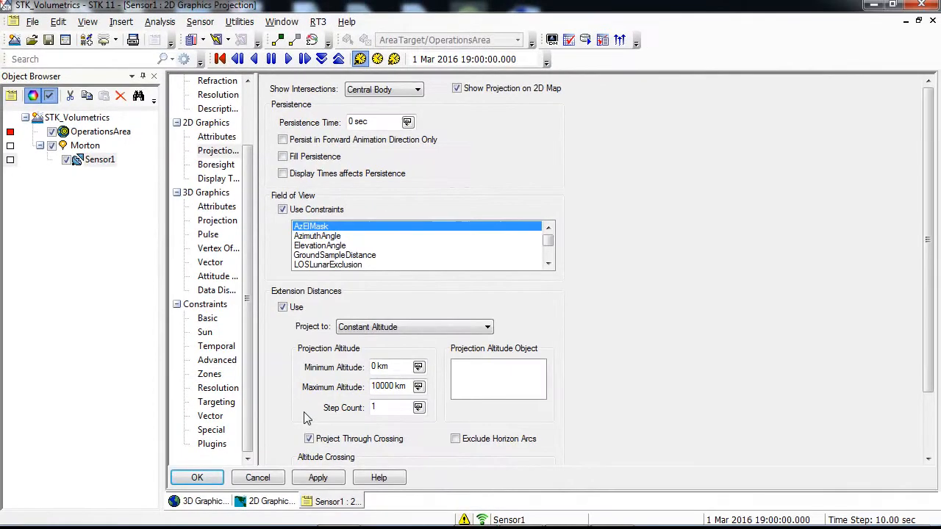
{"action": "left_click", "coordinate": [317, 476]}
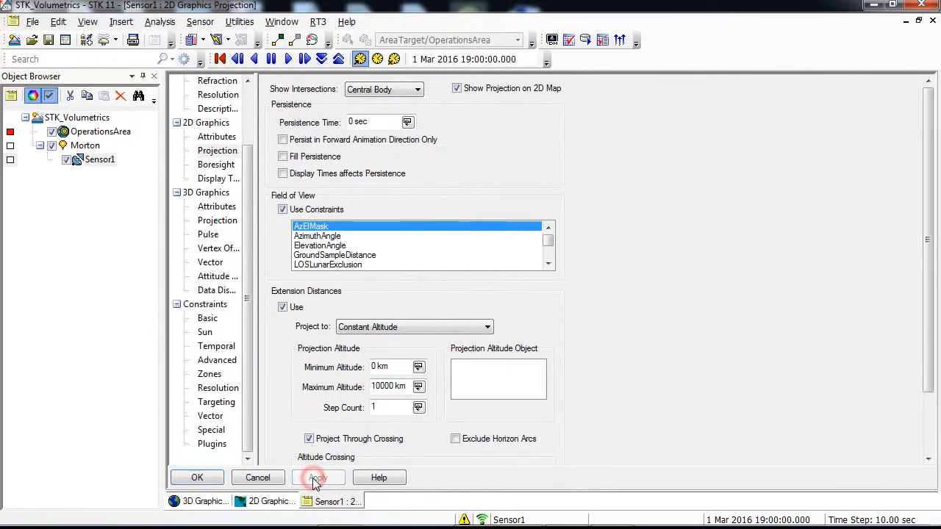
{"action": "left_click", "coordinate": [318, 477]}
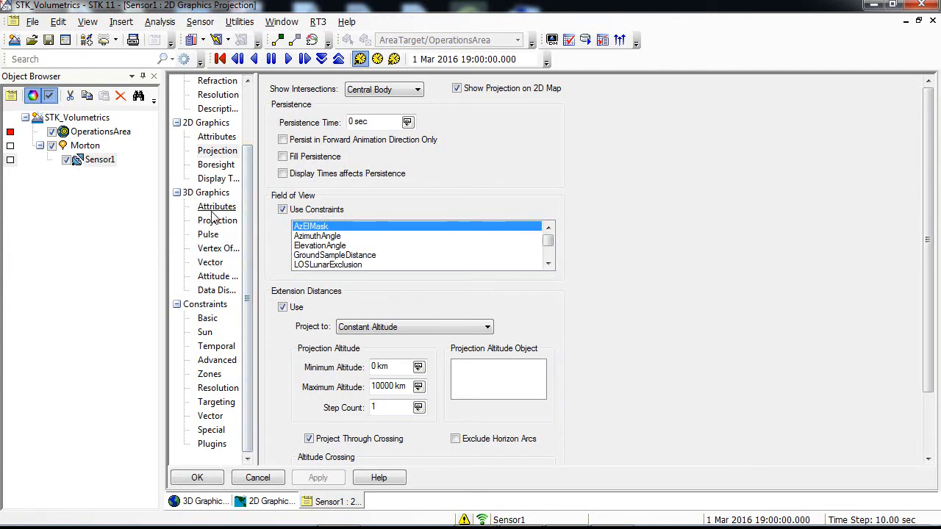
{"action": "mouse_move", "coordinate": [218, 221]}
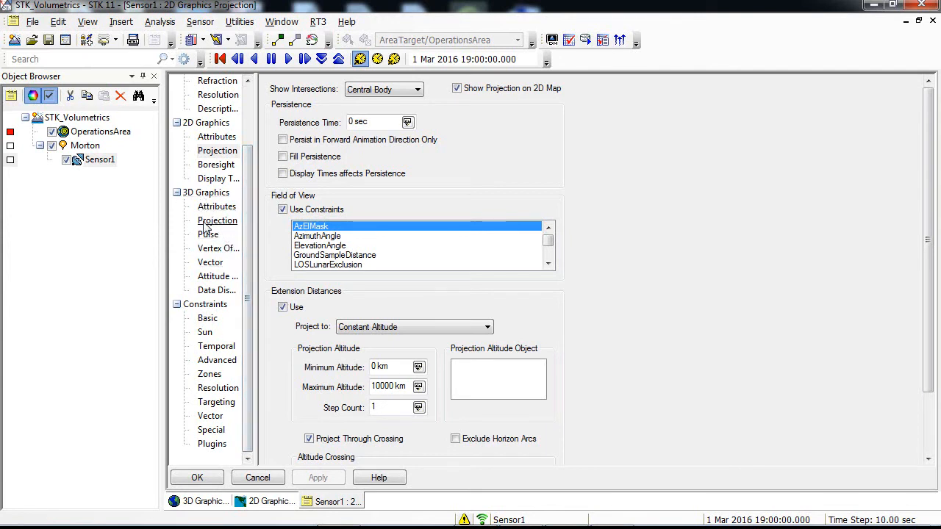
Set Sensor1's 3D space projection distance to 50 km and accept.
{"action": "left_click", "coordinate": [217, 221]}
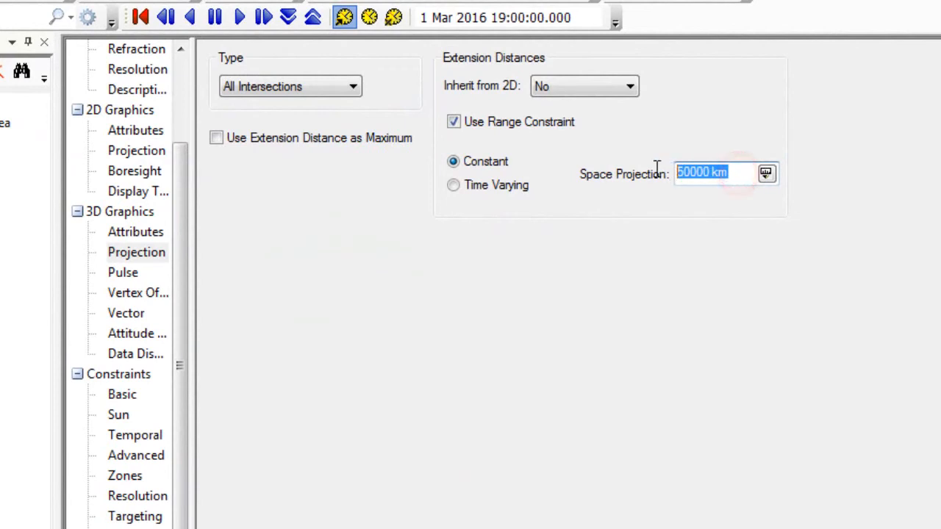
{"action": "type", "text": "50"}
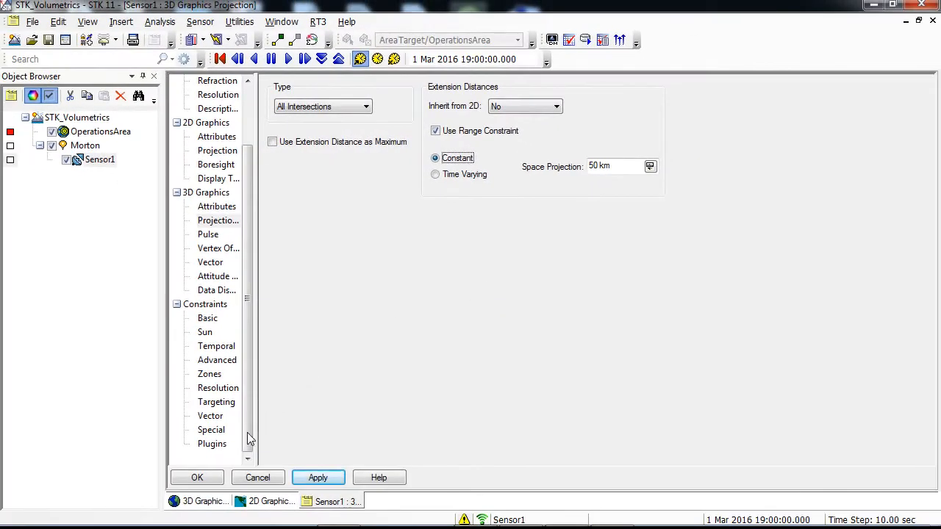
{"action": "left_click", "coordinate": [197, 476]}
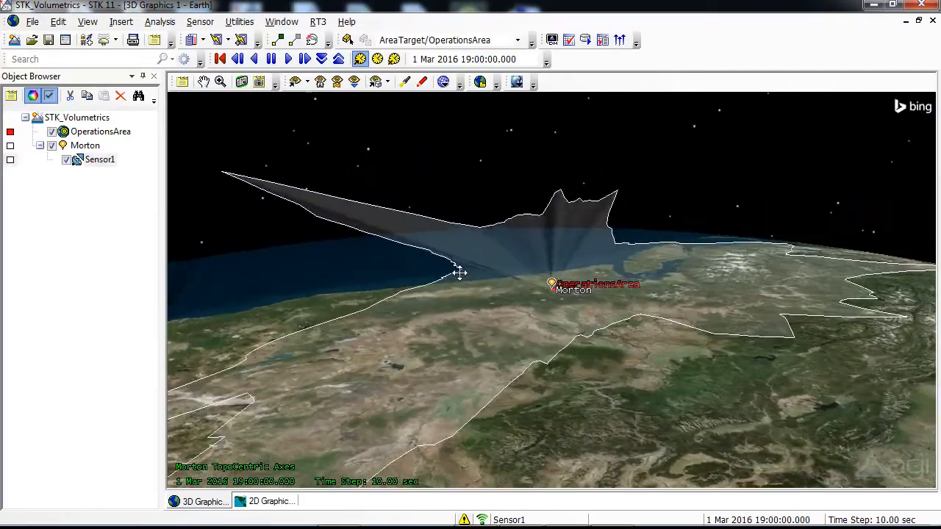
Orbit the globe to inspect the terrain-clipped sensor volume around Morton.
{"action": "left_click_drag", "start_coordinate": [458, 272], "coordinate": [285, 299]}
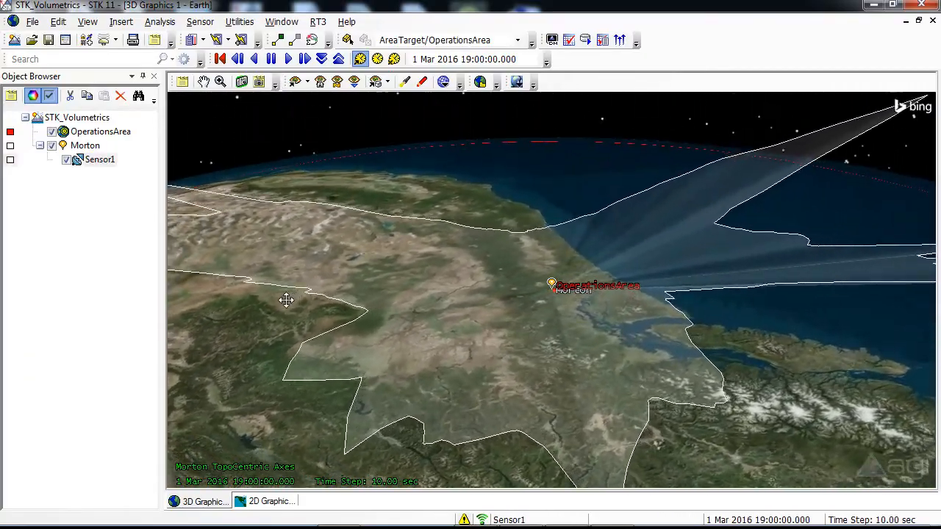
{"action": "left_click_drag", "start_coordinate": [286, 300], "coordinate": [420, 307]}
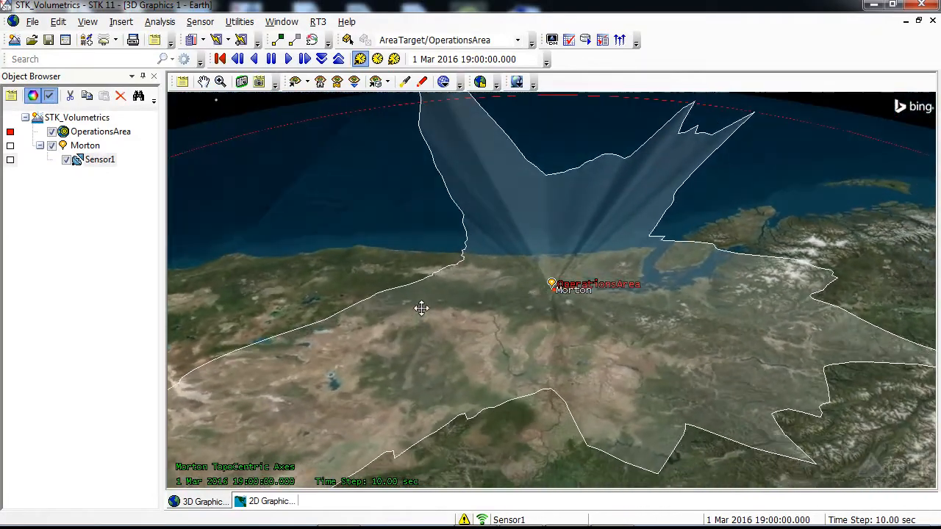